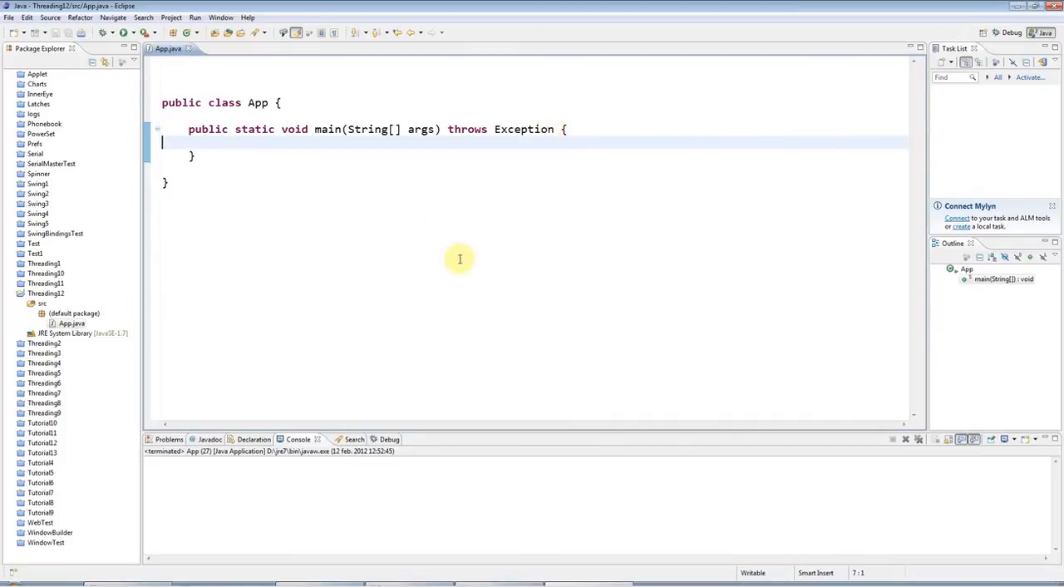
pyautogui.moveTo(340, 143)
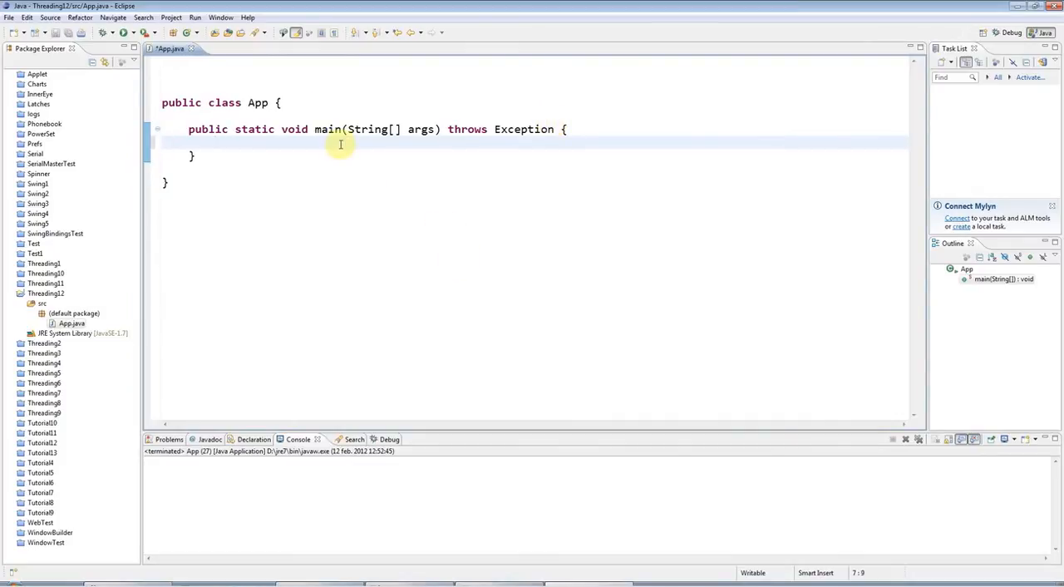
# Declare 'Semaphore sem = new Semaphore(1);' in main with the java.util.concurrent.Semaphore import
pyautogui.write('Sema')
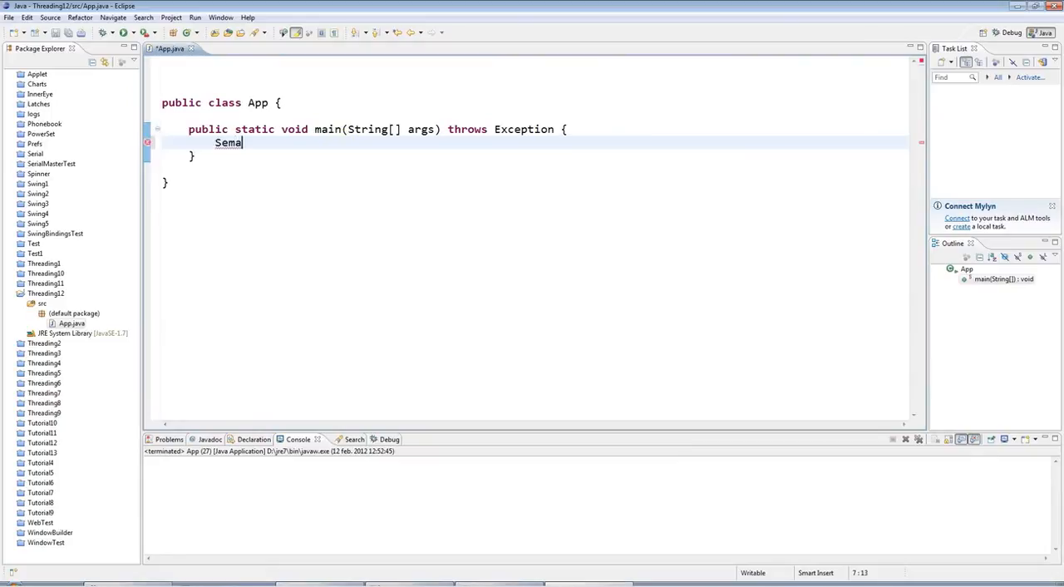
pyautogui.write('phore sem = n')
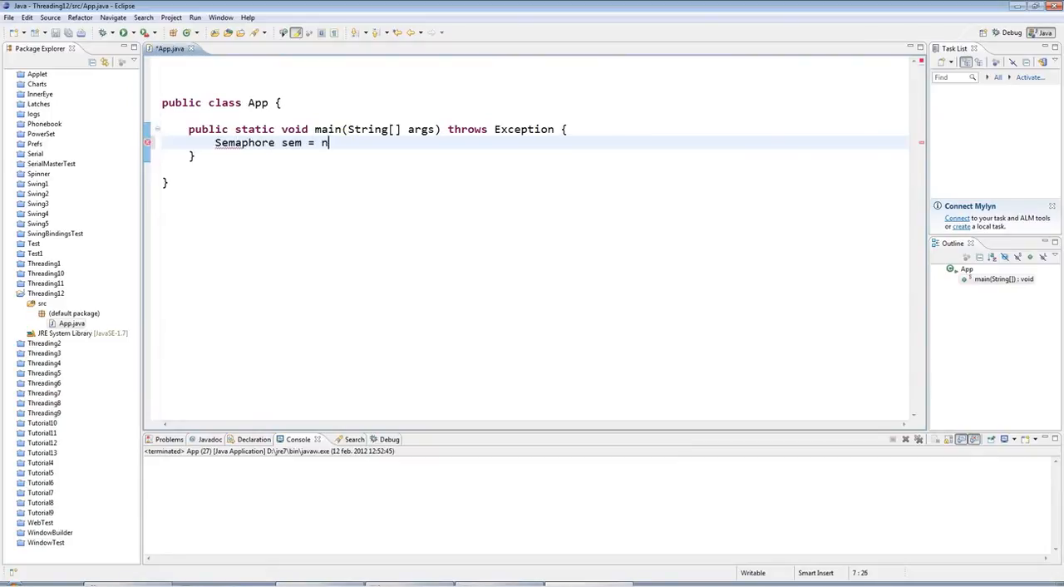
pyautogui.write('ew Semaphor')
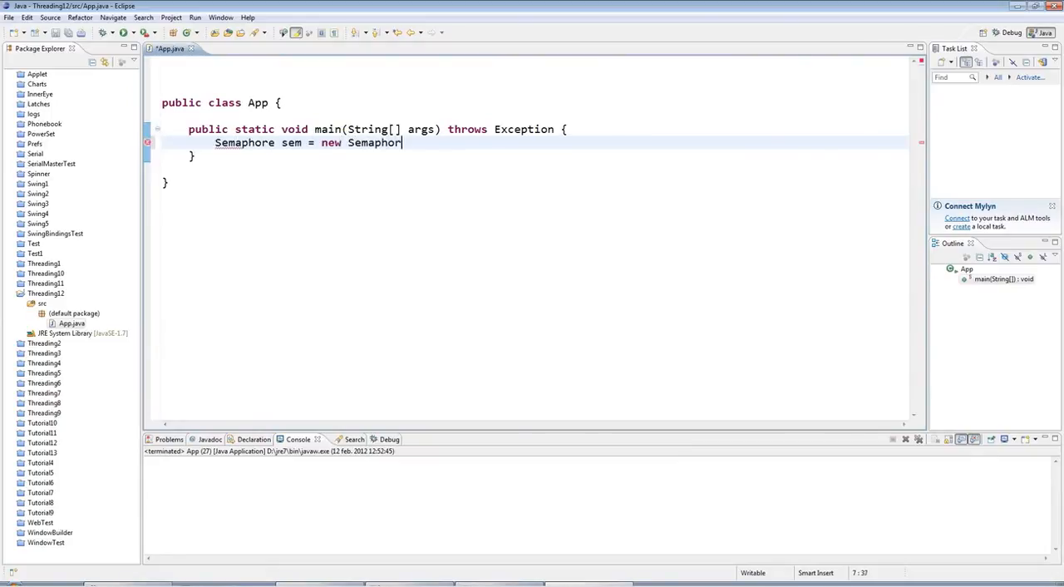
pyautogui.write('e(1)')
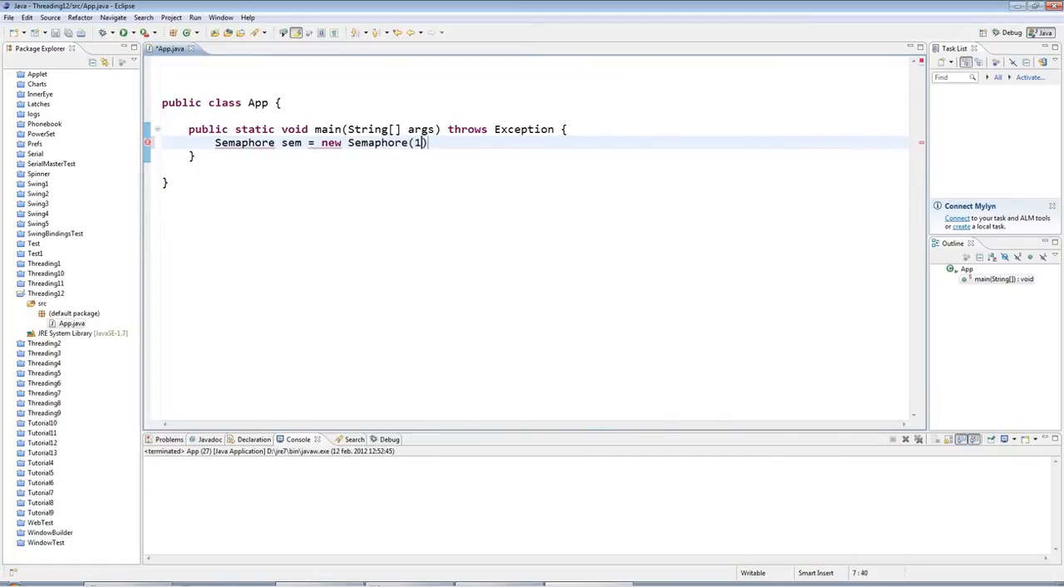
pyautogui.write(';')
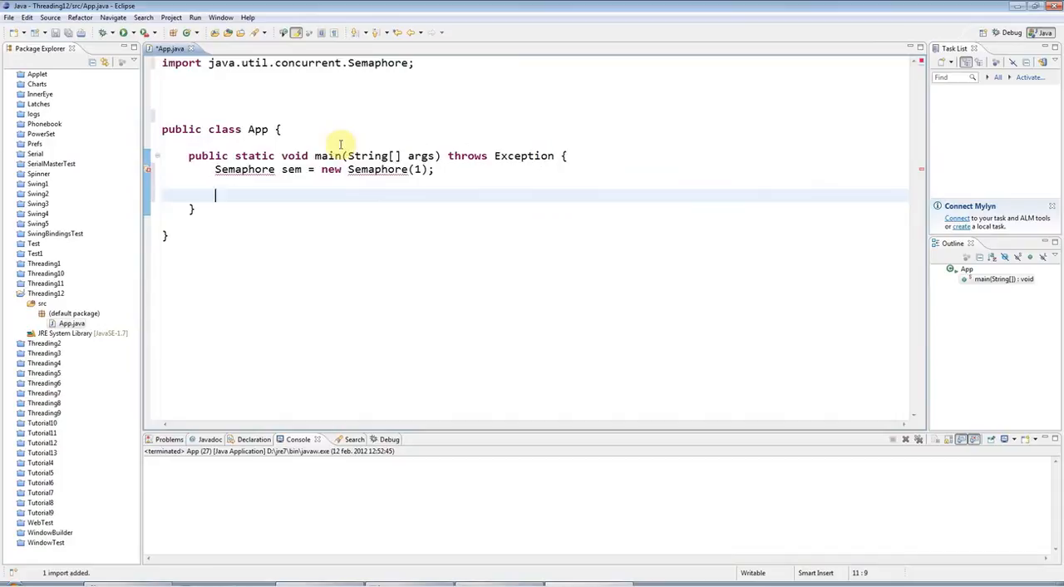
pyautogui.doubleClick(244, 170)
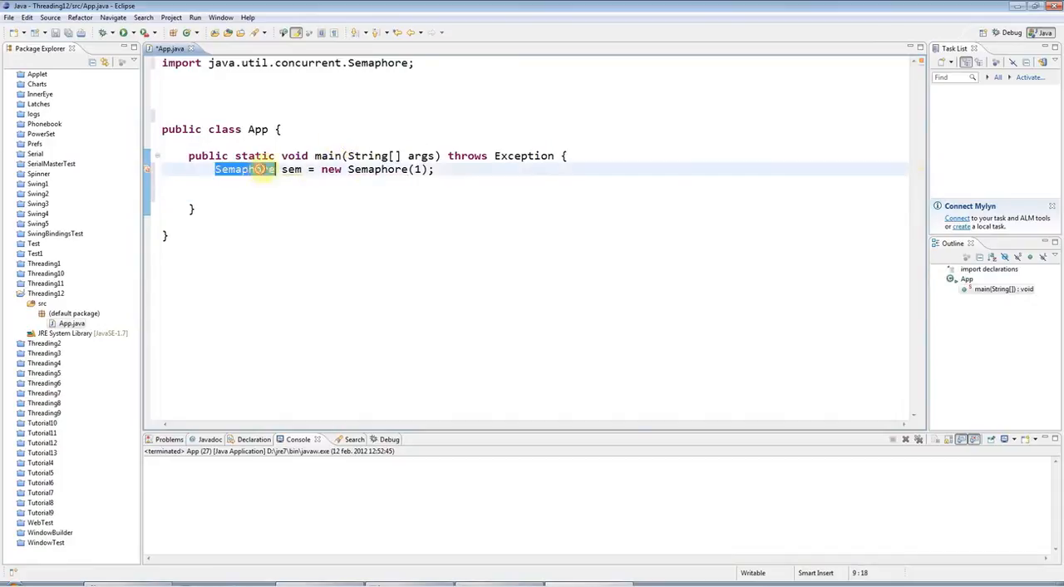
pyautogui.click(419, 170)
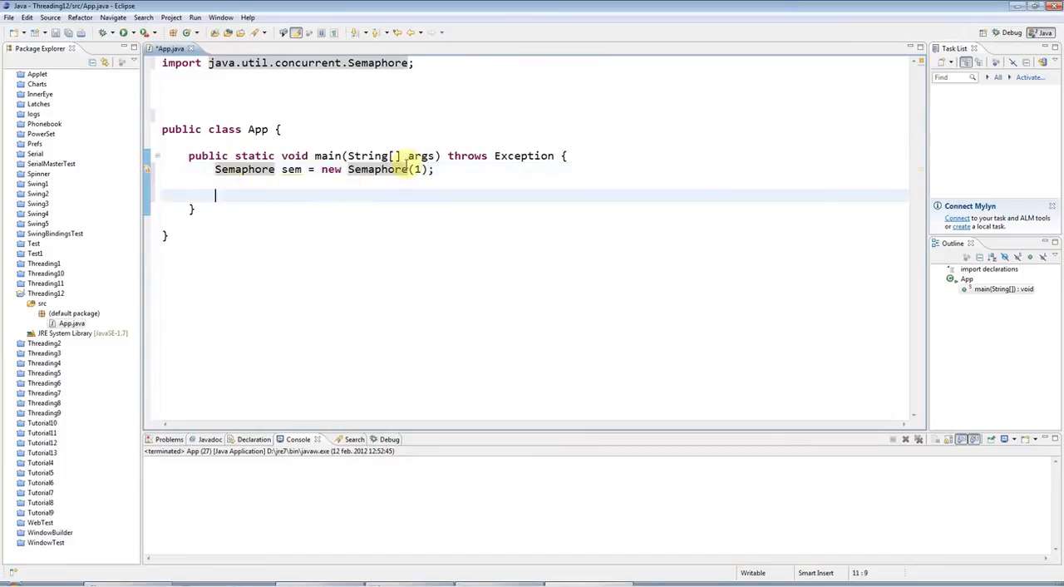
# Add a println of "Available permits: " + sem.availablePermits() in main
pyautogui.write('System.out.println();')
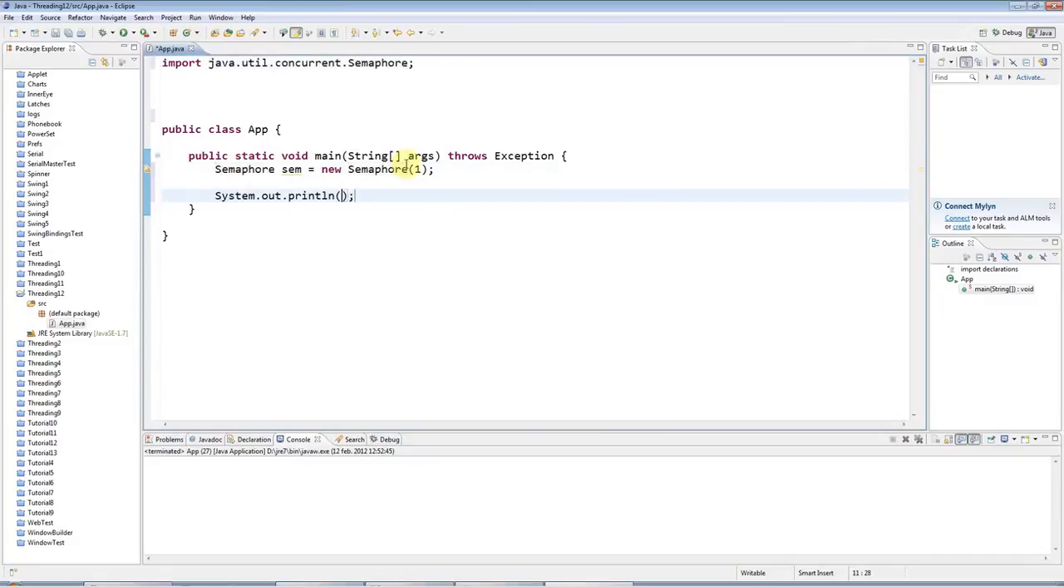
pyautogui.write('"Available permits: " +')
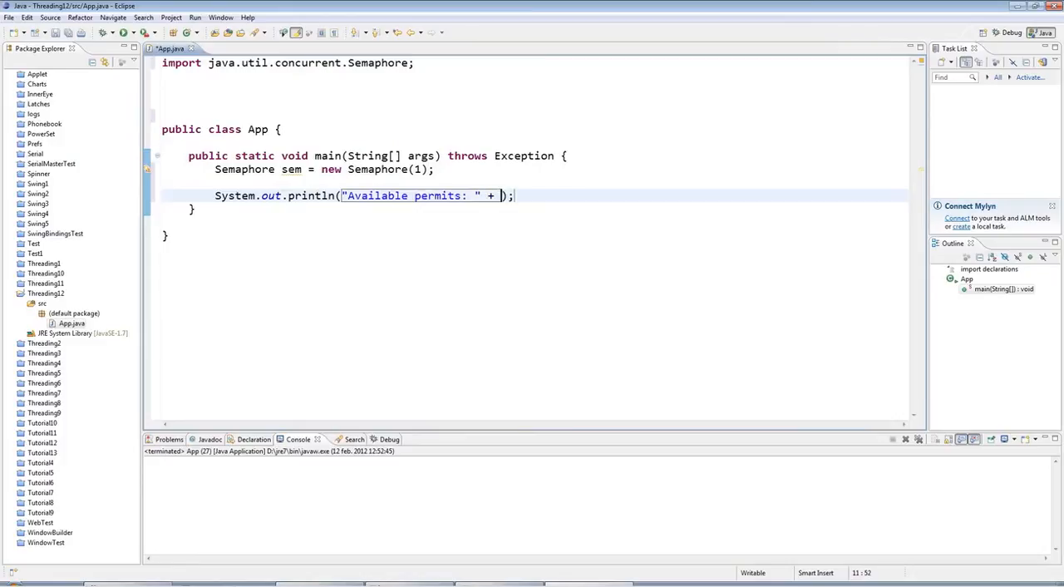
pyautogui.write('sem.availablePermits()')
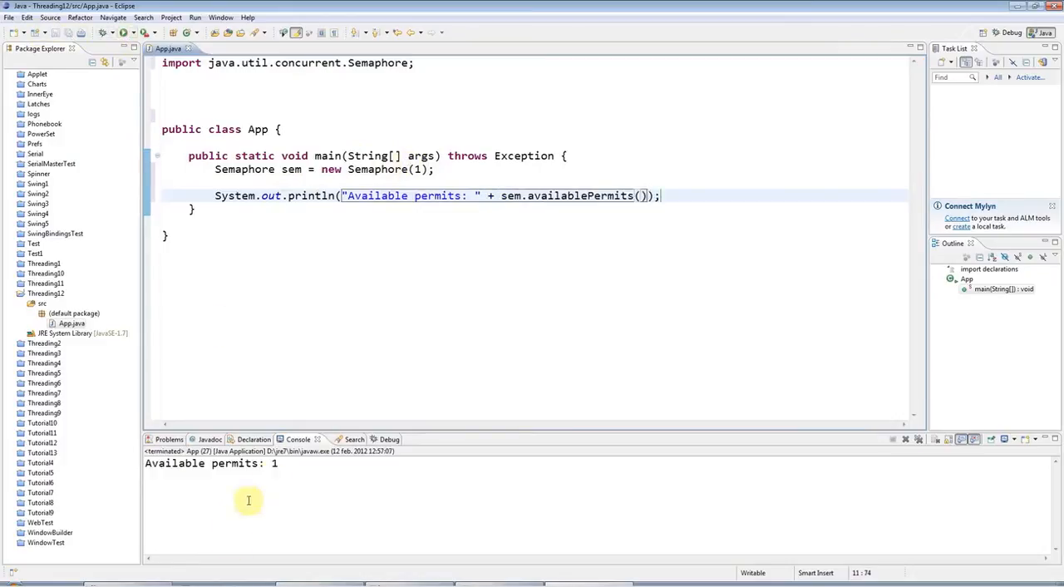
pyautogui.moveTo(461, 175)
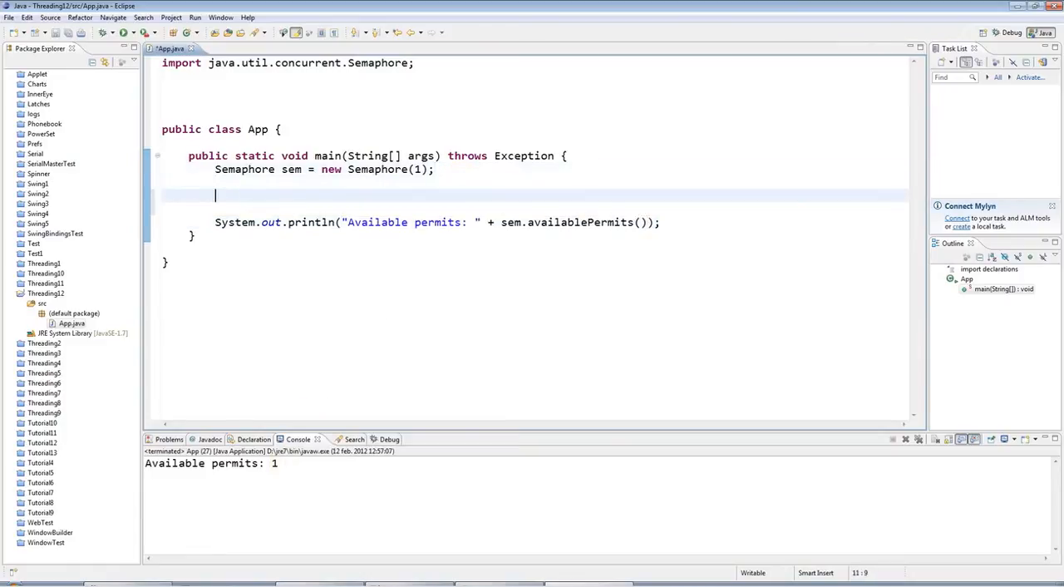
# Call sem.release() on the semaphore and check the printed permit count
pyautogui.write('sem.release();')
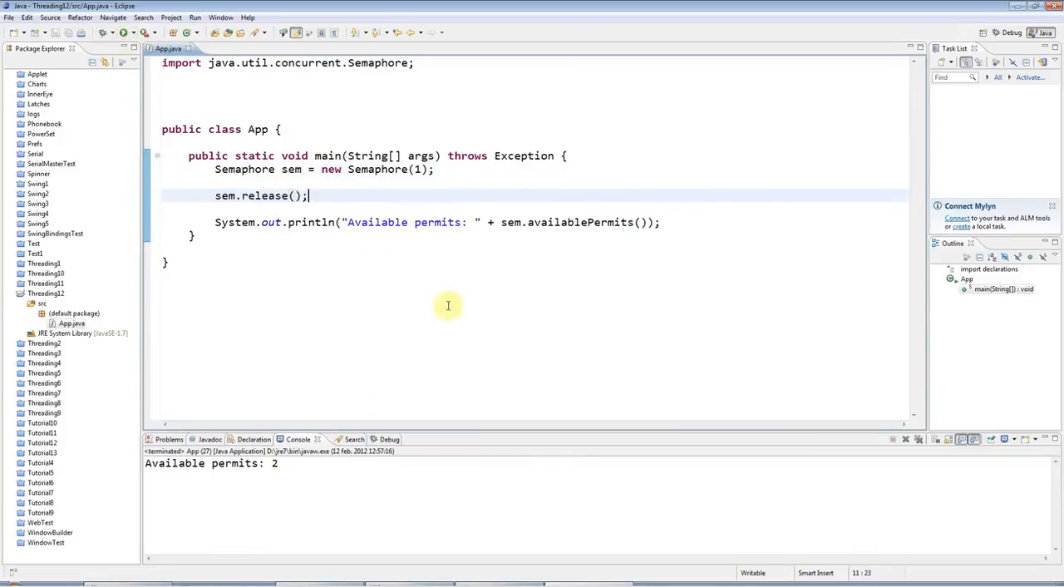
pyautogui.write('0')
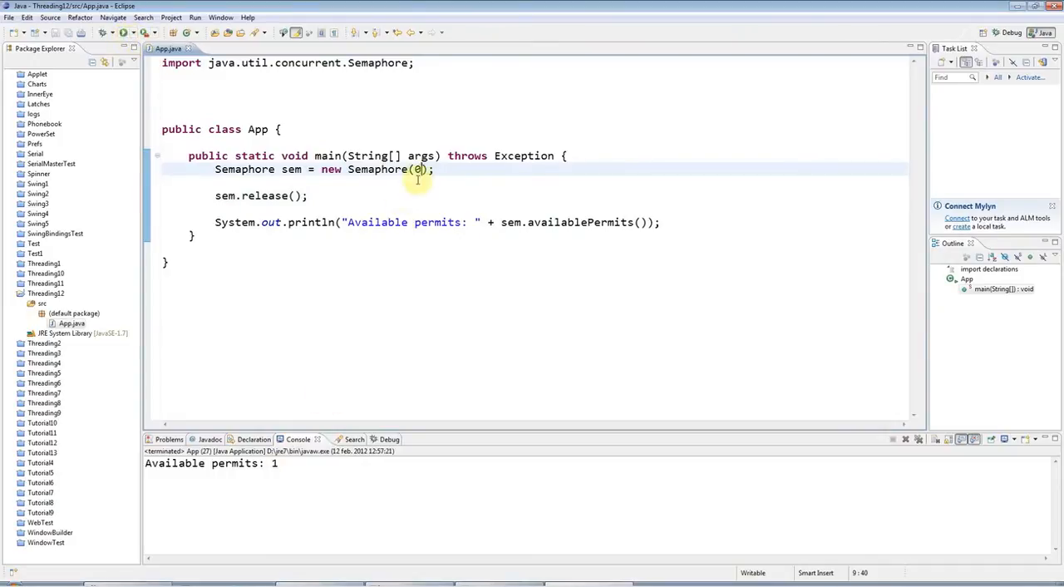
pyautogui.write('1')
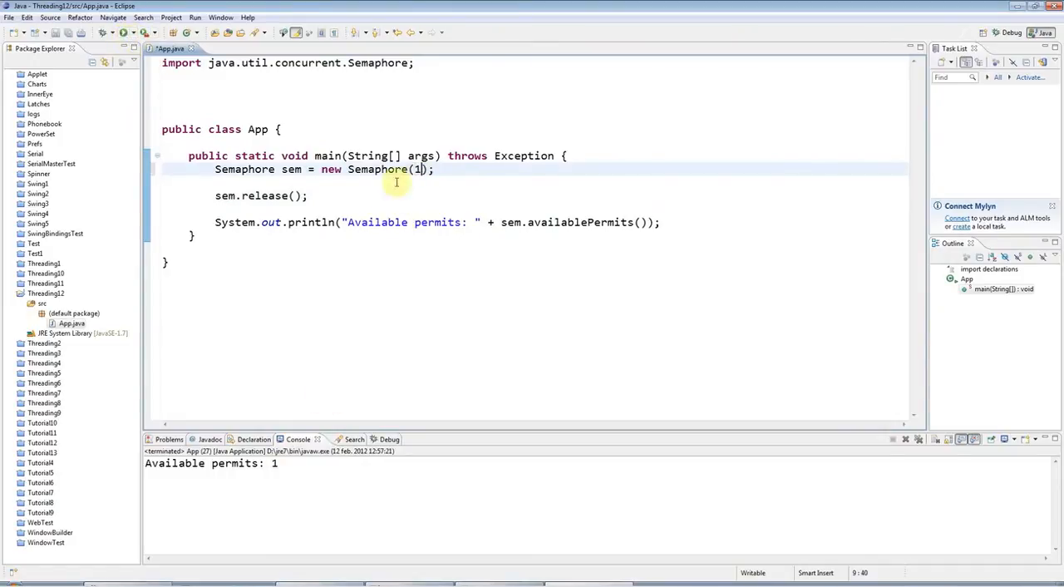
pyautogui.write('sem.a')
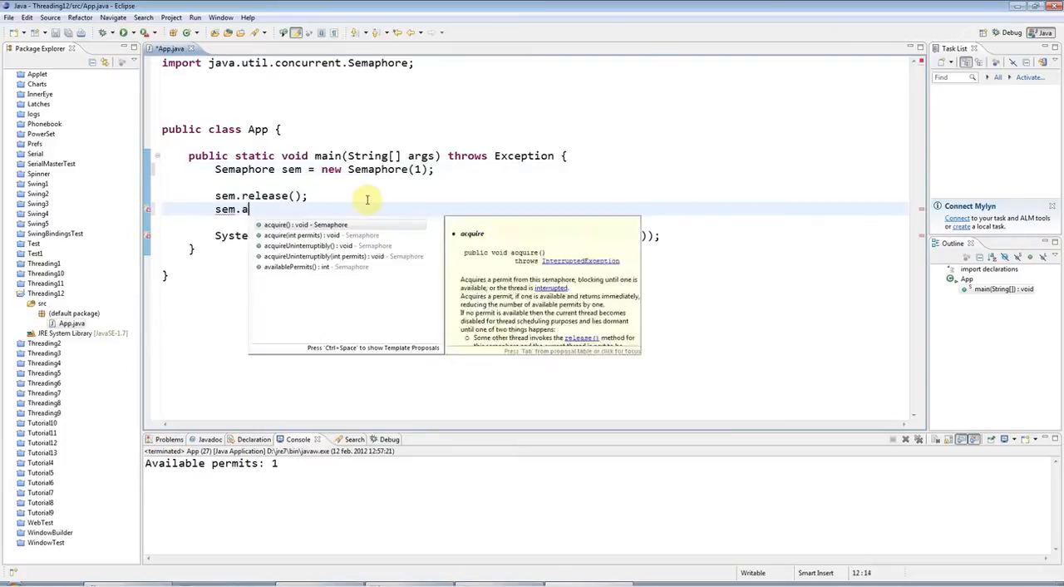
# Replace the release call with sem.acquire() and rerun to get Available permits: 0
pyautogui.click(306, 225)
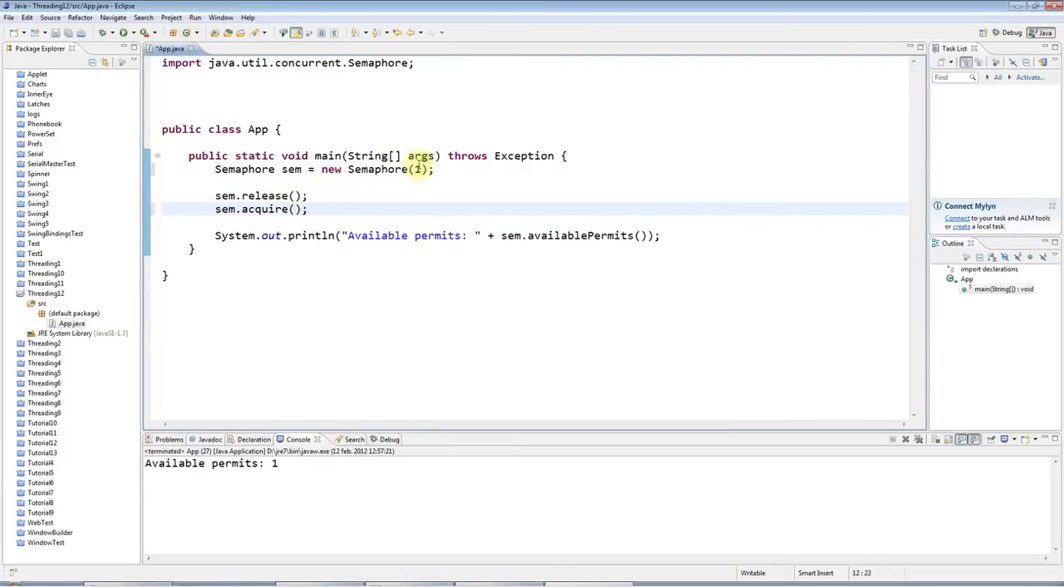
pyautogui.click(417, 169)
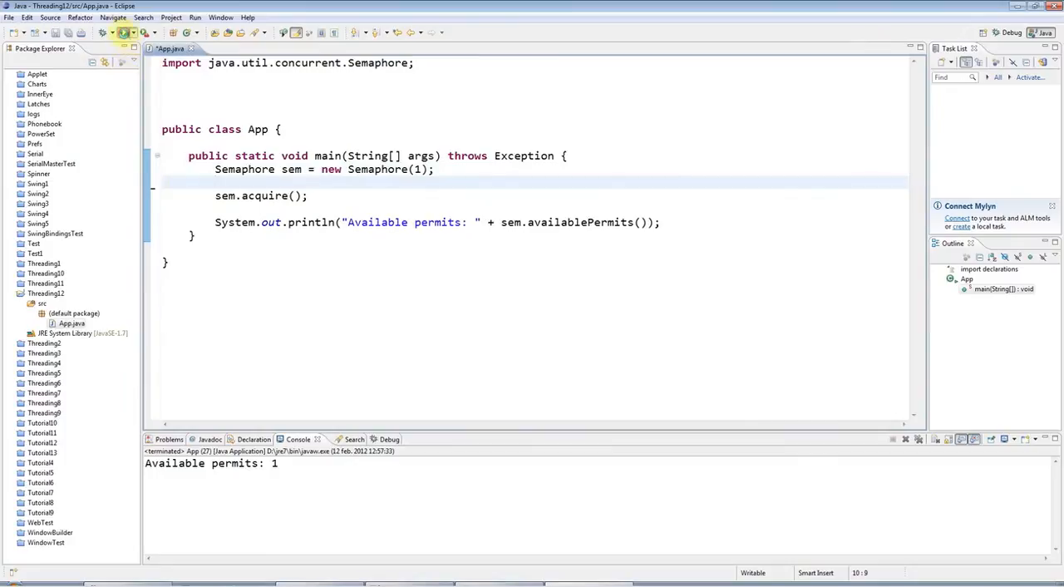
pyautogui.click(124, 33)
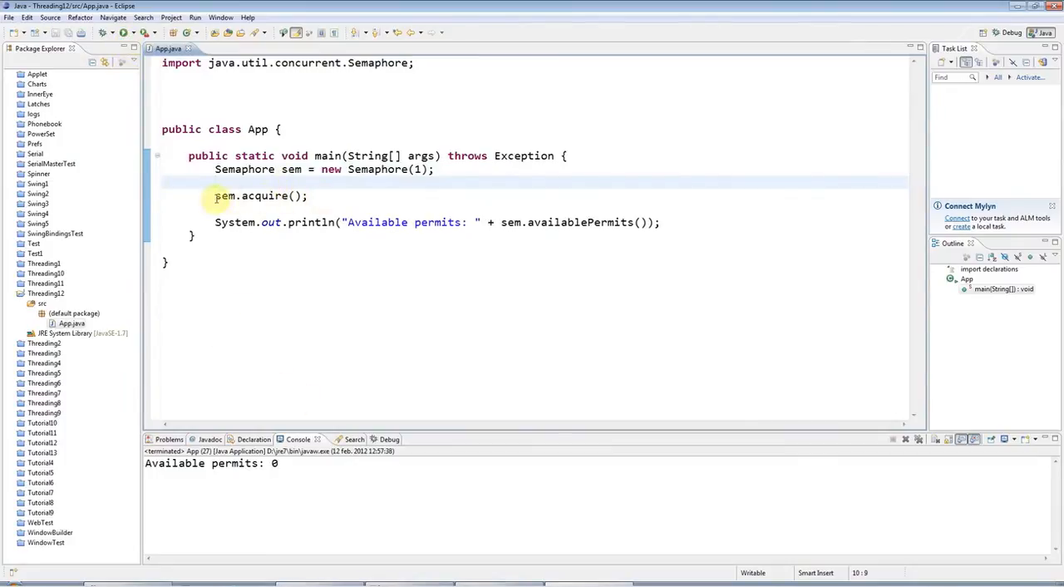
# Run with Semaphore(0) so acquire blocks, then terminate the hung program
pyautogui.tripleClick(260, 196)
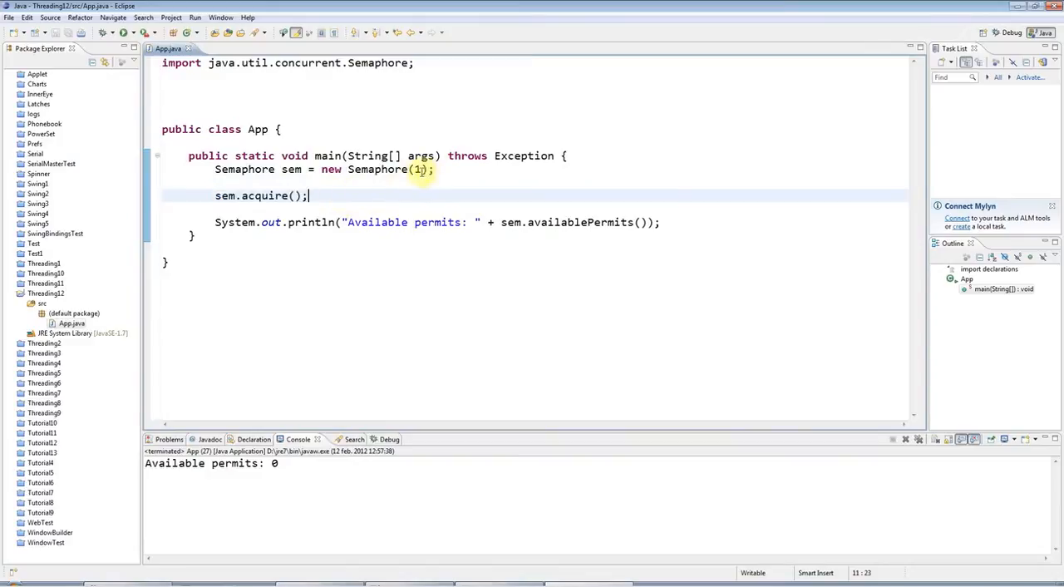
pyautogui.write('0')
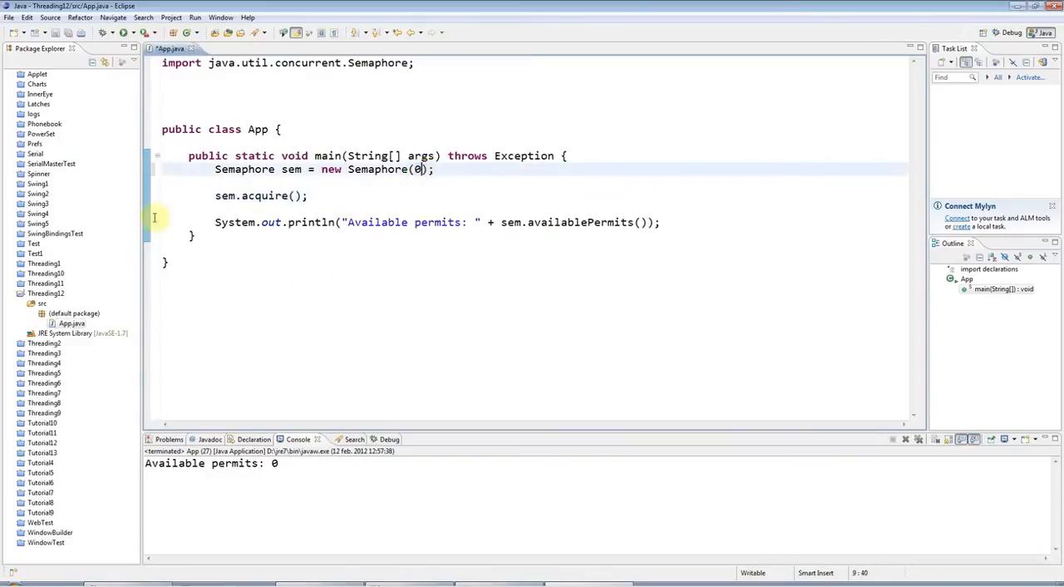
pyautogui.click(146, 34)
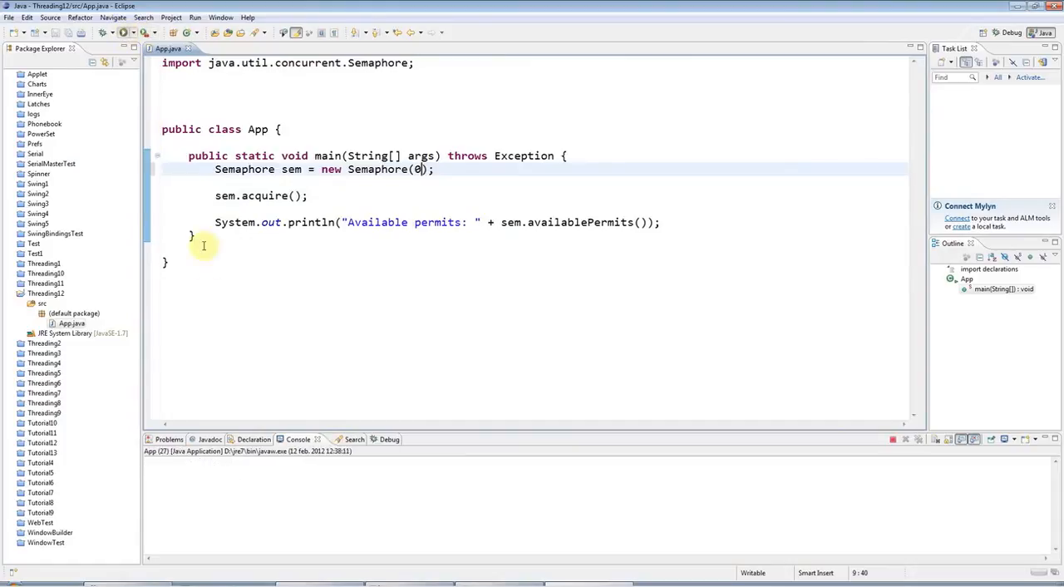
pyautogui.moveTo(352, 208)
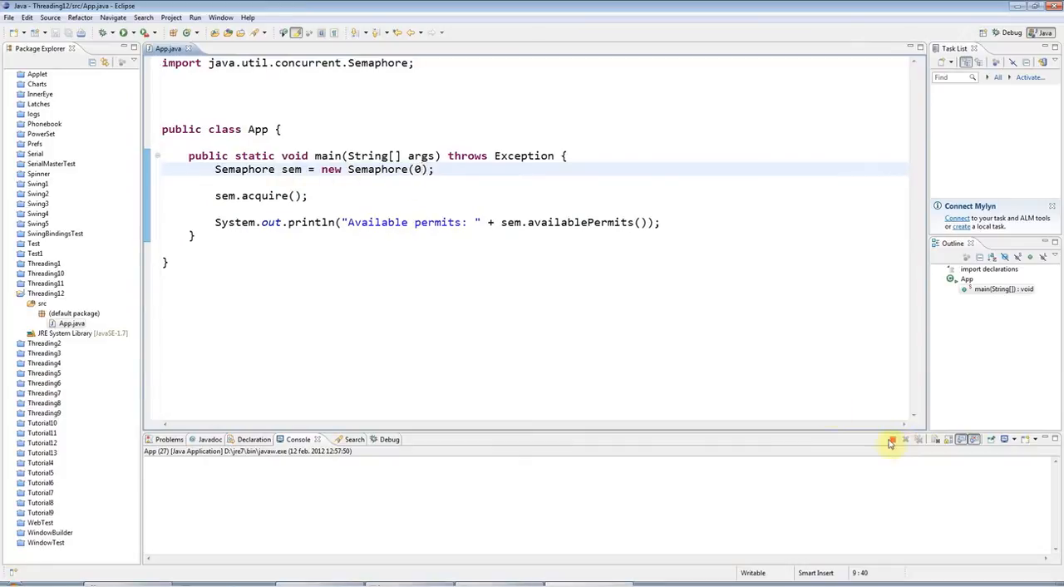
pyautogui.click(892, 441)
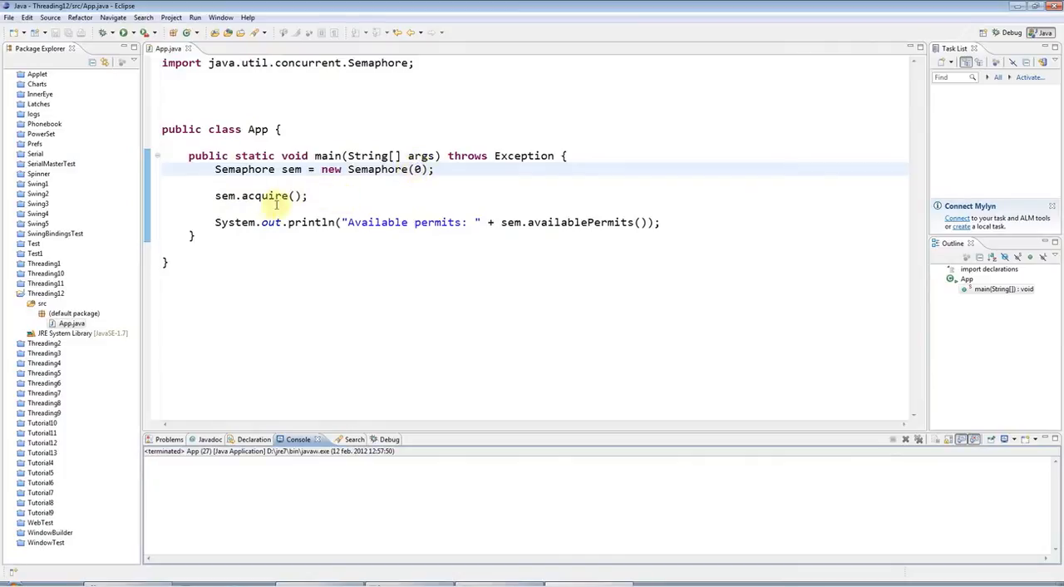
# Restore the semaphore to one permit and start a new line after acquire()
pyautogui.click(420, 169)
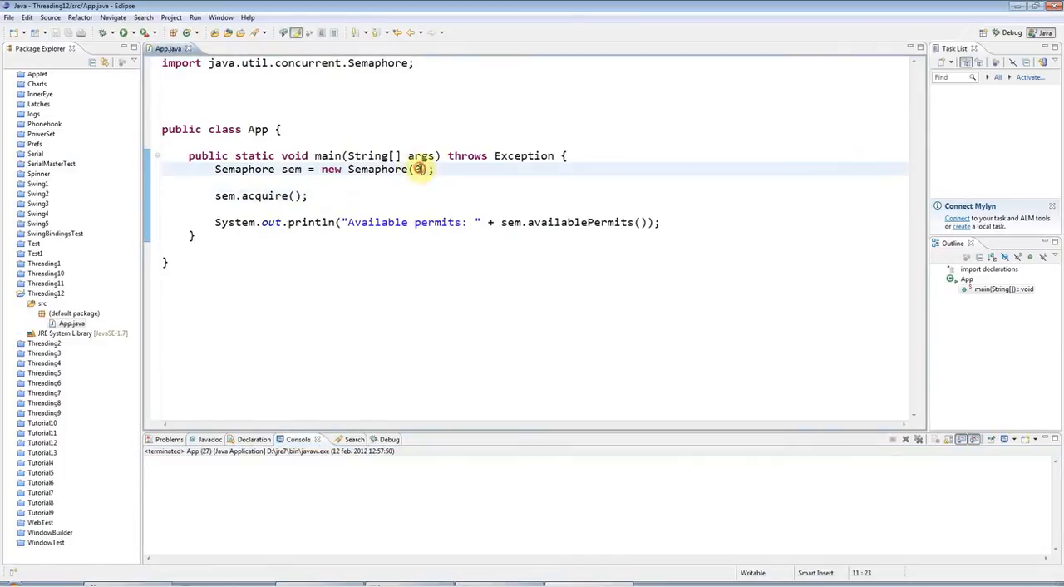
pyautogui.write('1')
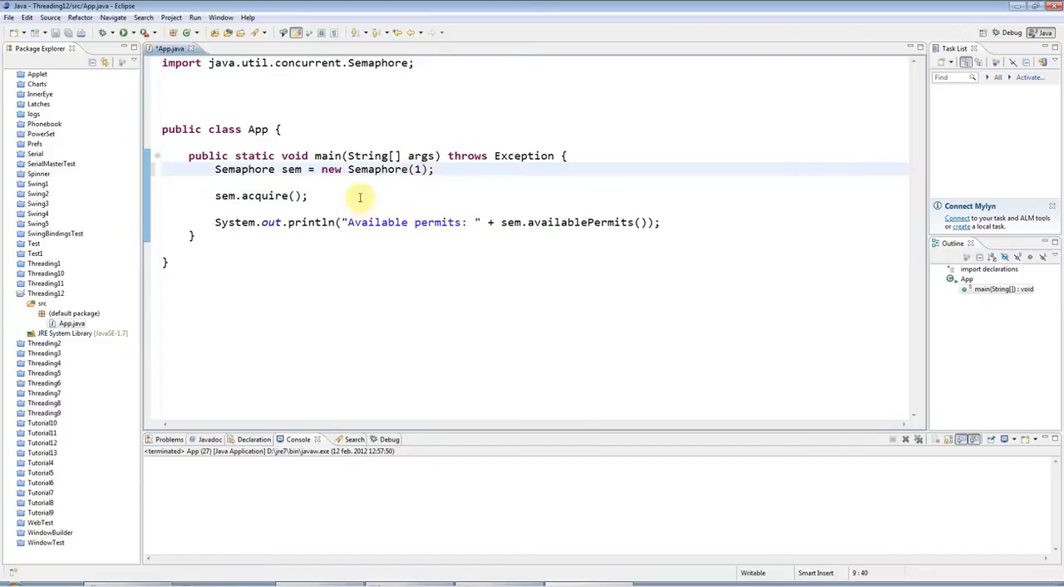
pyautogui.press('Return')
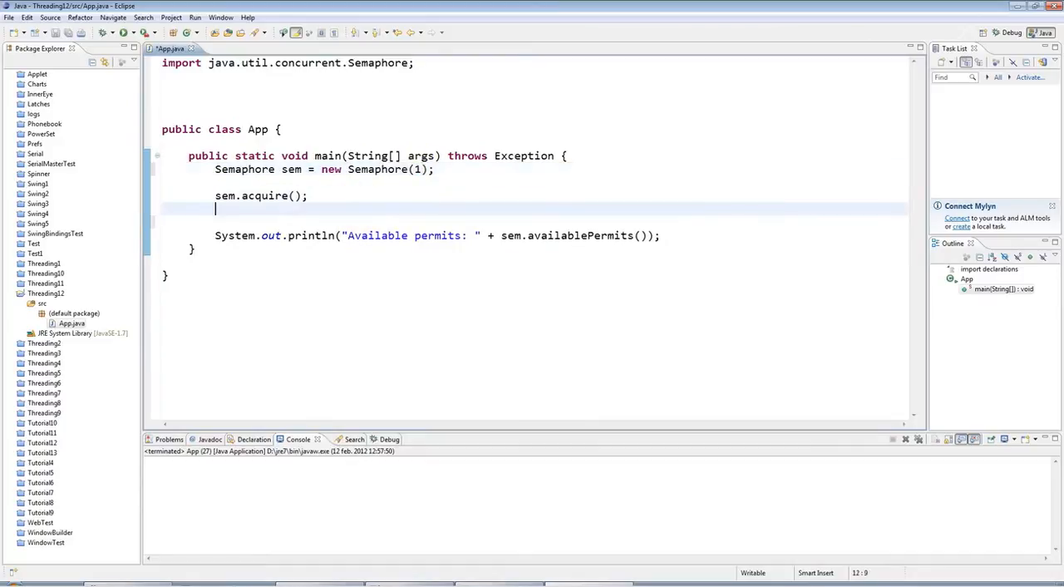
pyautogui.write('sem.release();')
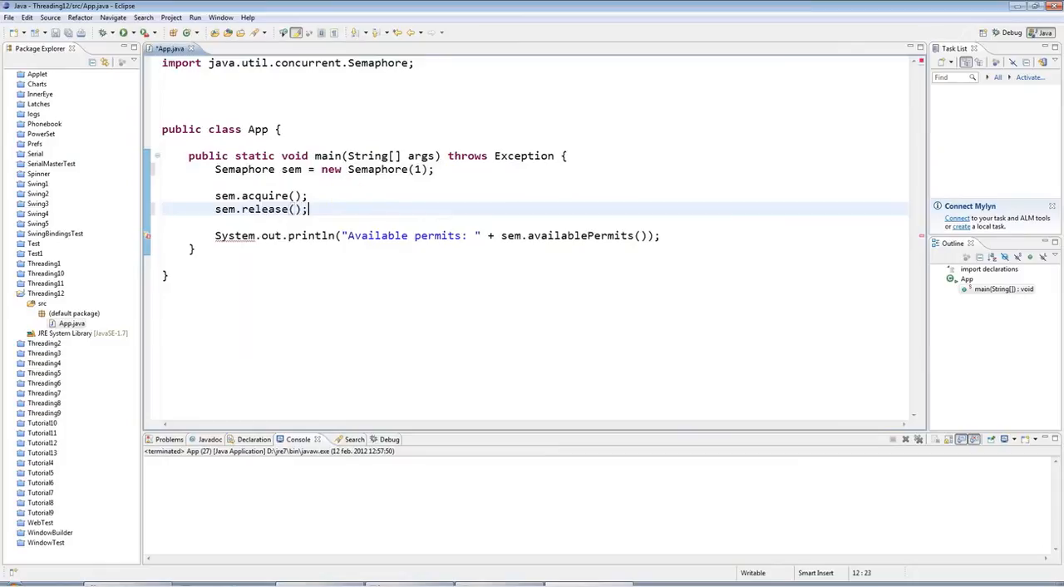
pyautogui.moveTo(305, 210); pyautogui.dragTo(215, 196)
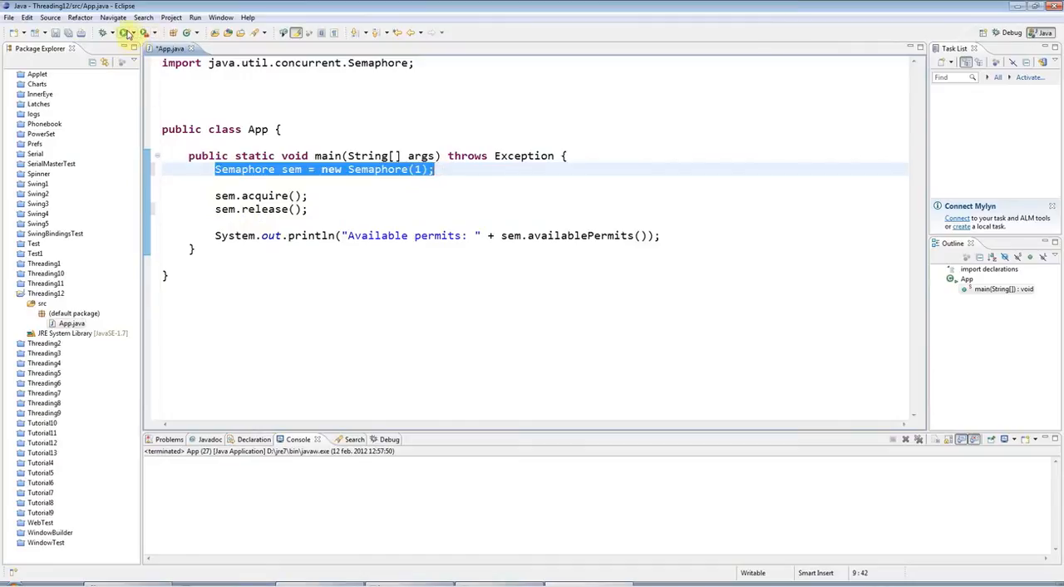
pyautogui.click(123, 34)
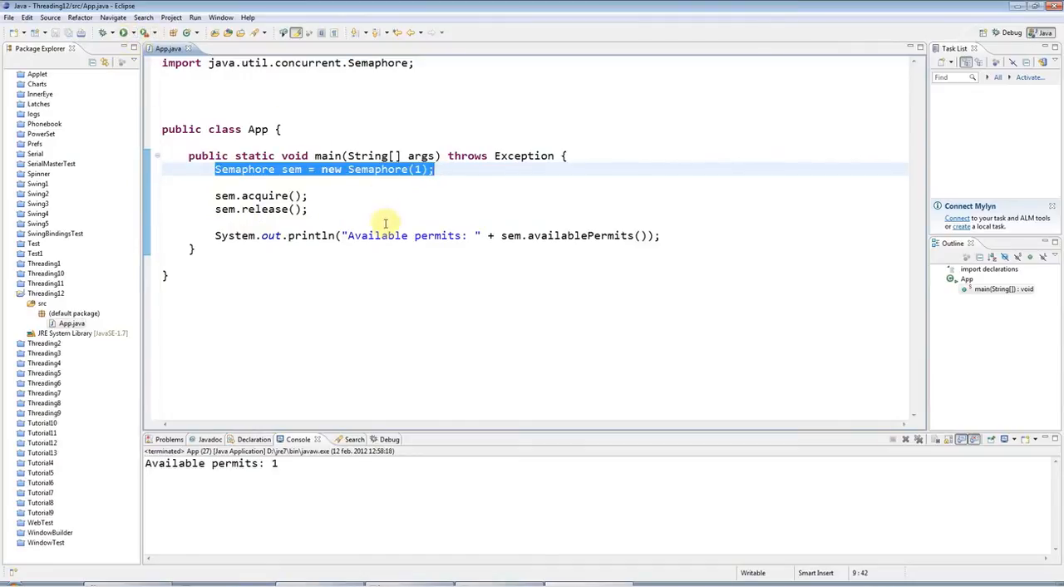
pyautogui.moveTo(218, 209)
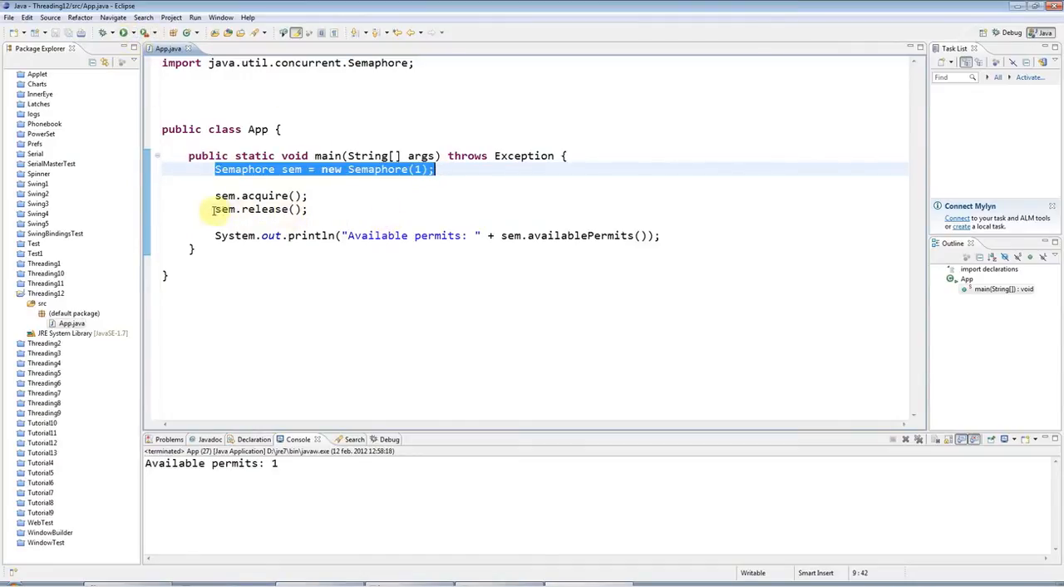
pyautogui.click(260, 209)
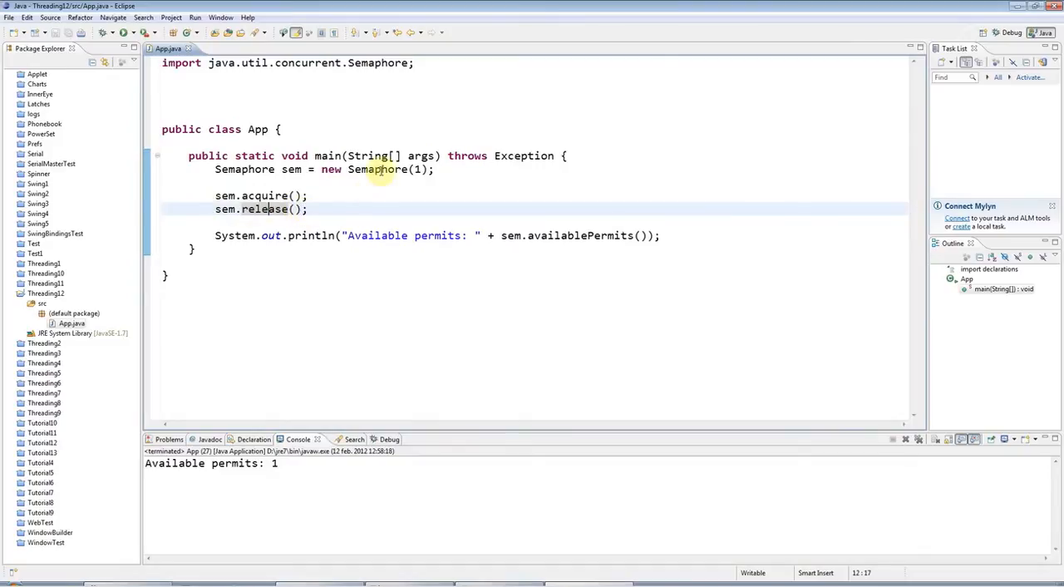
pyautogui.moveTo(236, 218)
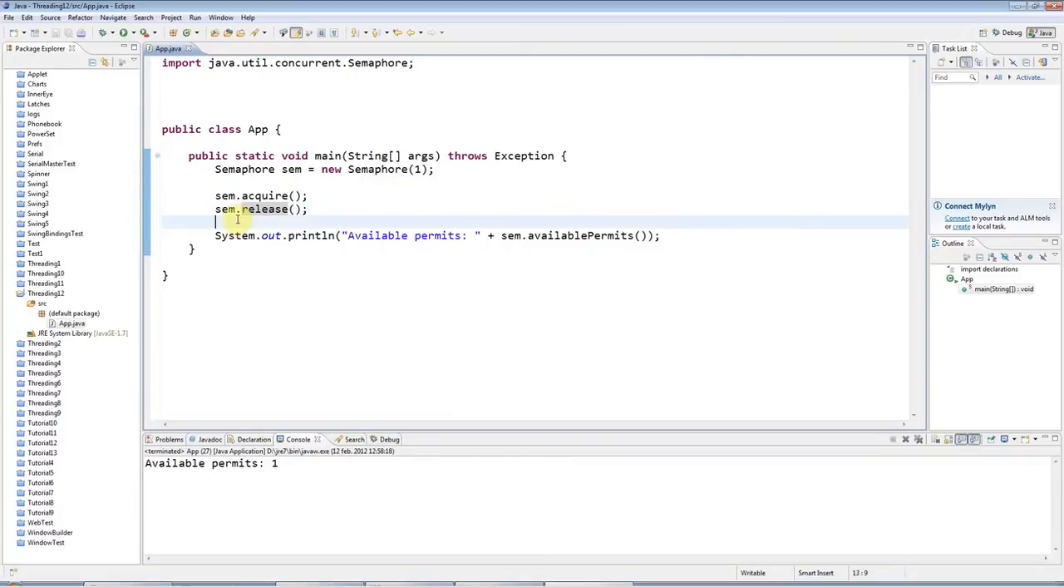
pyautogui.moveTo(339, 181)
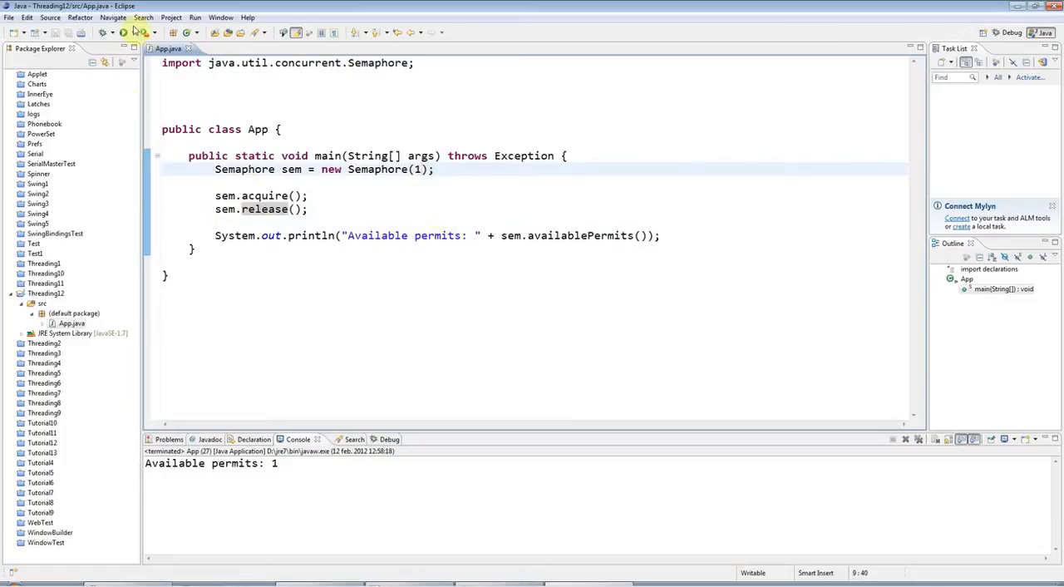
# Delete the whole body of main and clear the old console output
pyautogui.moveTo(214, 170); pyautogui.dragTo(308, 210)
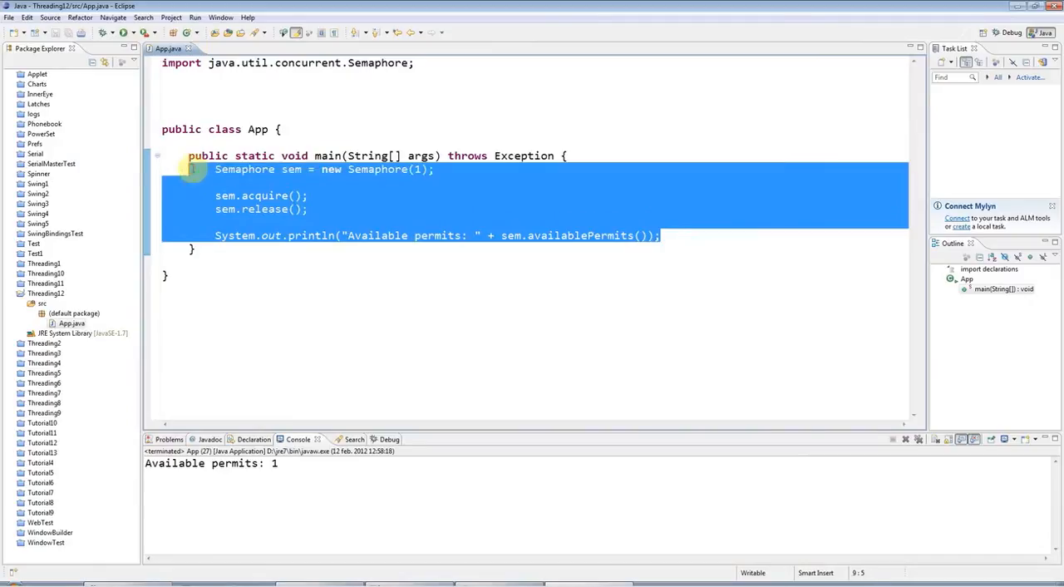
pyautogui.press('Delete')
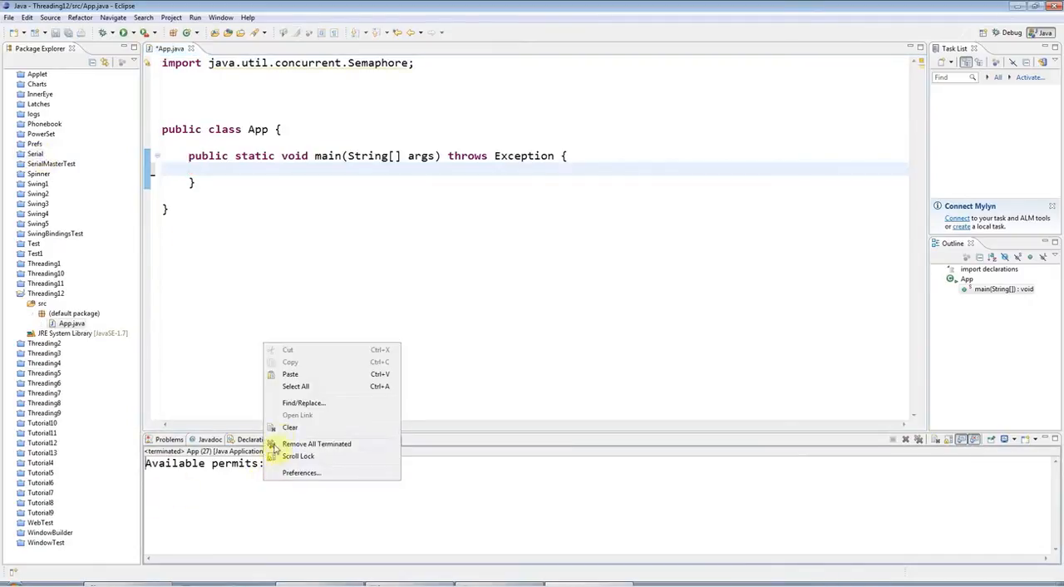
pyautogui.click(289, 427)
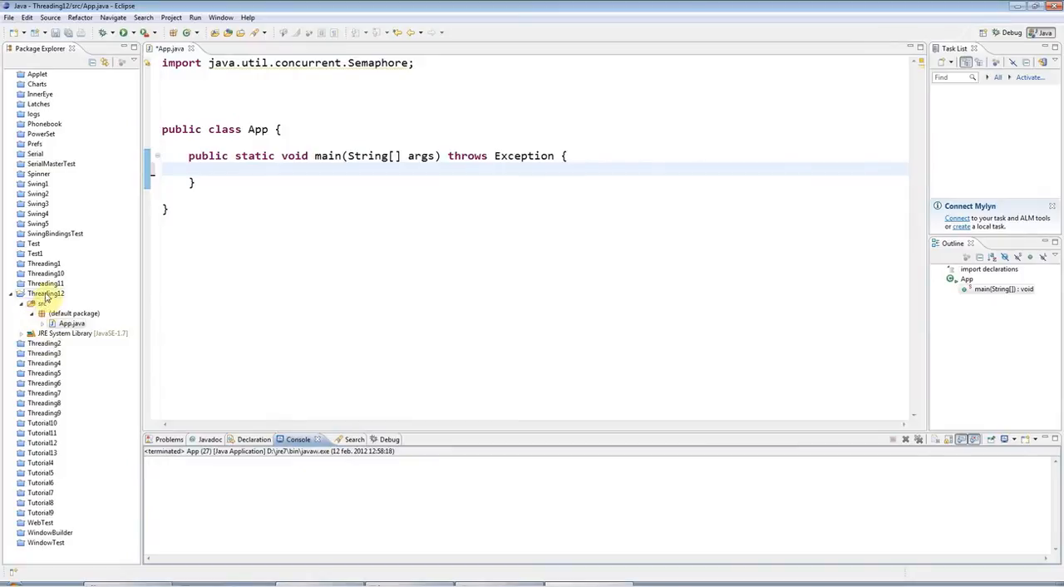
# Create a new Java class named Connection in the Threading12 project
pyautogui.rightClick(47, 293)
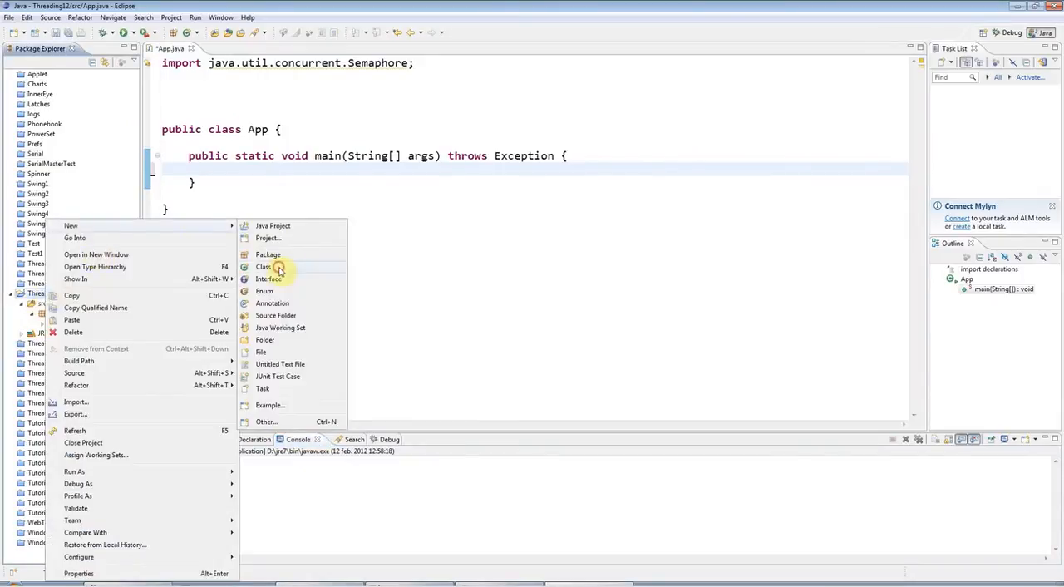
pyautogui.click(263, 266)
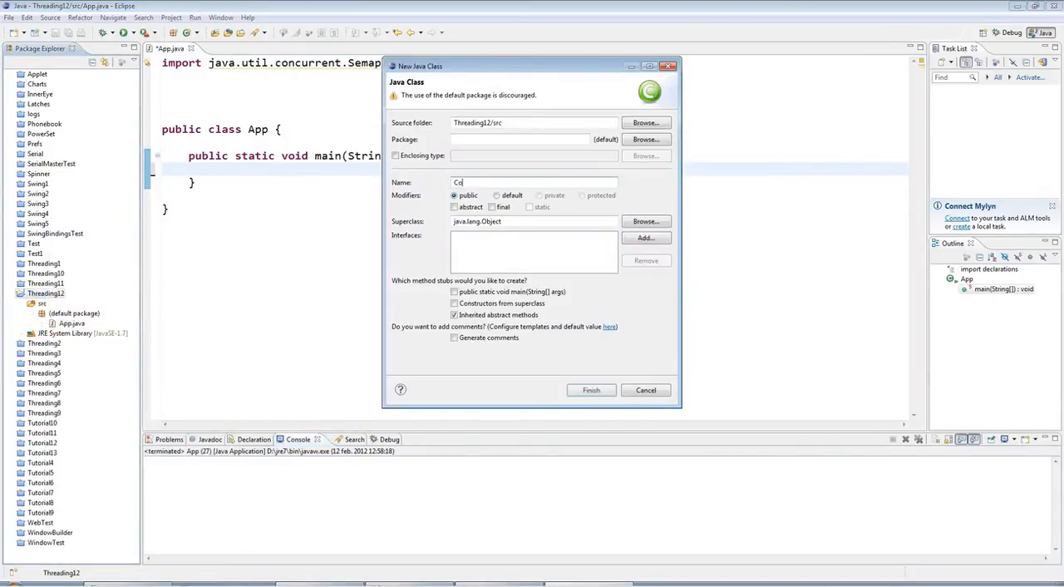
pyautogui.write('nnection')
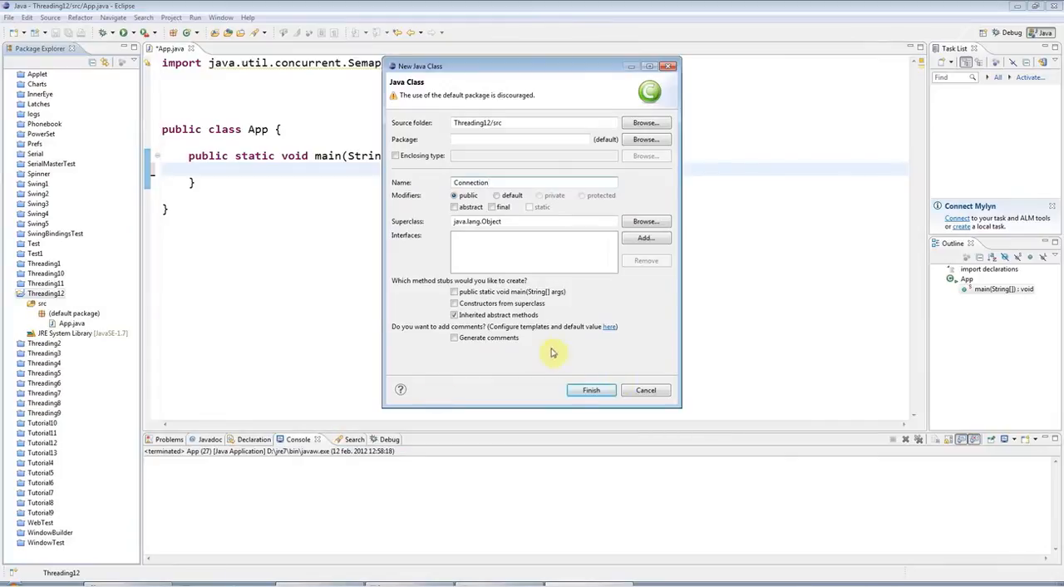
pyautogui.click(591, 389)
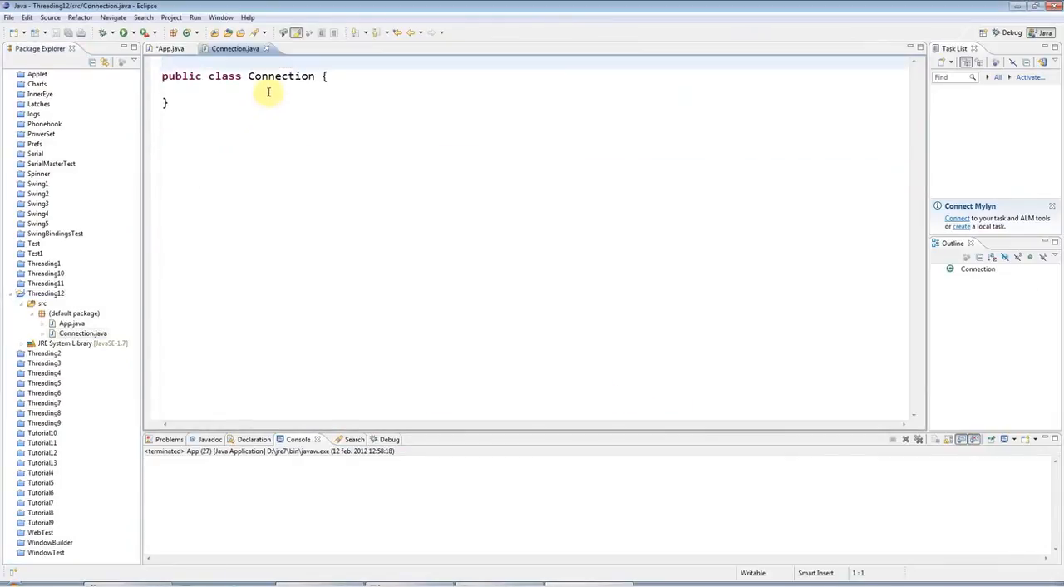
# Add a private constructor and a private static Connection instance field
pyautogui.write('p')
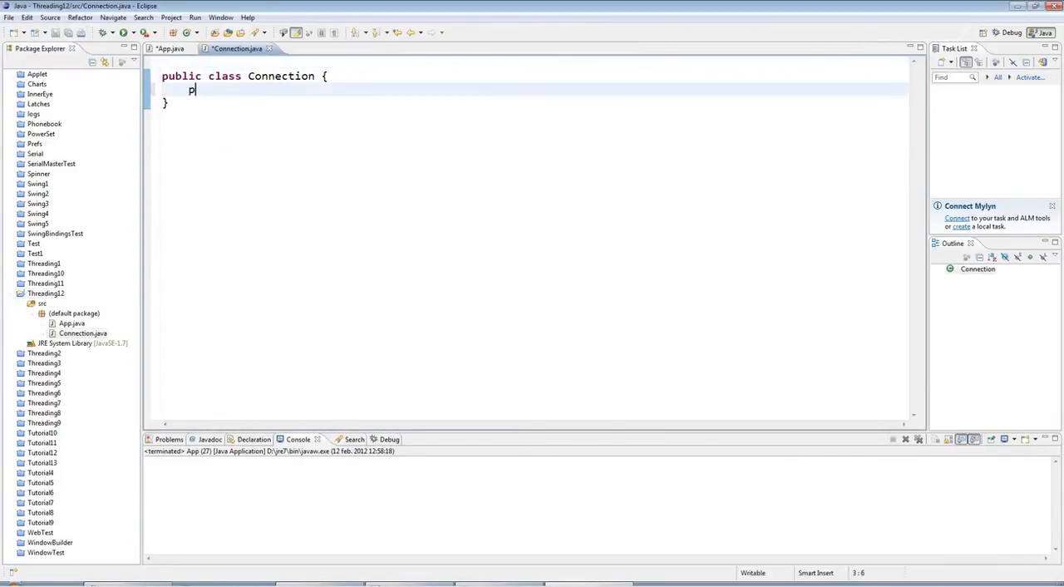
pyautogui.write('rivate Connection() {')
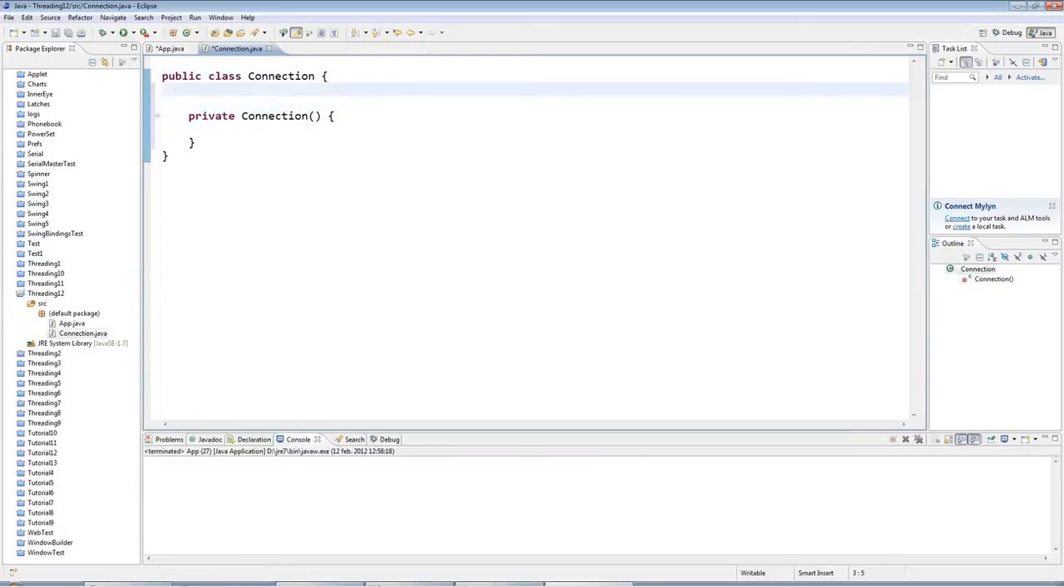
pyautogui.write('private static')
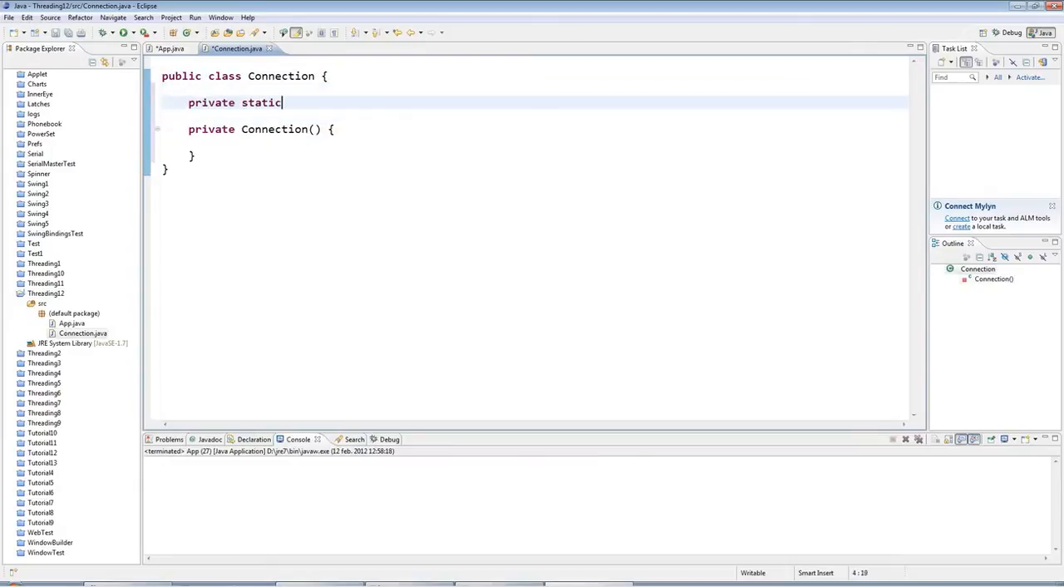
pyautogui.write('Connection instance = new C')
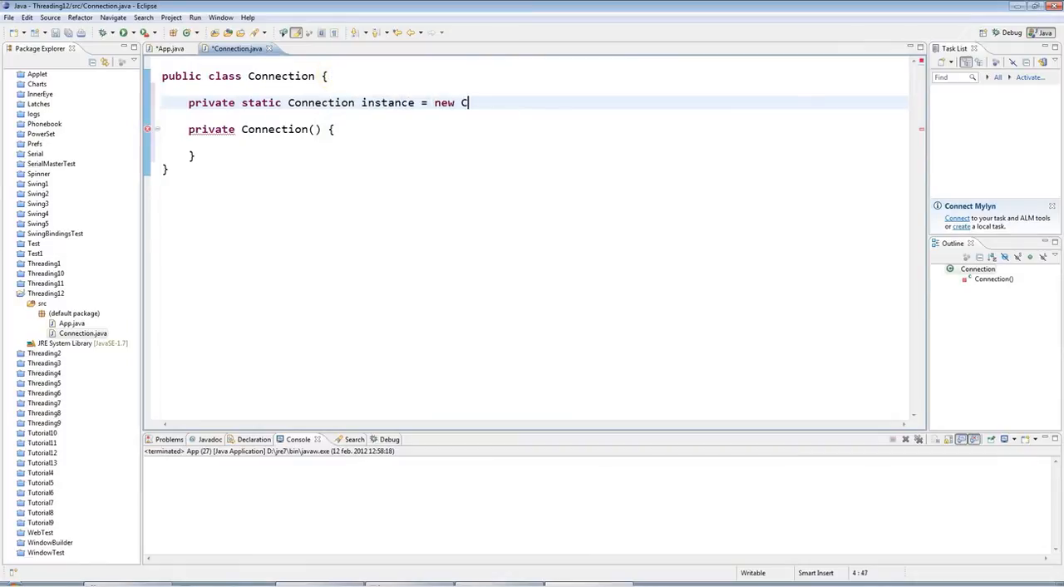
pyautogui.write('onnection();')
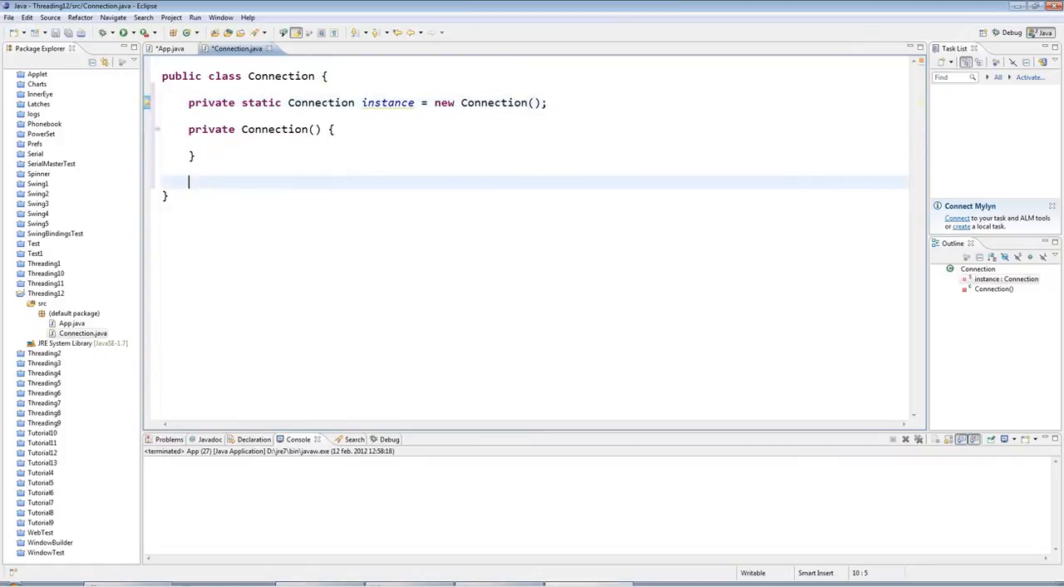
# Add a public static getInstance() returning instance and an empty public void connect()
pyautogui.write('public static')
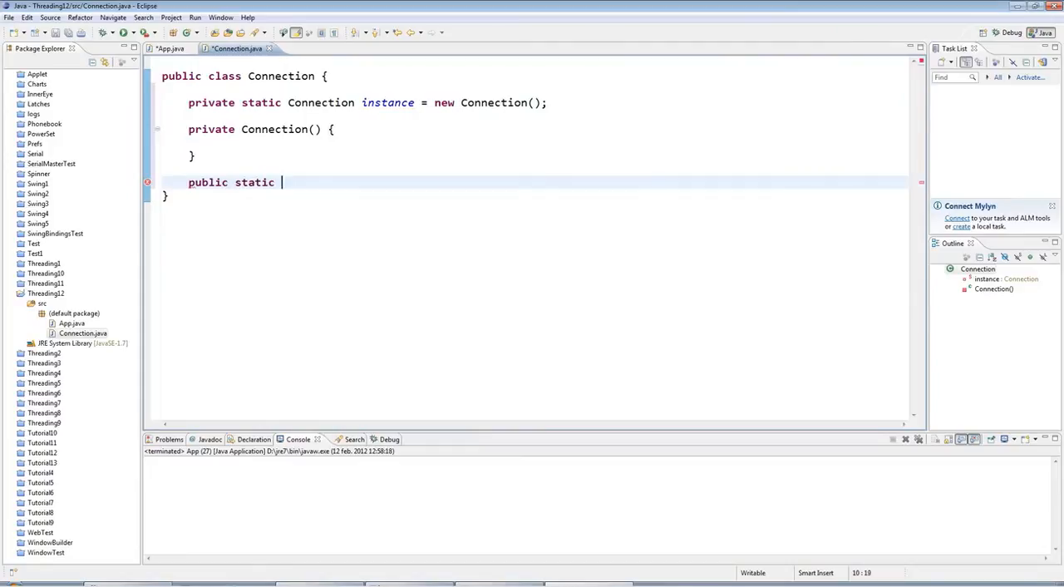
pyautogui.write('Connection getInstance() {')
pyautogui.write('return inst')
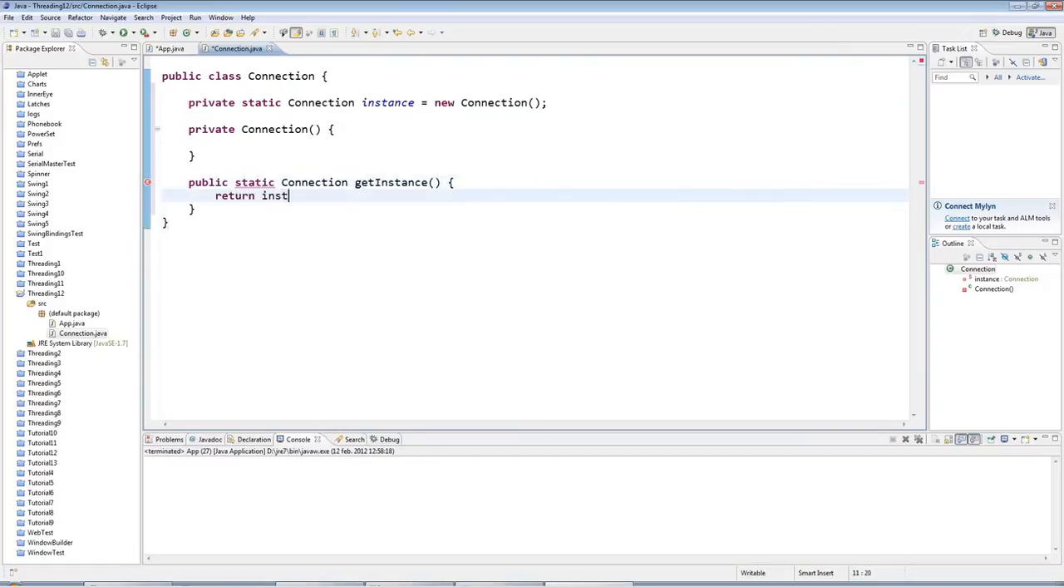
pyautogui.write('ance;')
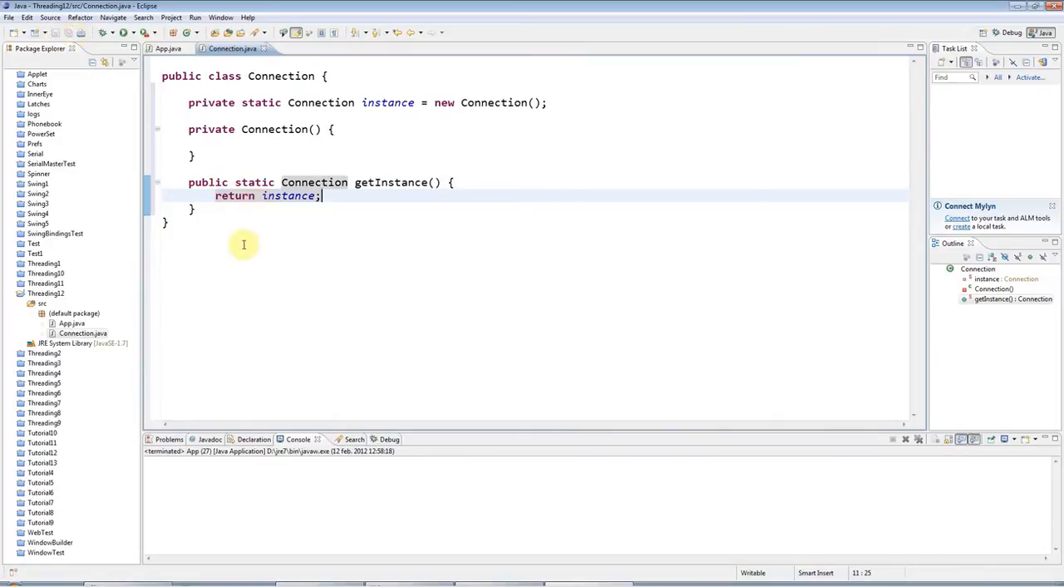
pyautogui.press('enter')
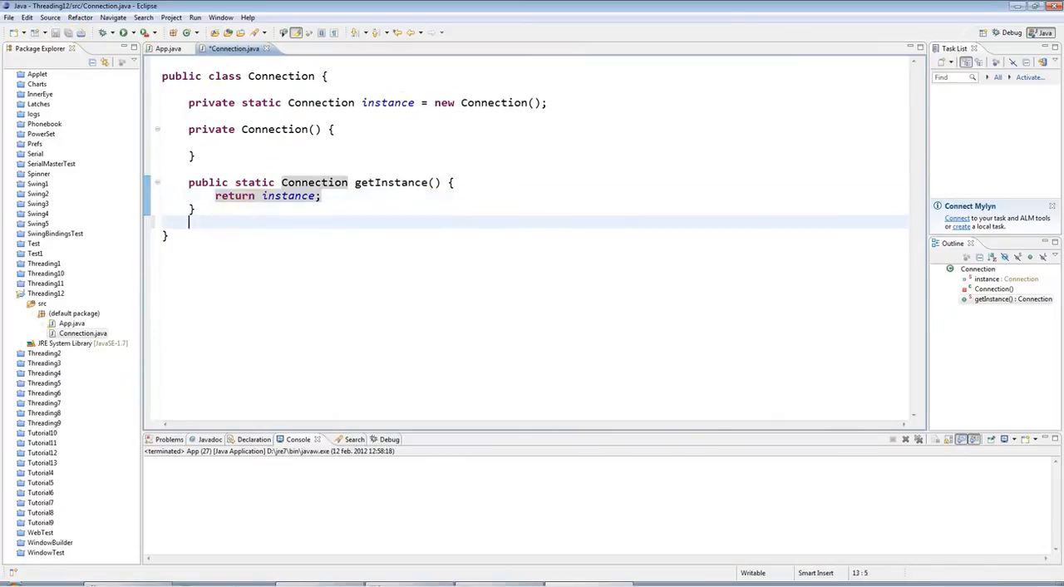
pyautogui.write('pub')
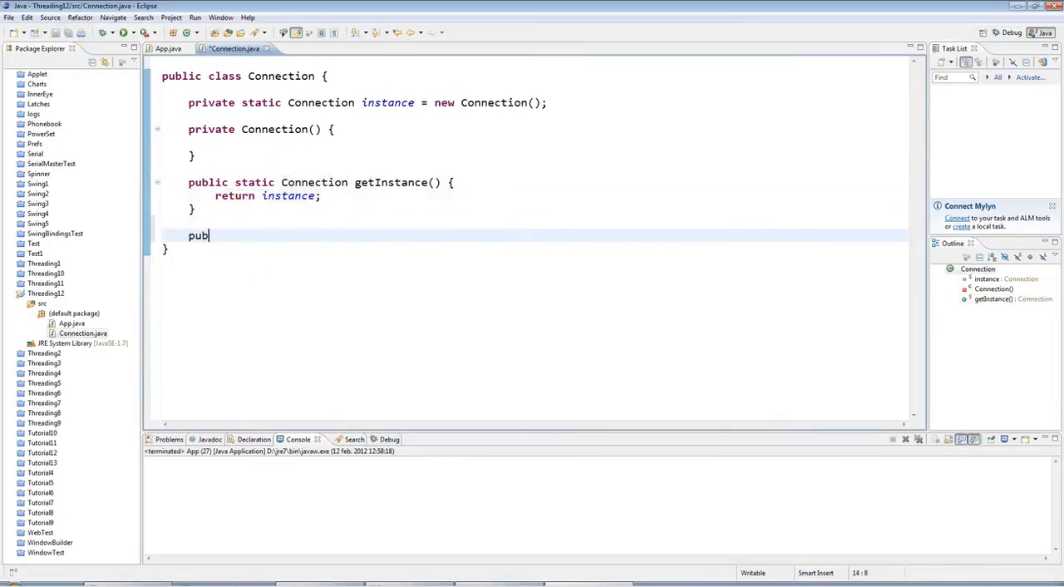
pyautogui.write('lic void connect() {')
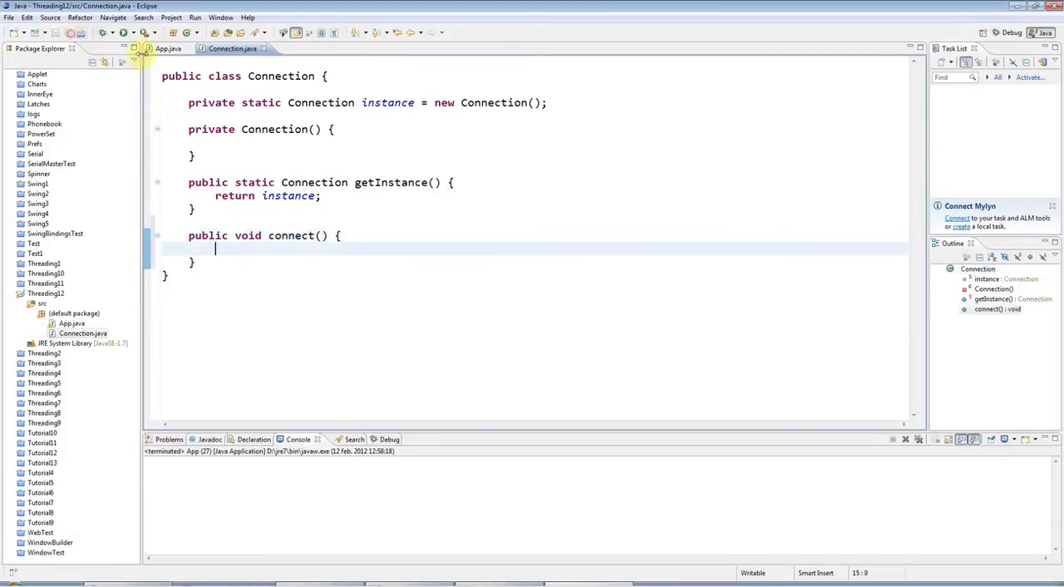
# In App.java main, call Connection.getInstance().connect(); then return to Connection.java
pyautogui.click(168, 48)
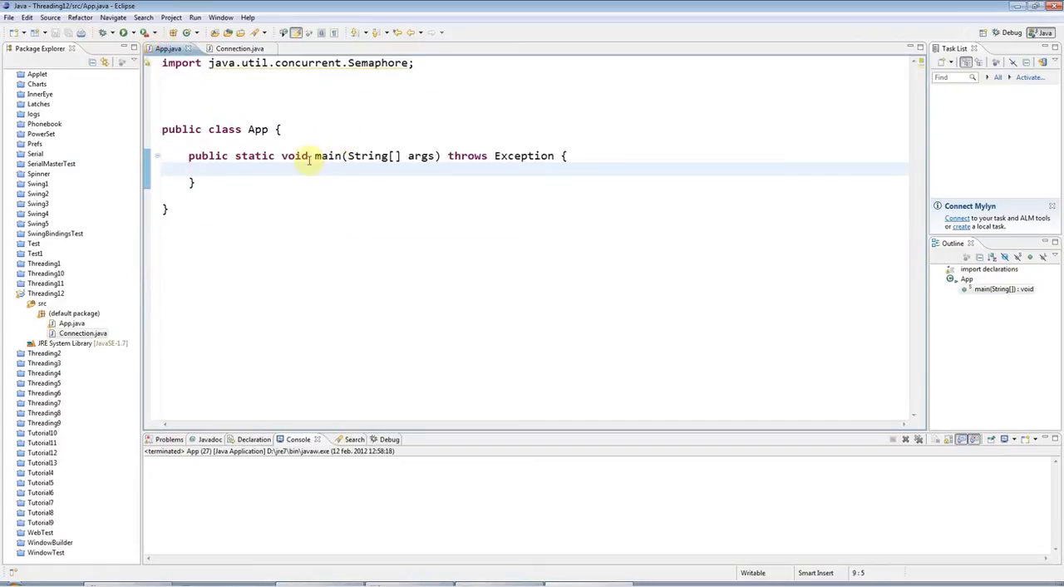
pyautogui.write('c')
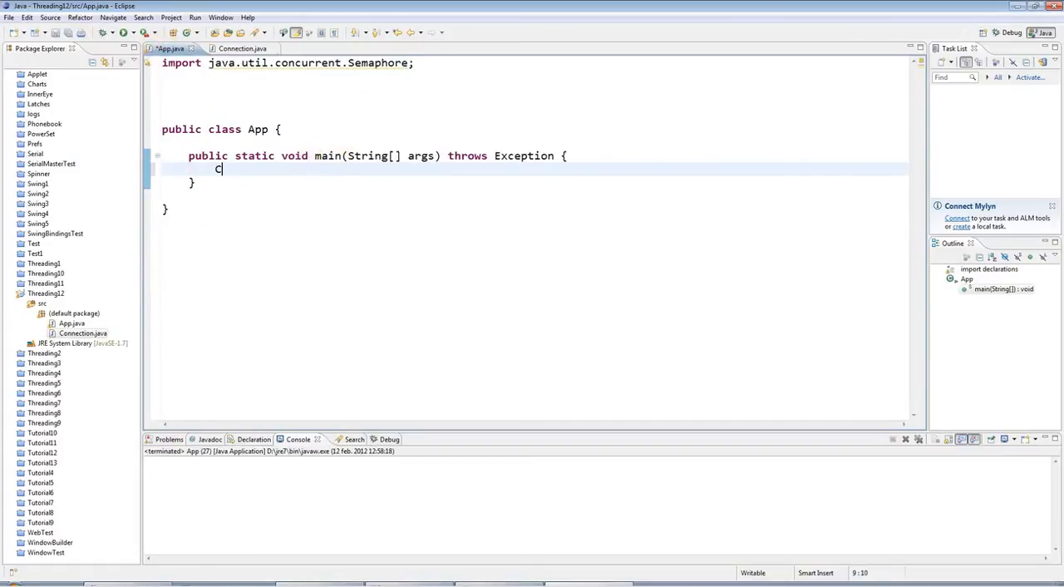
pyautogui.write('onnection.getInstance().co')
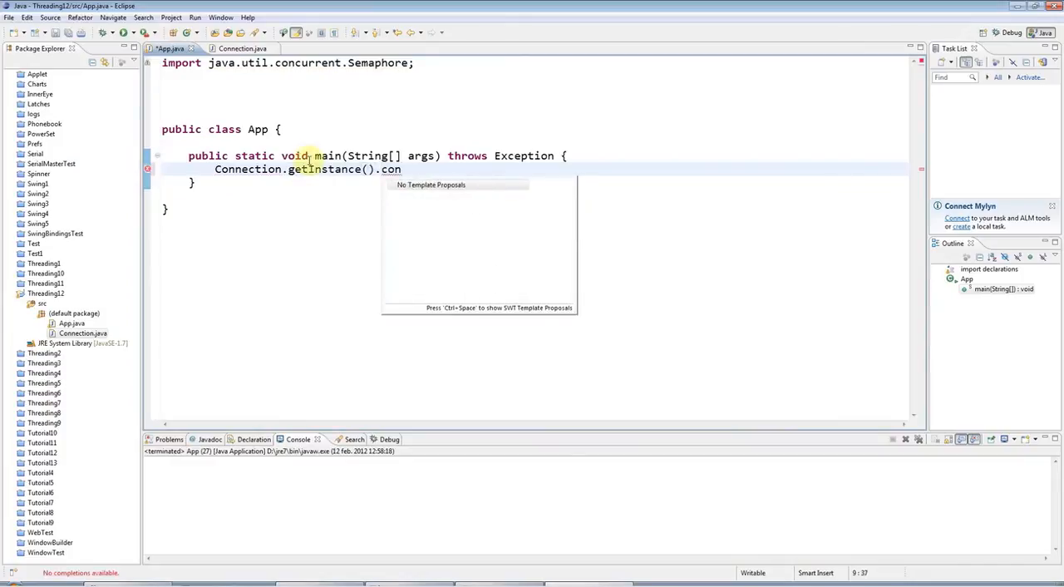
pyautogui.write('n')
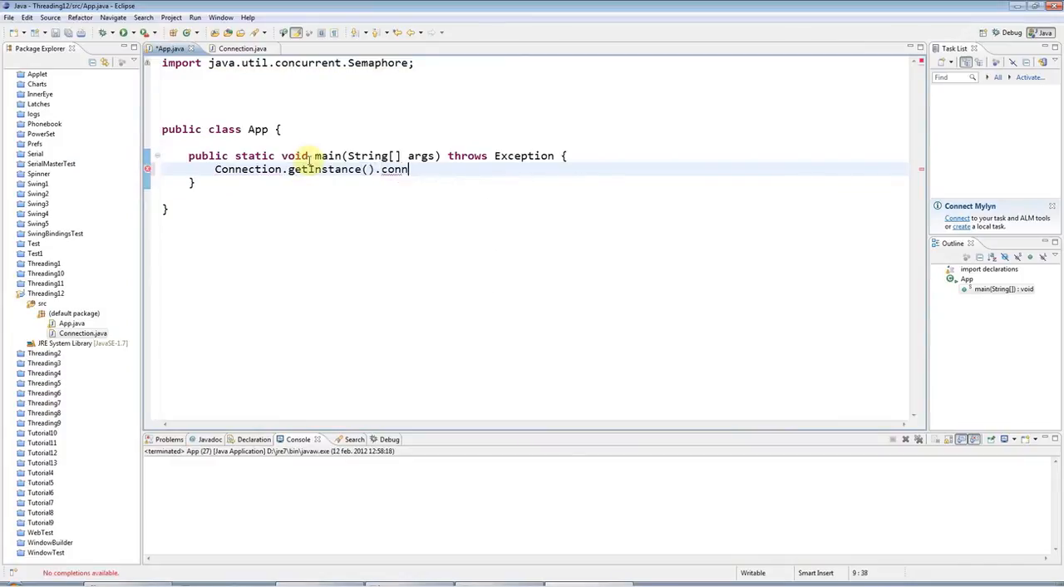
pyautogui.write('ect();')
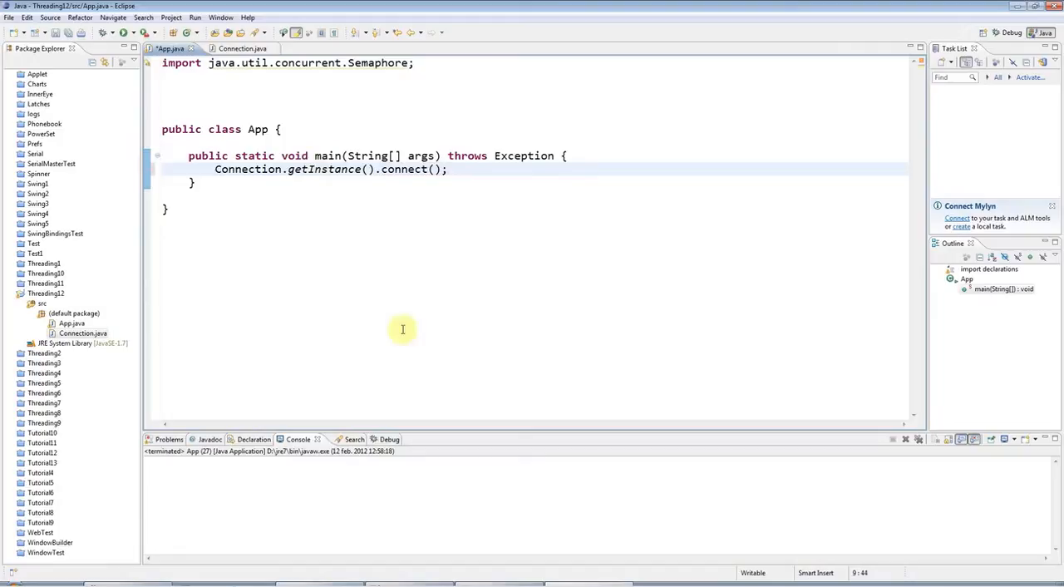
pyautogui.doubleClick(246, 170)
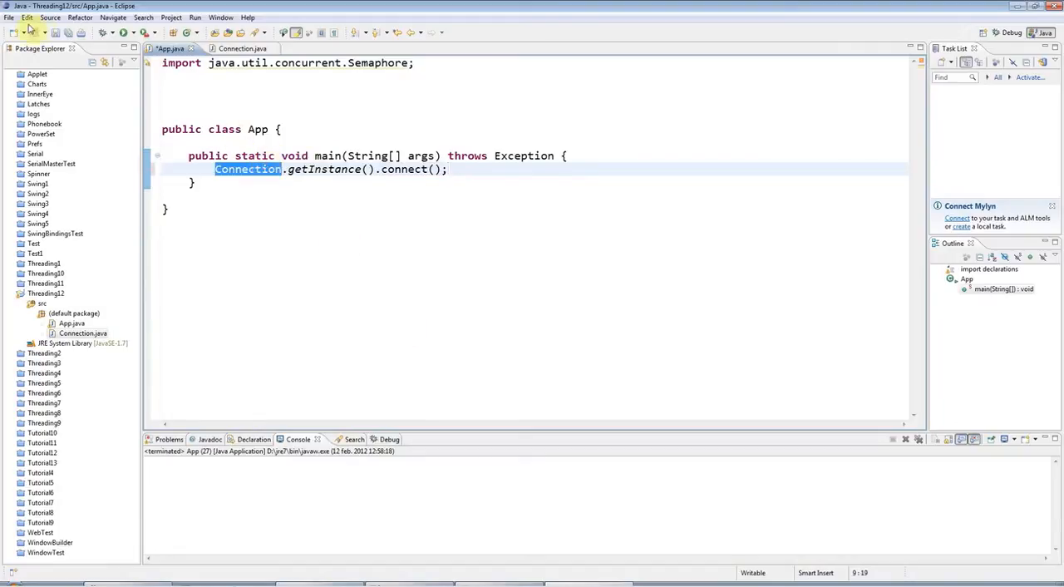
pyautogui.click(233, 49)
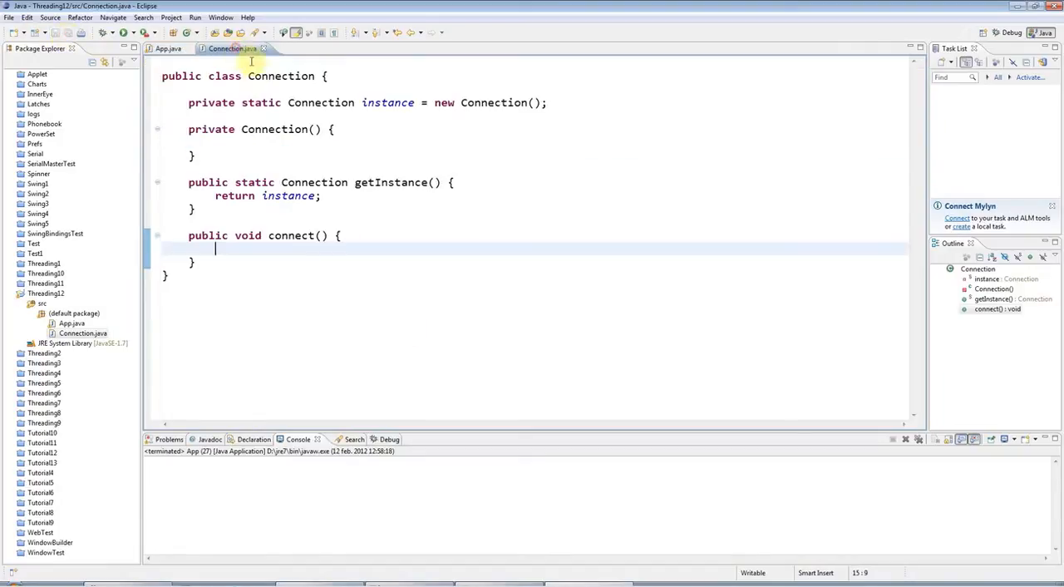
pyautogui.moveTo(250, 261)
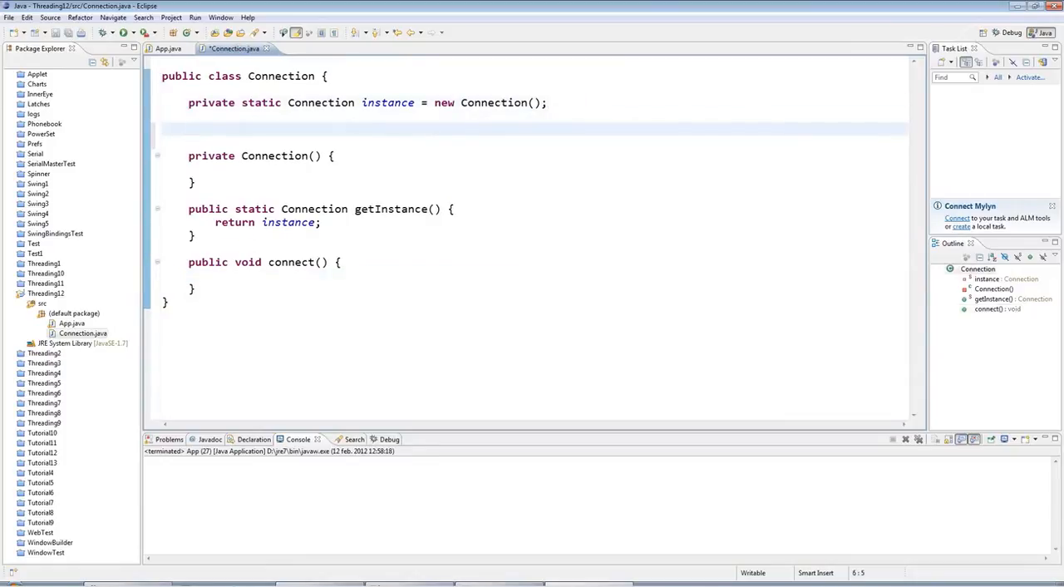
# Declare 'private int connections = 0;' in Connection, renaming count to connections
pyautogui.write('private')
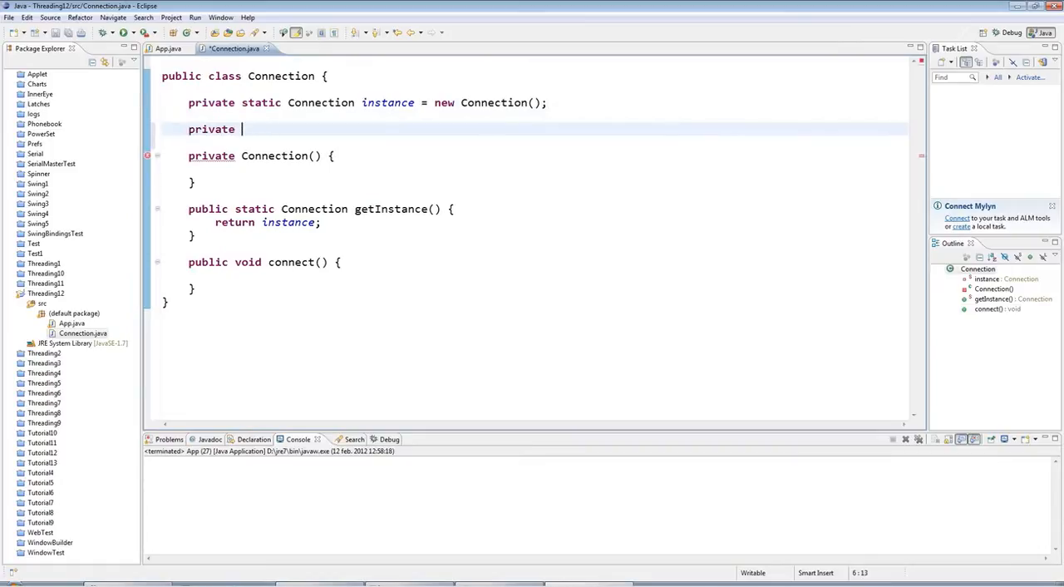
pyautogui.write('int count')
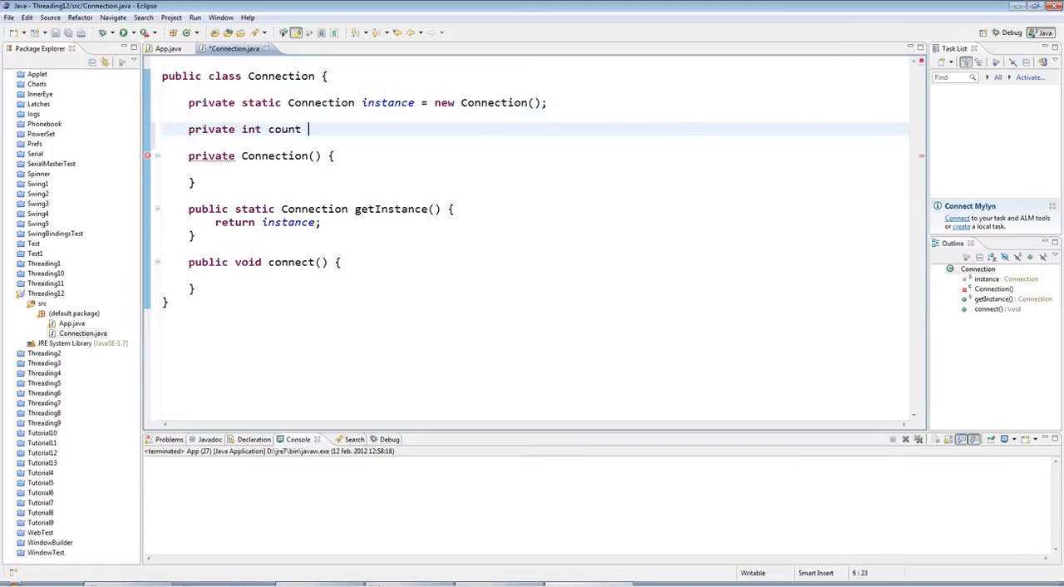
pyautogui.write('= 0;')
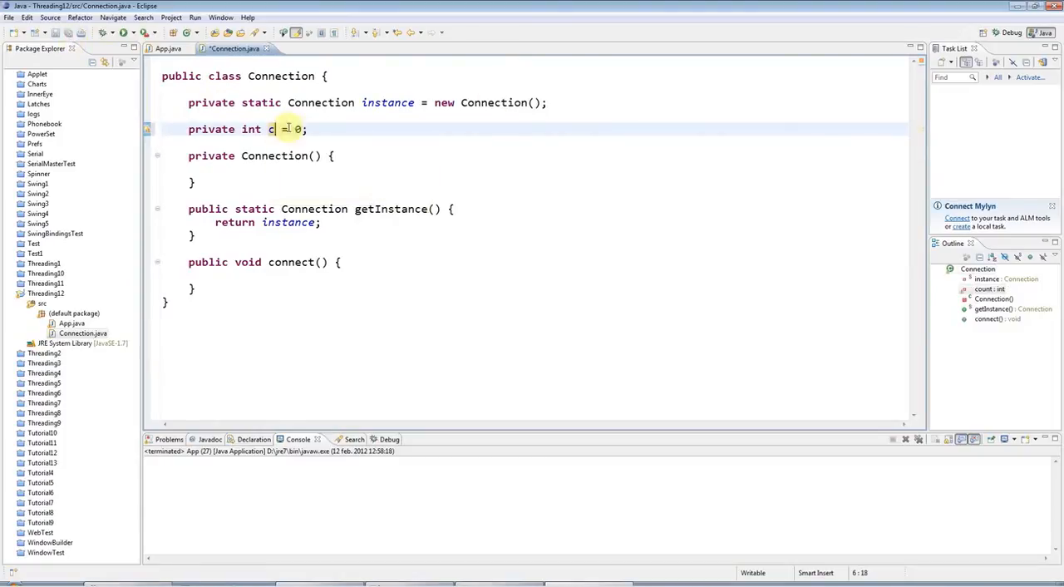
pyautogui.write('onnections')
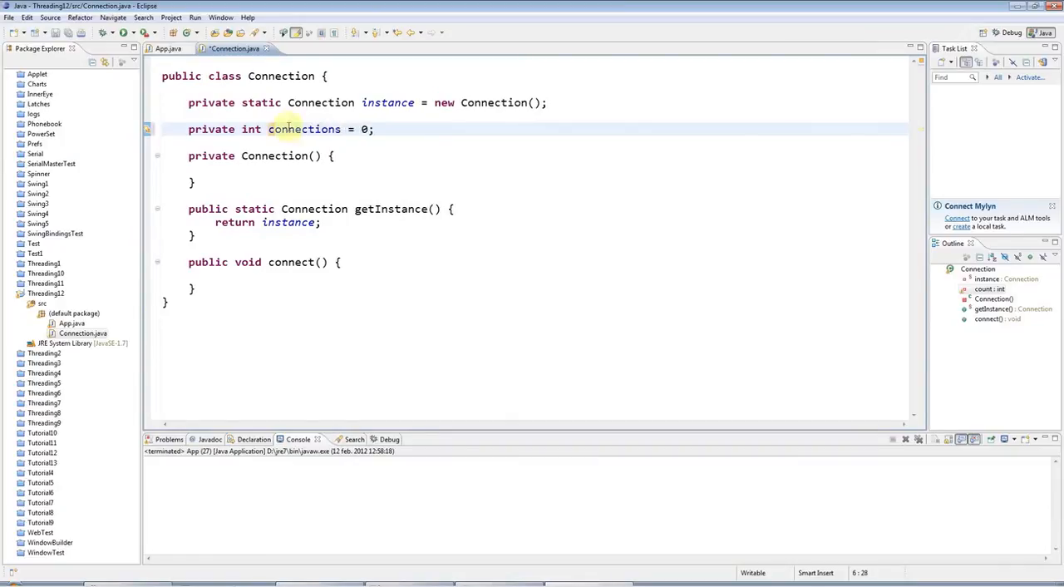
pyautogui.click(215, 276)
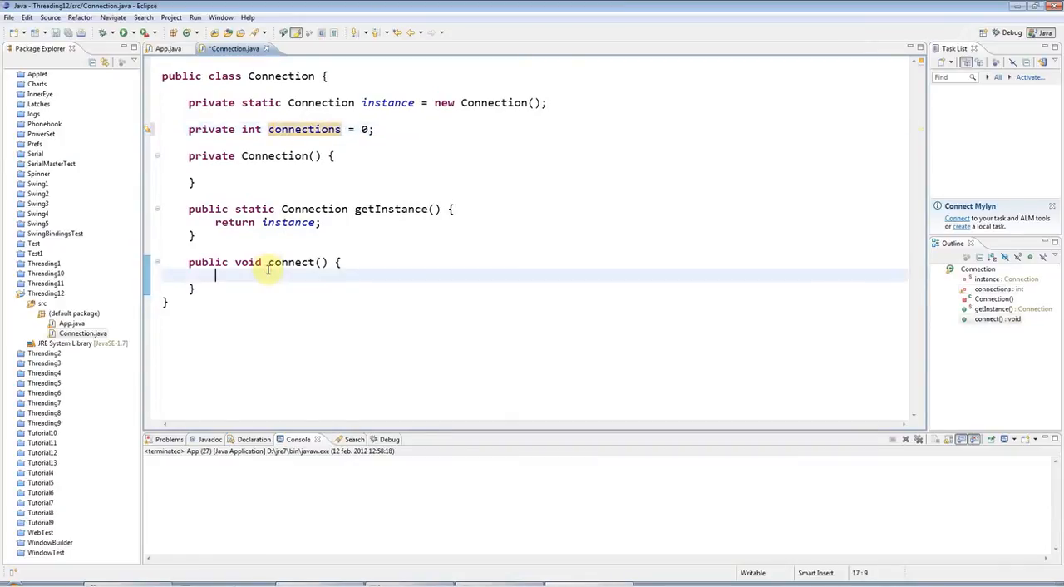
# In a synchronized(this) block, increment connections and print "Current connections: " + connections
pyautogui.write('sys')
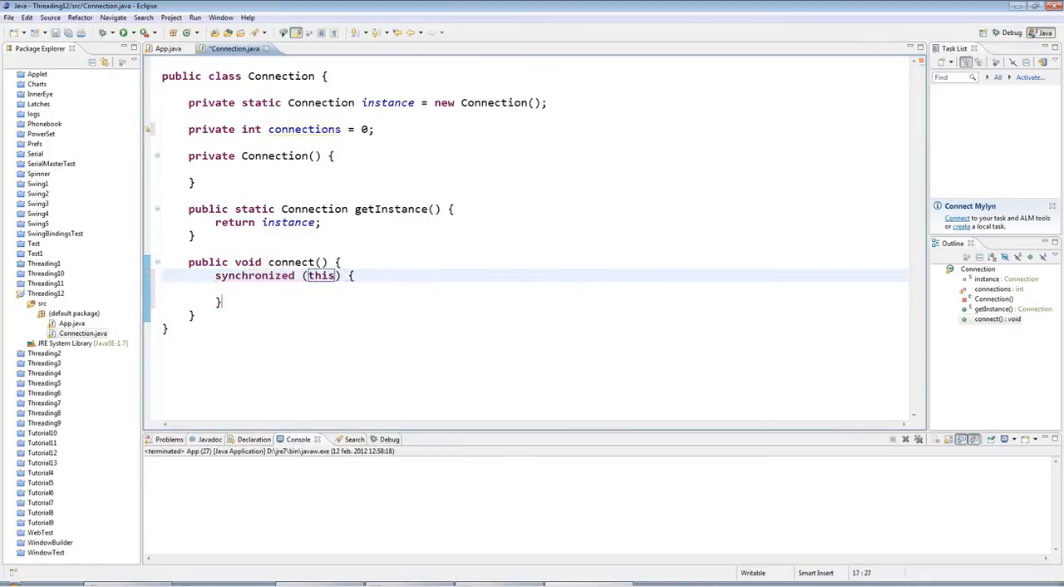
pyautogui.write('connections++')
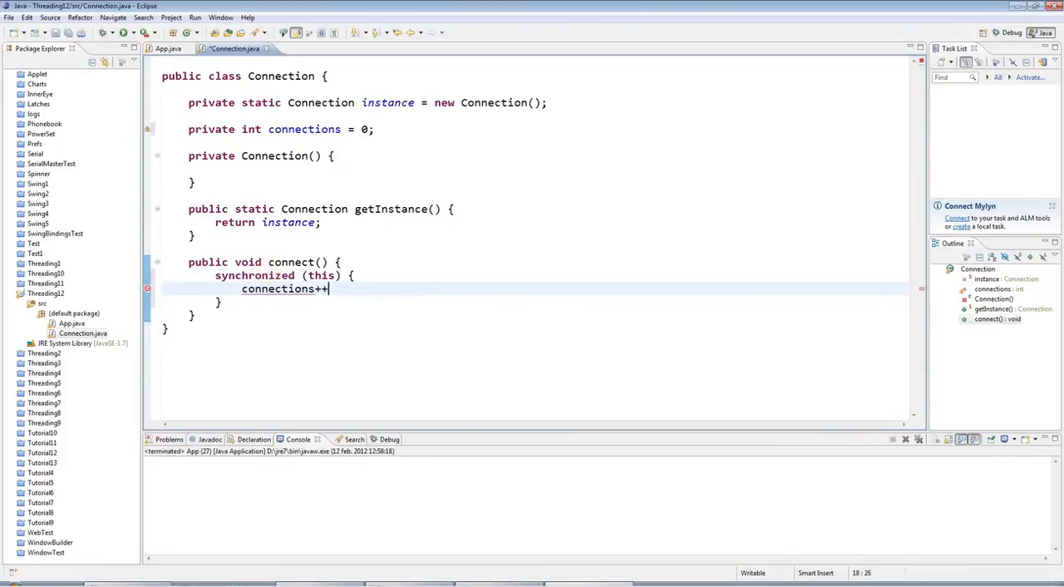
pyautogui.write('System.out.println();')
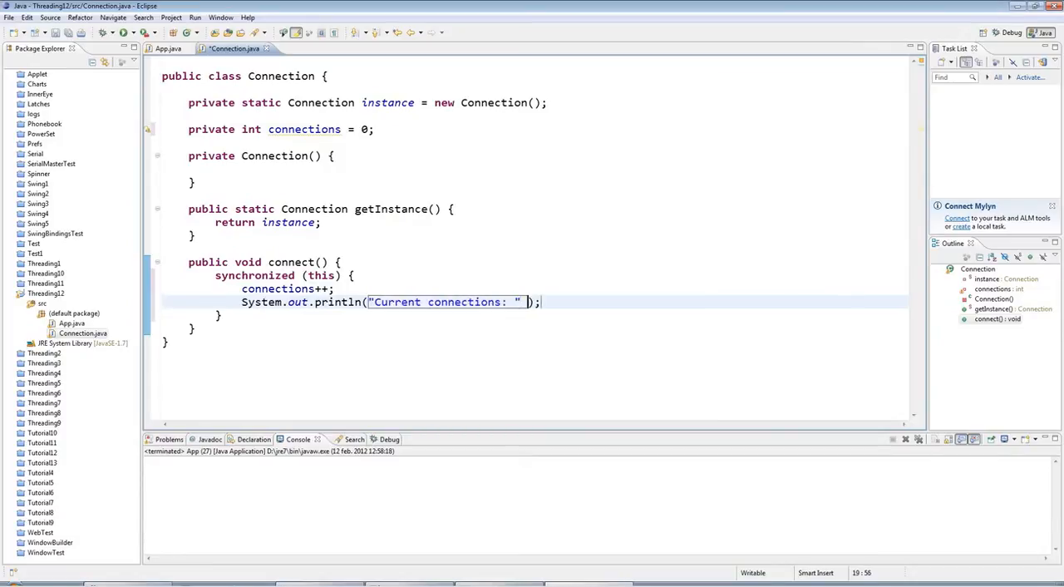
pyautogui.write('+ connections')
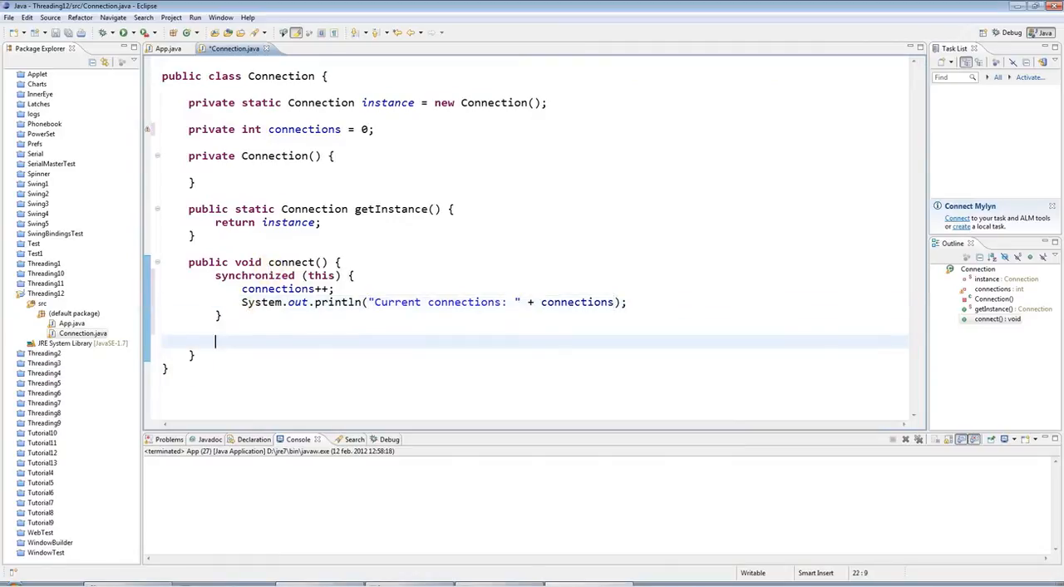
# Add a second synchronized(this) block decrementing connections, with a blank line between the blocks
pyautogui.write('sys')
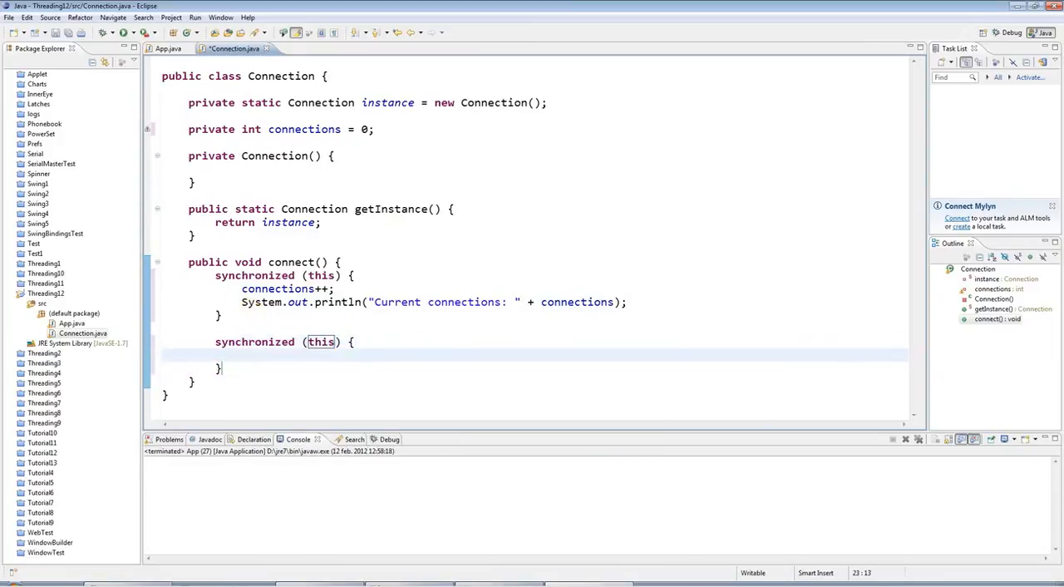
pyautogui.write('connections')
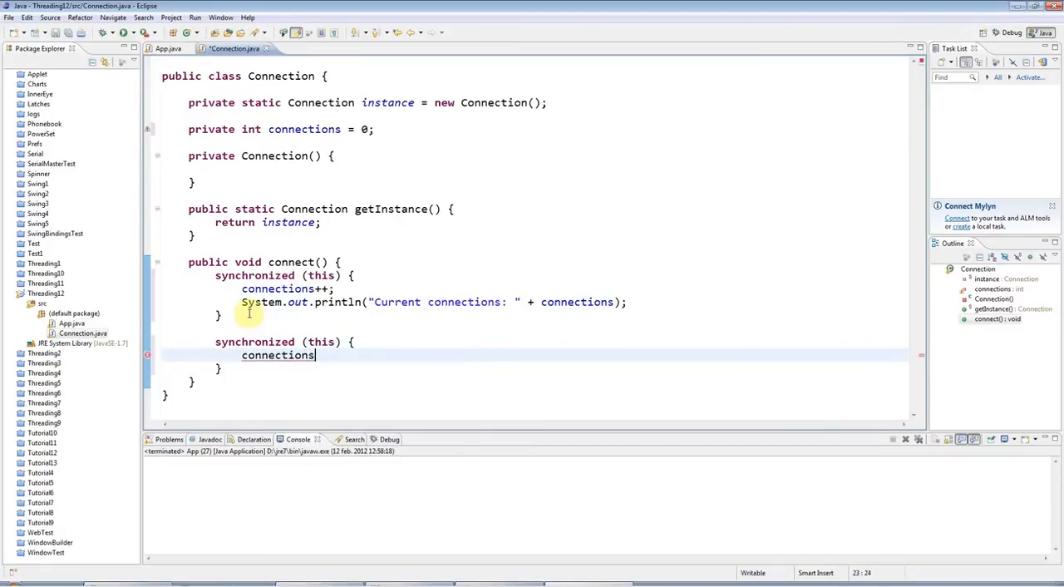
pyautogui.write('--;')
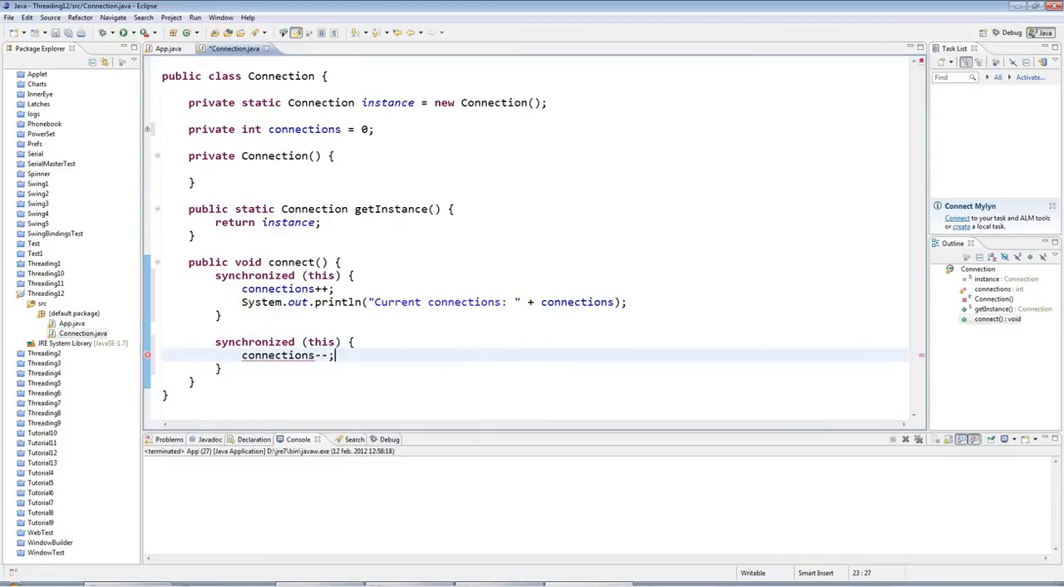
pyautogui.press('Return')
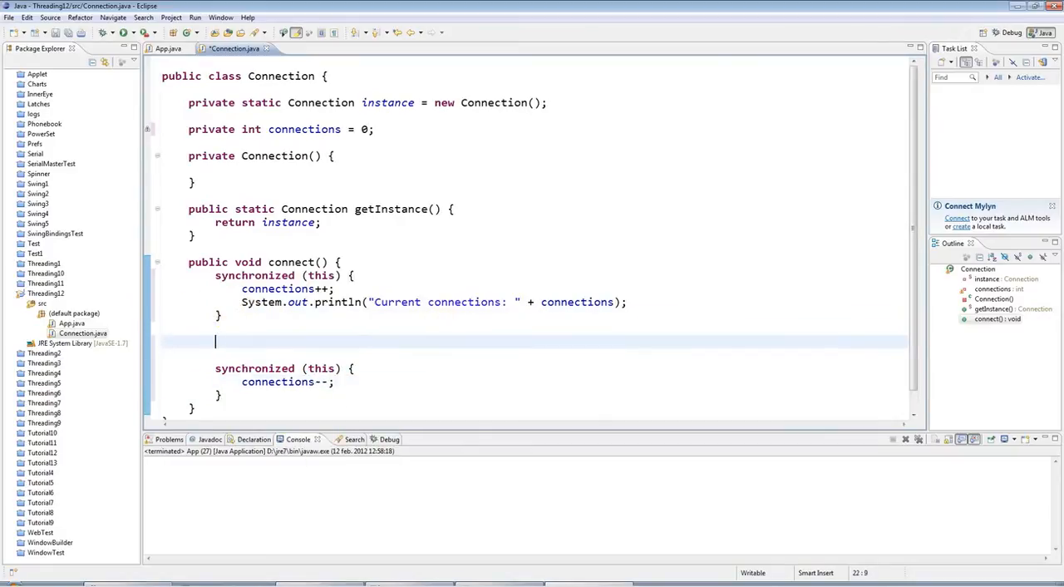
# Insert Thread.sleep(2000) between the blocks and look at fixes for its unhandled exception
pyautogui.write('Thread.slee')
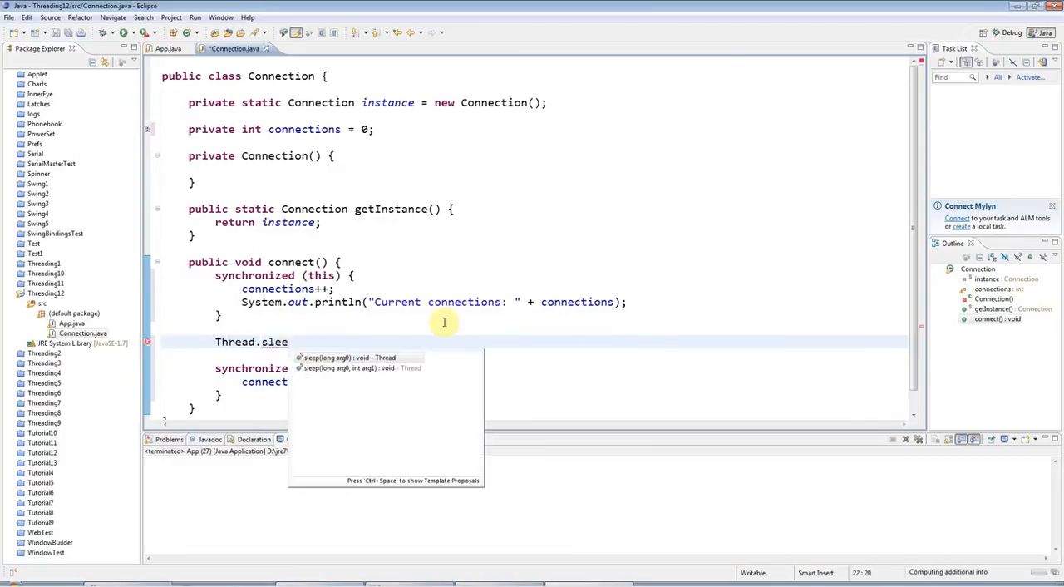
pyautogui.write('p(2000);')
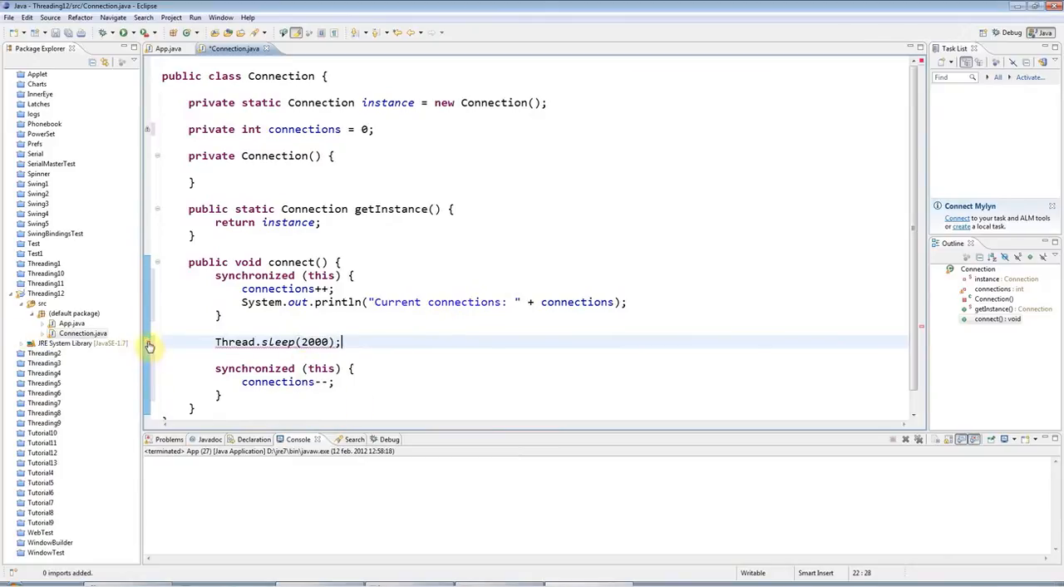
pyautogui.click(150, 346)
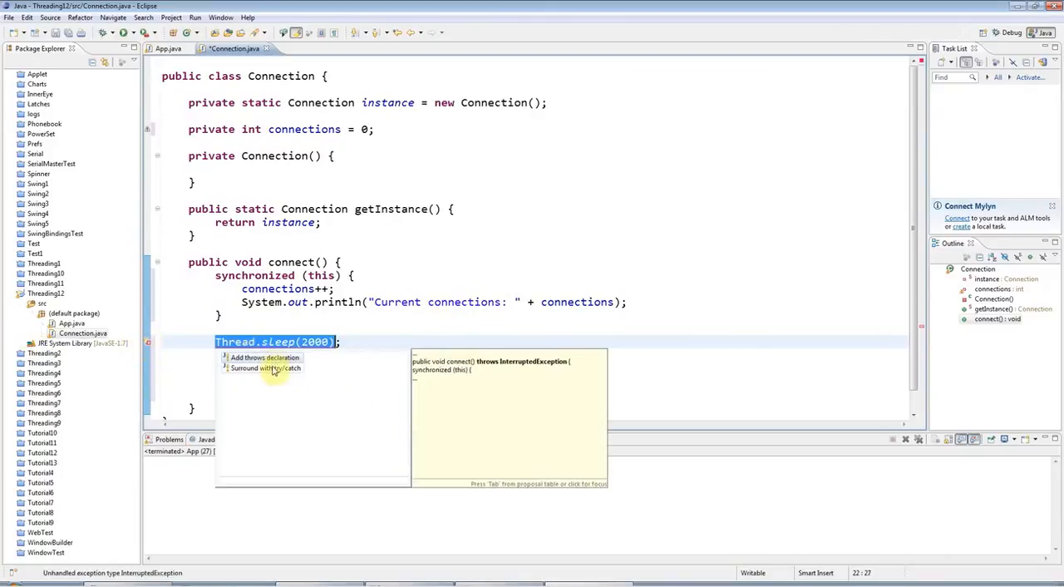
# Surround Thread.sleep(2000) with try/catch for InterruptedException and run; console shows Current connections: 1
pyautogui.click(264, 369)
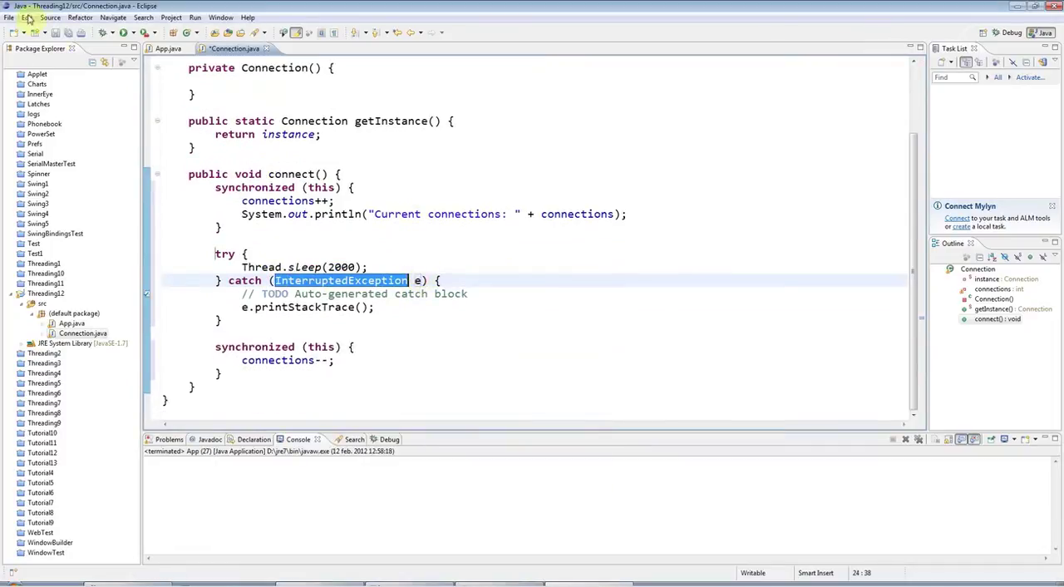
pyautogui.click(123, 33)
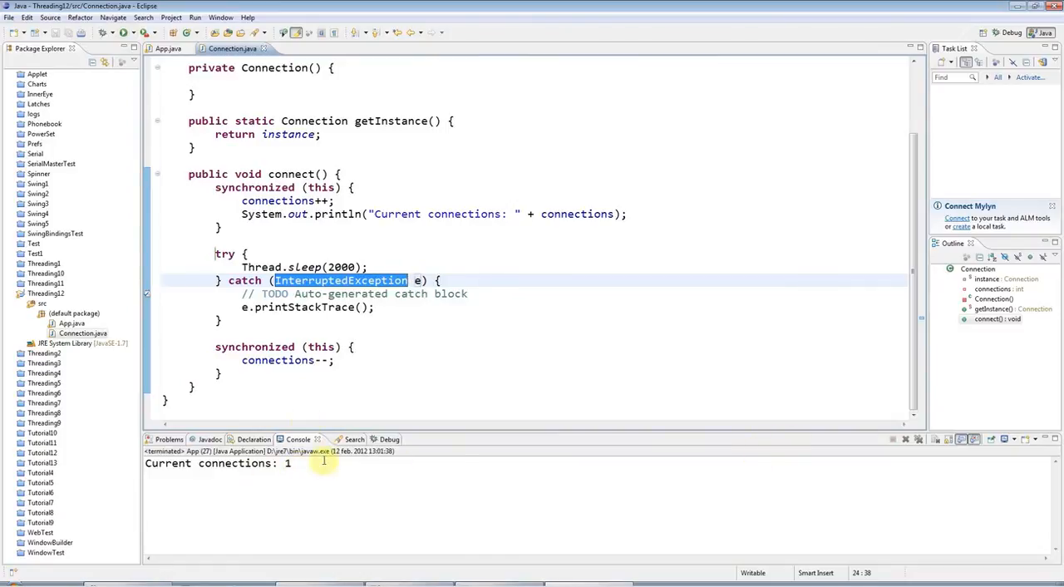
pyautogui.moveTo(168, 48)
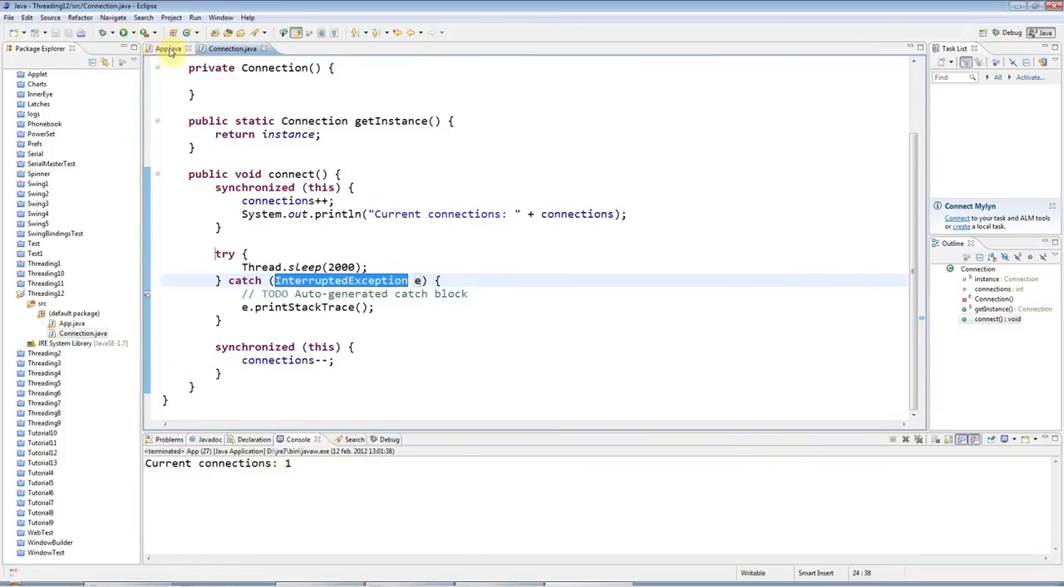
# In App.java main, declare ExecutorService executor = Executors.newCachedThreadPool()
pyautogui.click(166, 48)
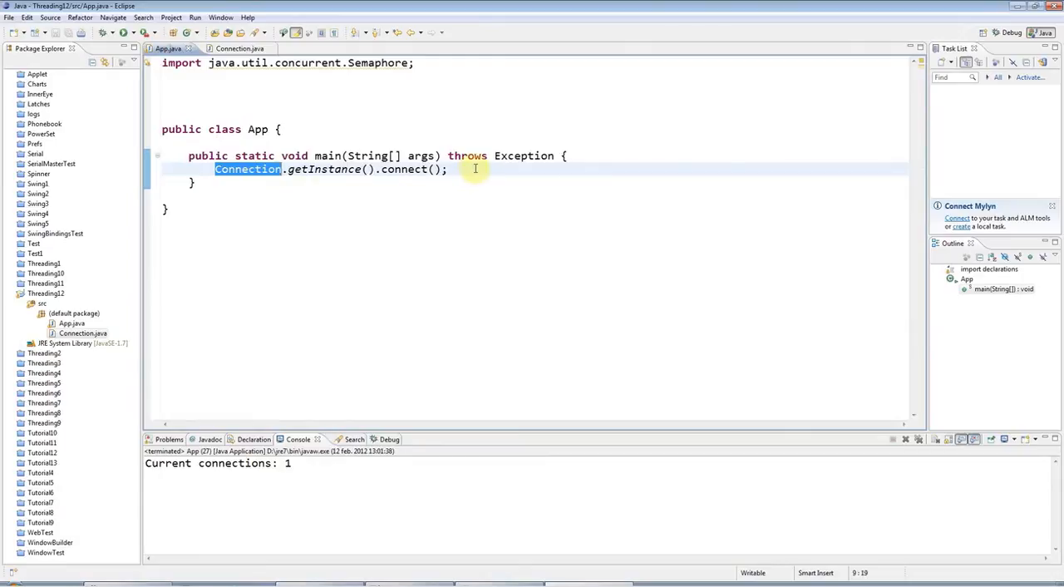
pyautogui.write('Ex')
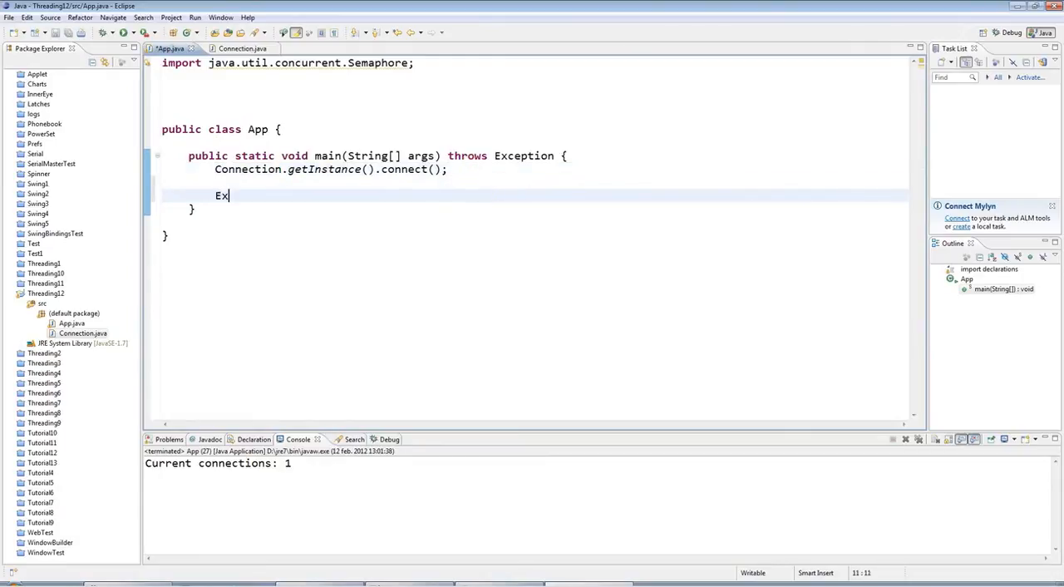
pyautogui.write('ecut')
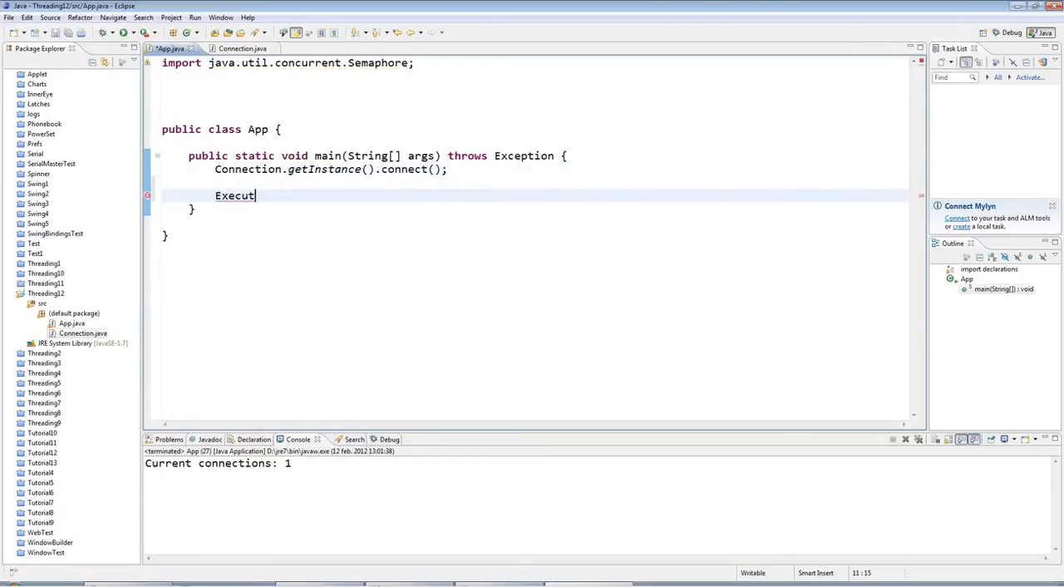
pyautogui.write('orService executor = E')
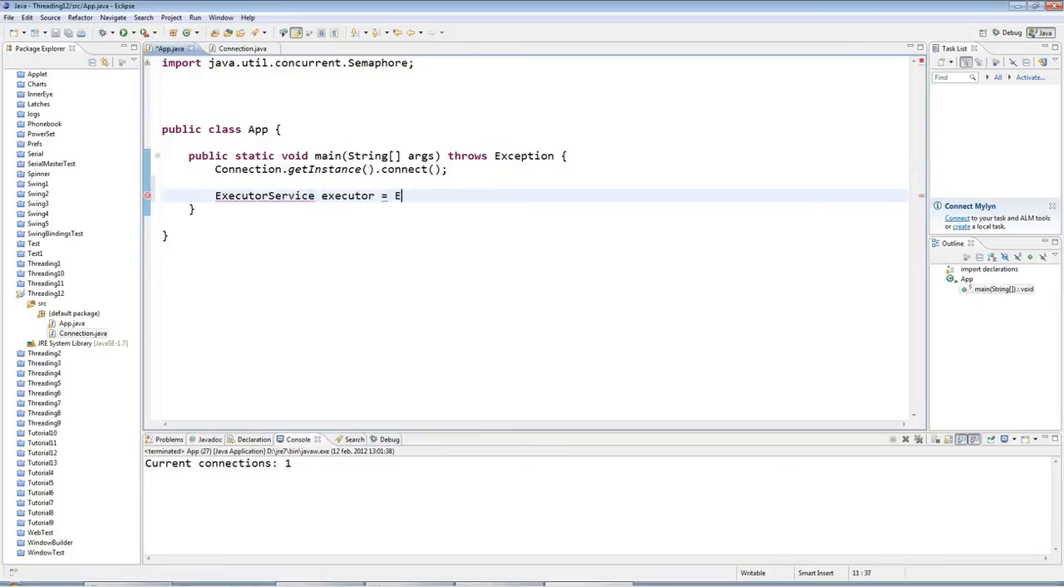
pyautogui.write('xecutors.')
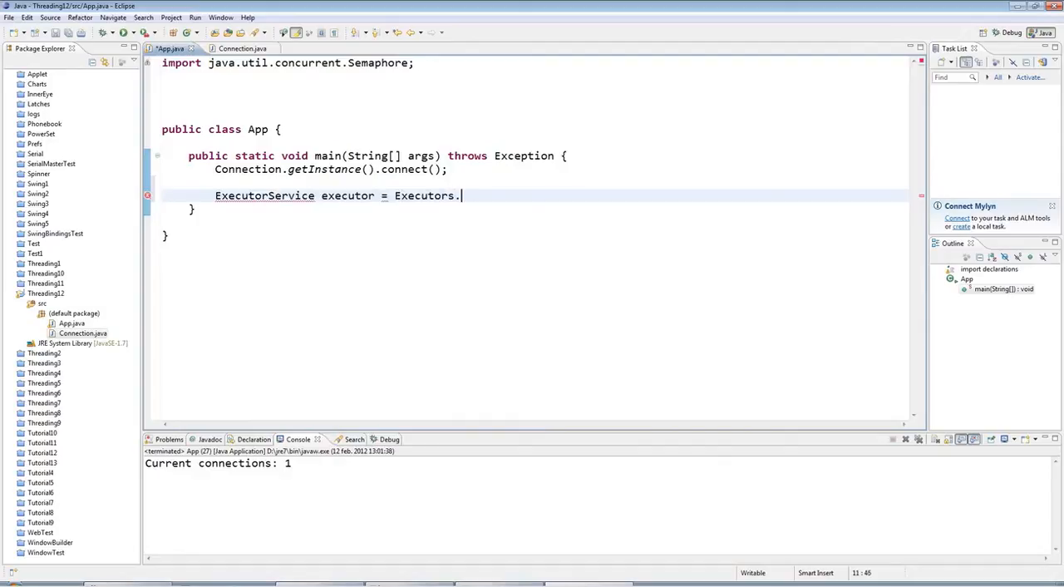
pyautogui.write('newCachedThreadPool();')
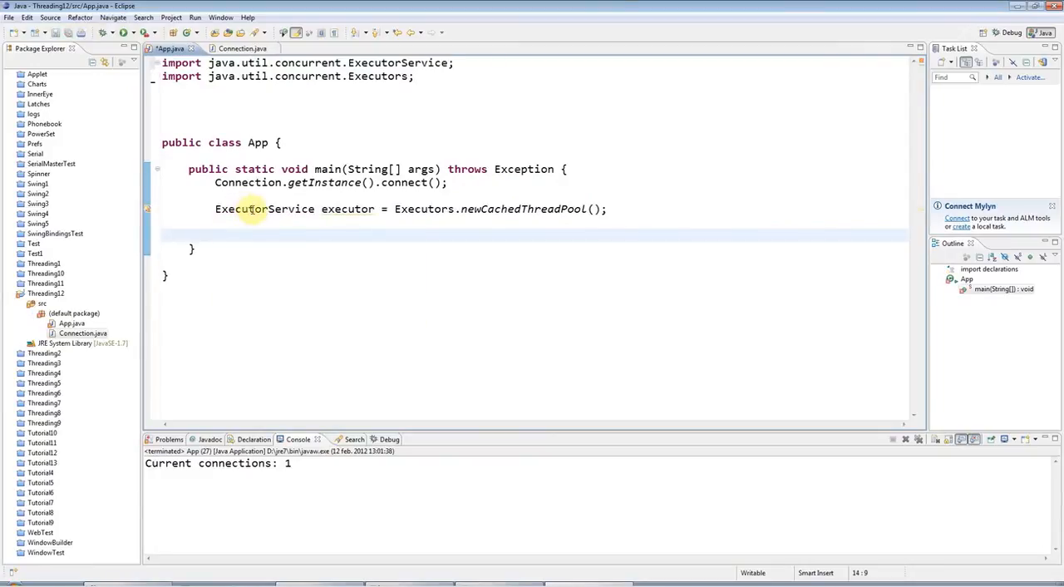
# Add a 200-iteration for loop calling executor.submit(new Runnable(){ public void run(){} })
pyautogui.write('for(int i)')
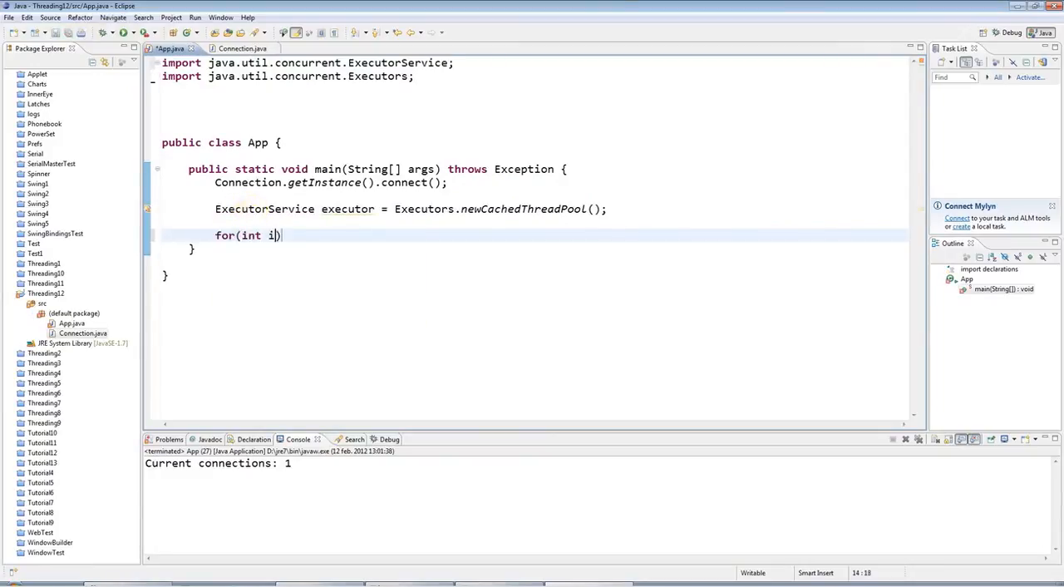
pyautogui.write('=0; i')
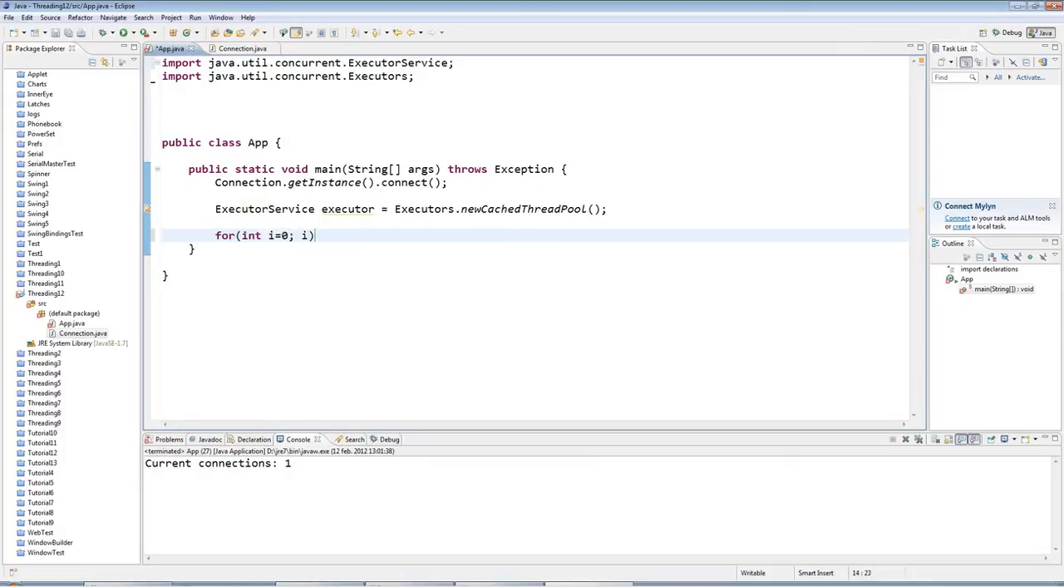
pyautogui.write('<200; i')
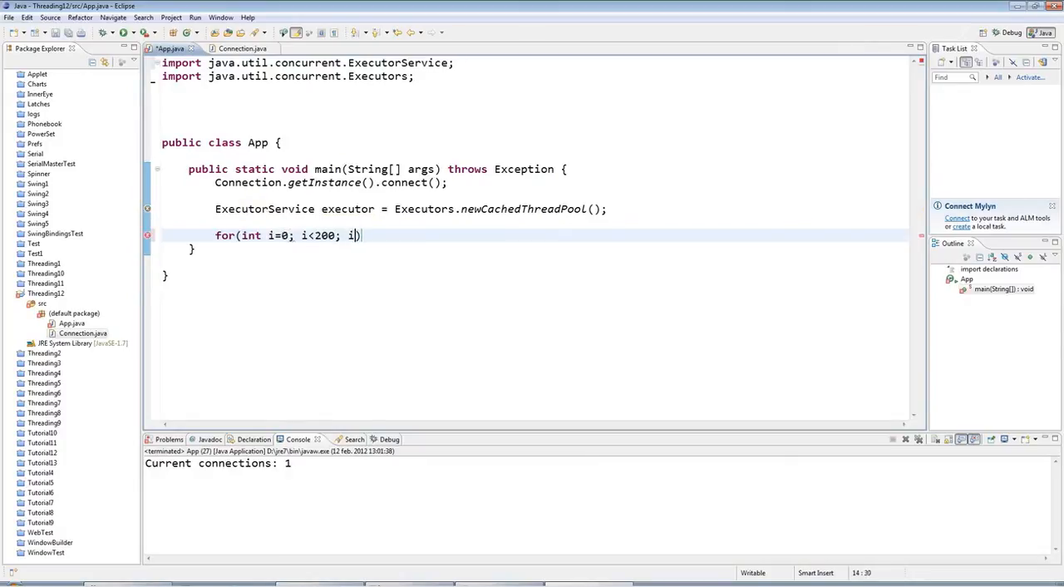
pyautogui.write('++) {')
pyautogui.write('executor.')
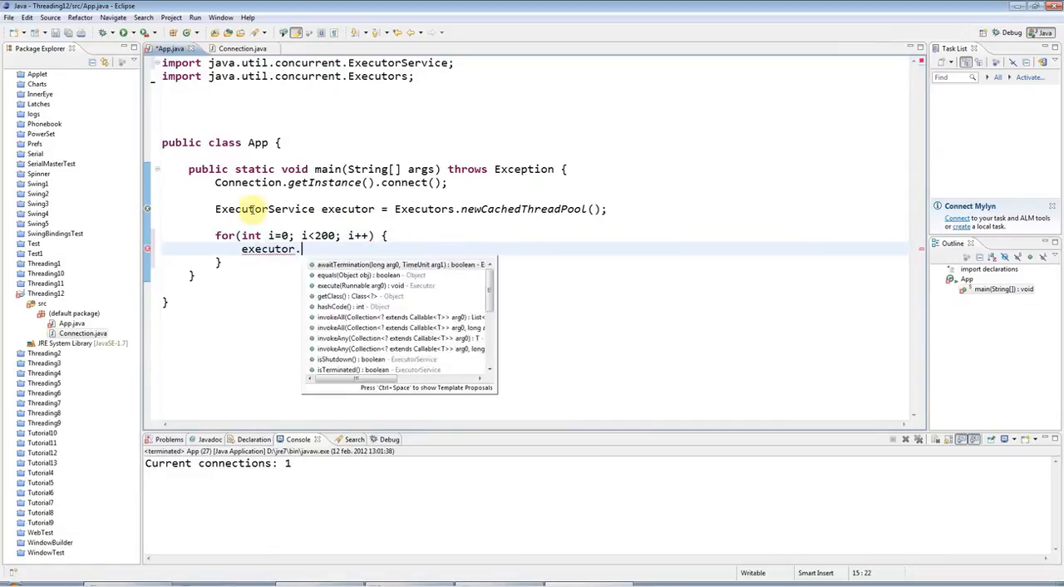
pyautogui.write('submit(new Runnable() {')
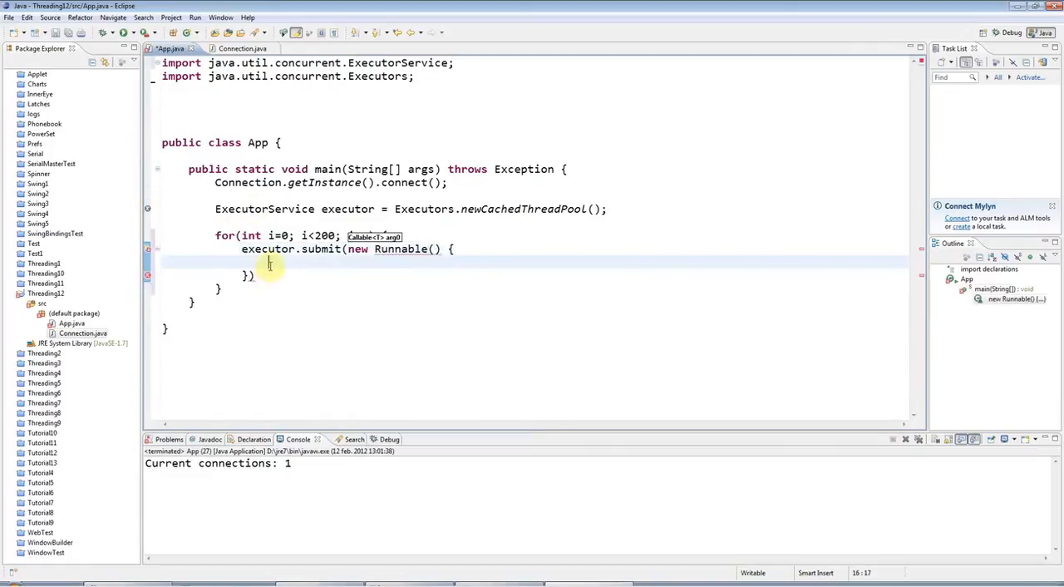
pyautogui.write('pu')
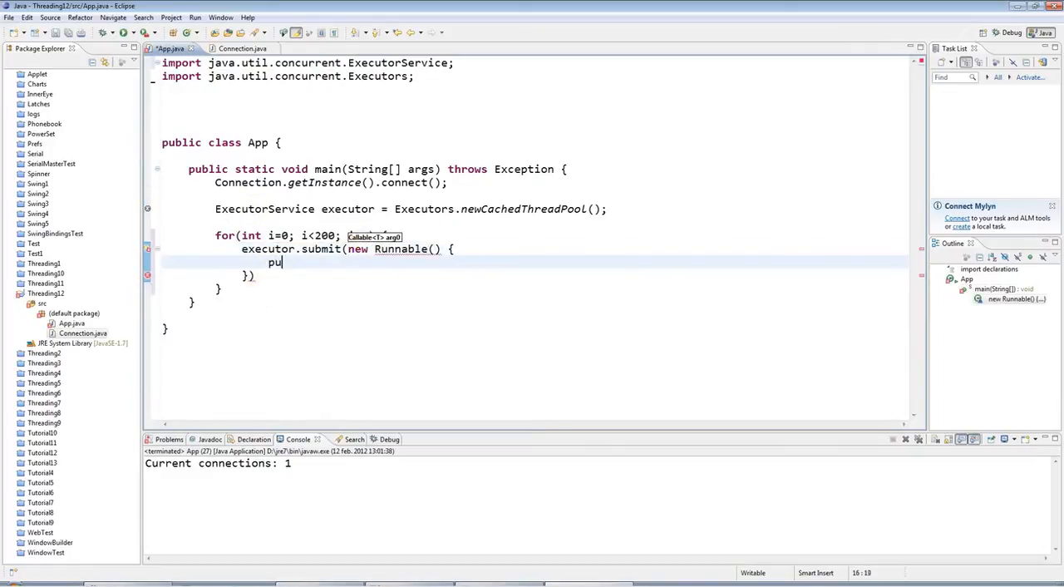
pyautogui.write('blic void run')
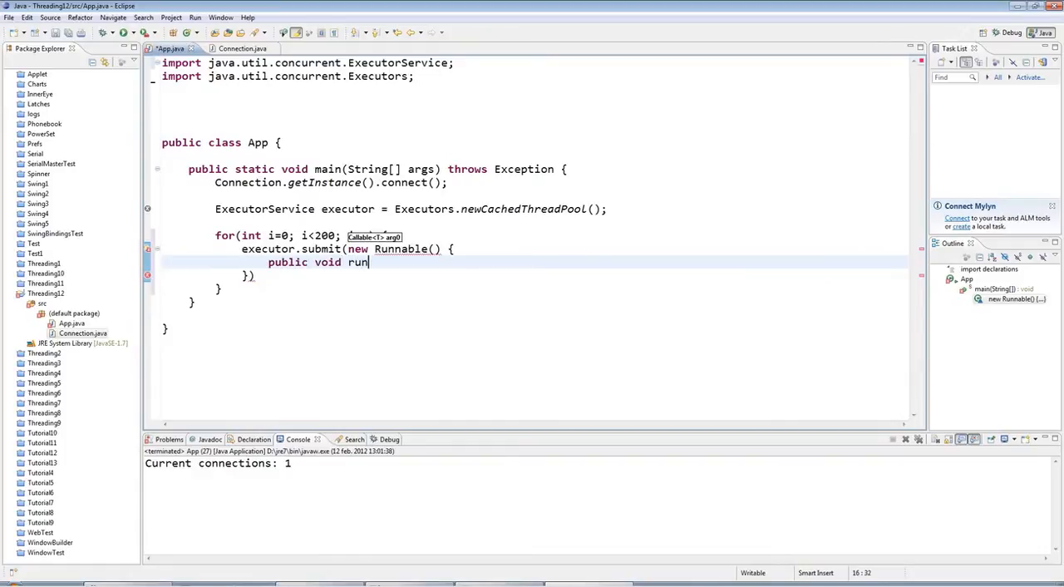
pyautogui.moveTo(469, 236)
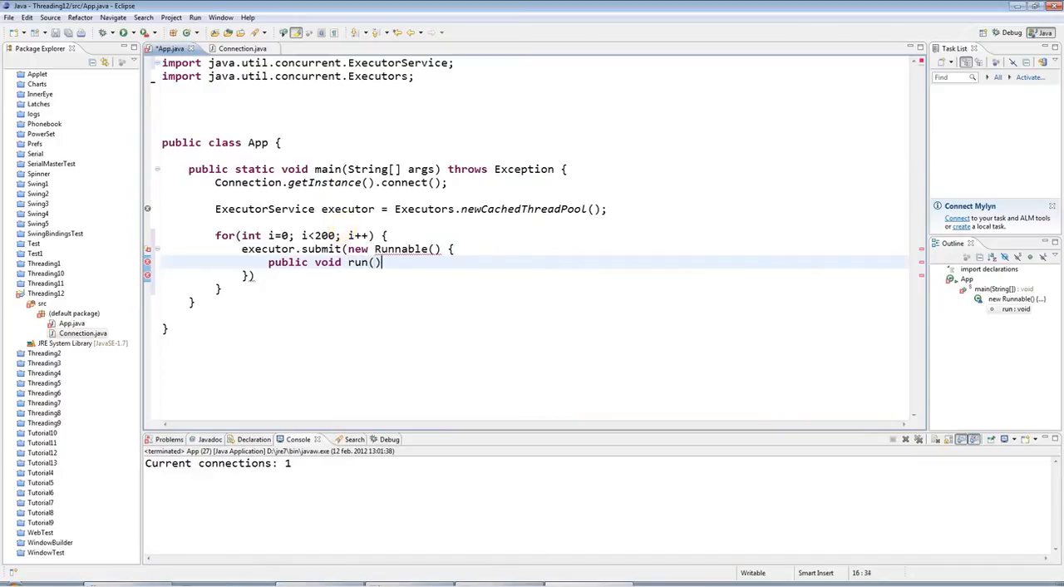
pyautogui.write(' {')
pyautogui.press('Return')
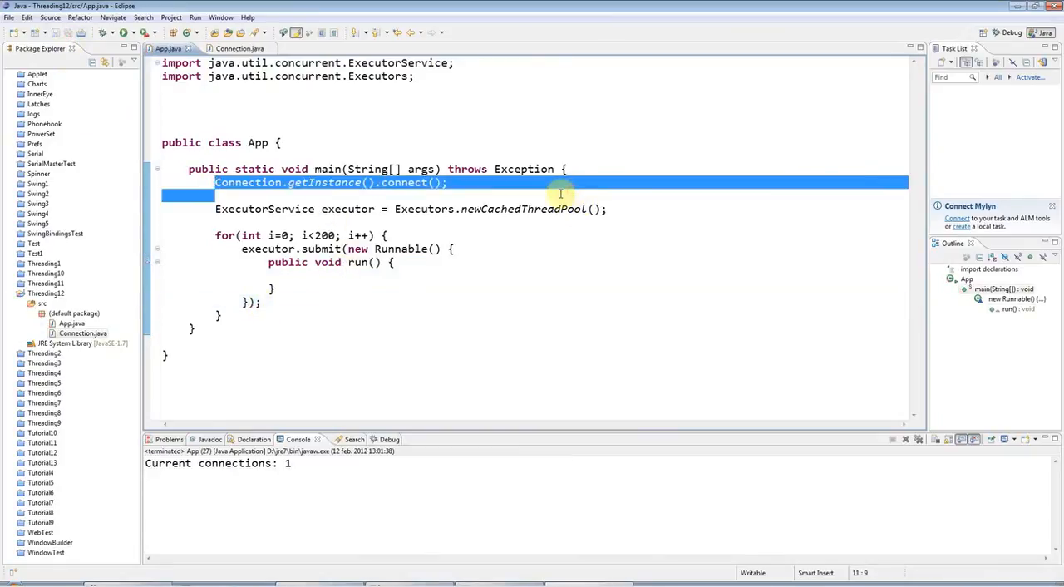
# Move Connection.getInstance().connect() into run() and add executor.shutdown() after the loop
pyautogui.press('Delete')
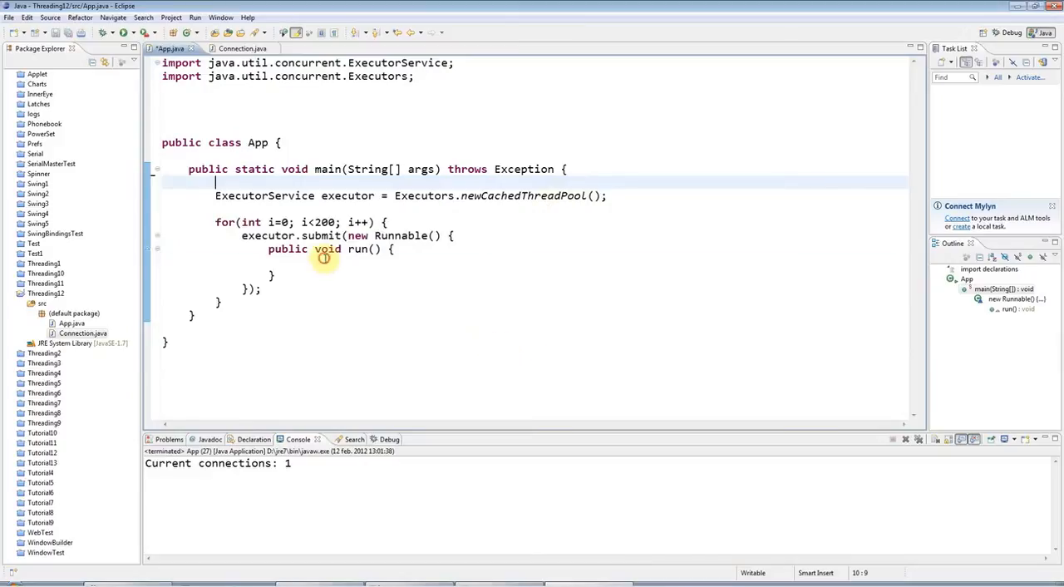
pyautogui.write('Connection.getInstance().connect();')
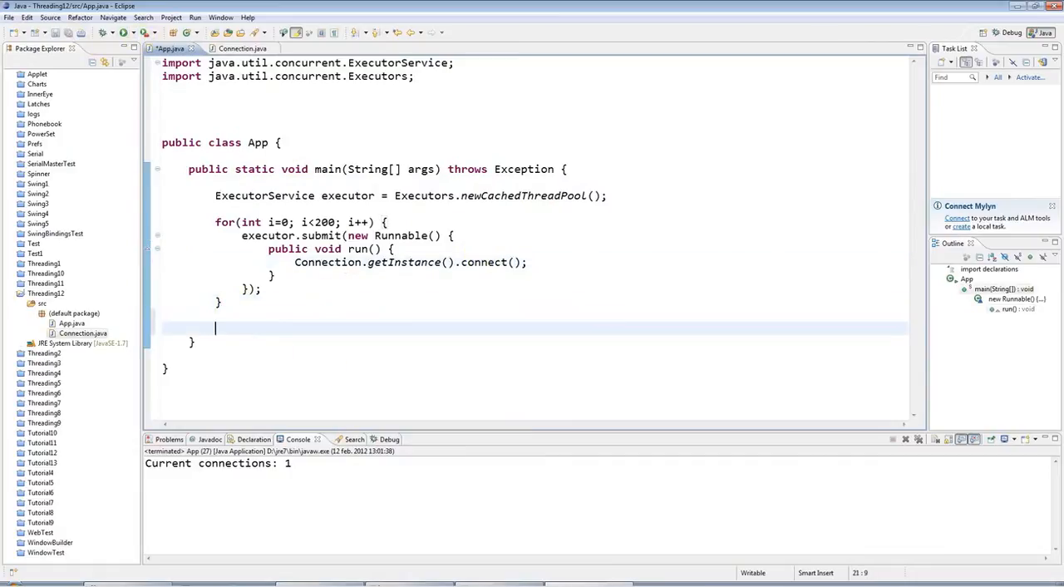
pyautogui.write('executor.sht')
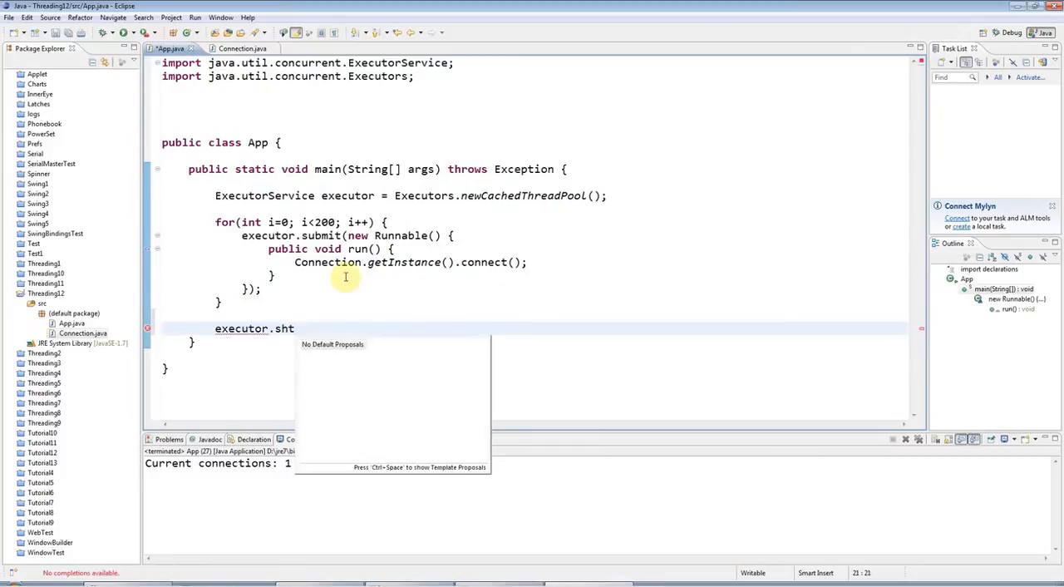
pyautogui.write('utdown();')
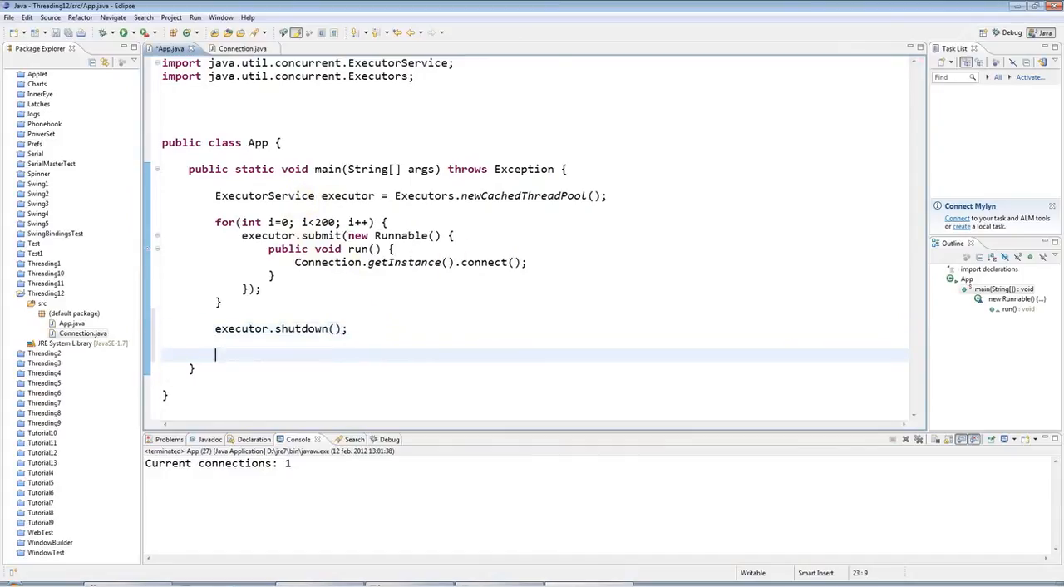
# Add executor.awaitTermination(1, TimeUnit.DAYS) and mark the task-submitting loop
pyautogui.write('executor.a')
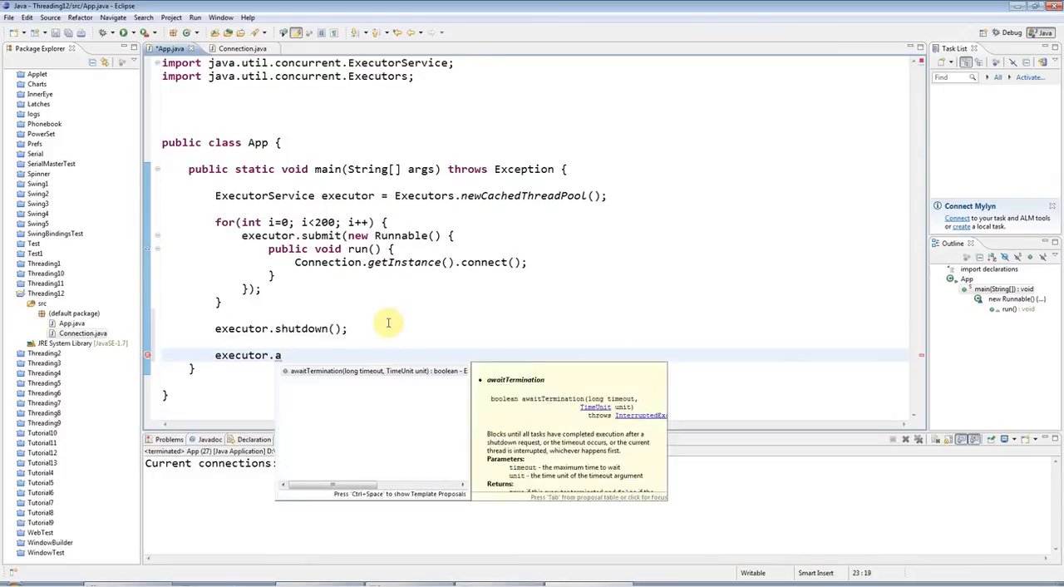
pyautogui.click(374, 370)
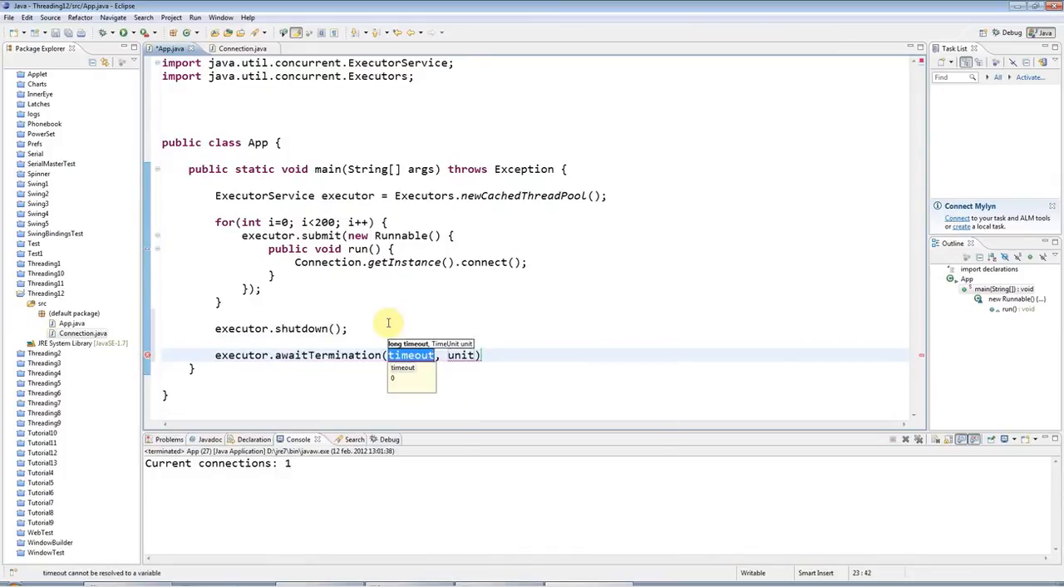
pyautogui.write('1, Time')
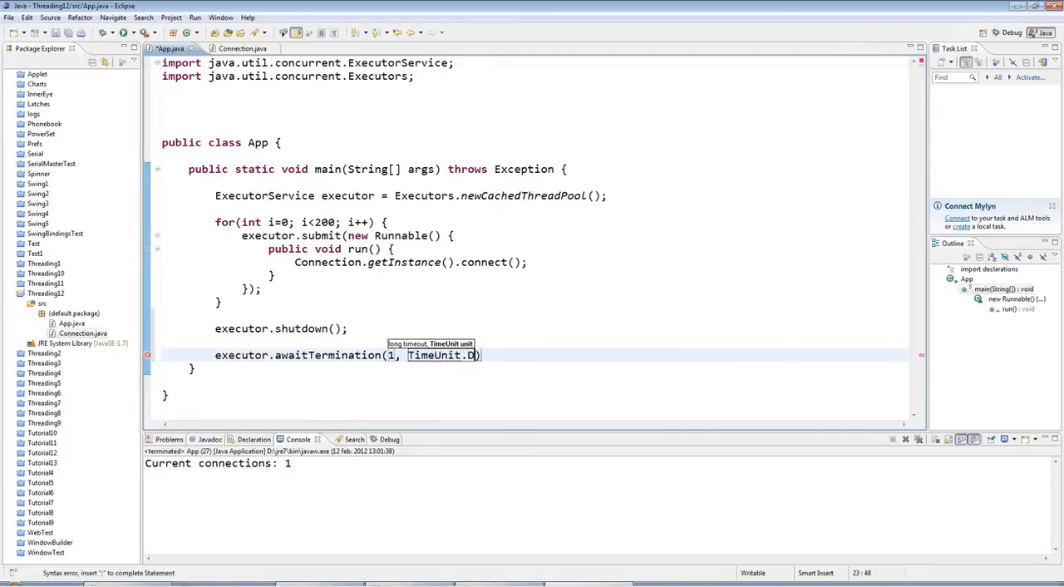
pyautogui.write('AYS')
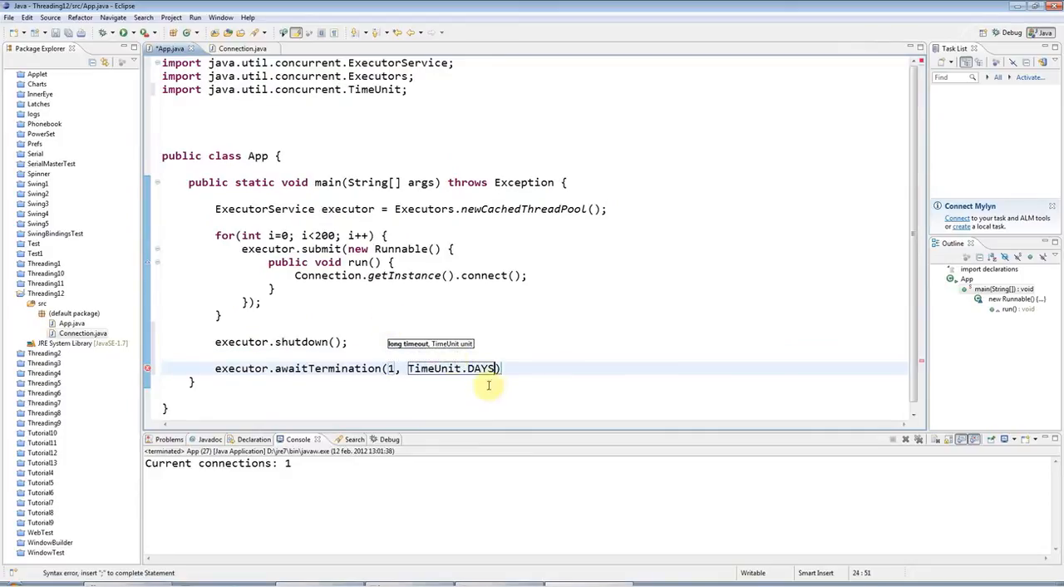
pyautogui.write(';')
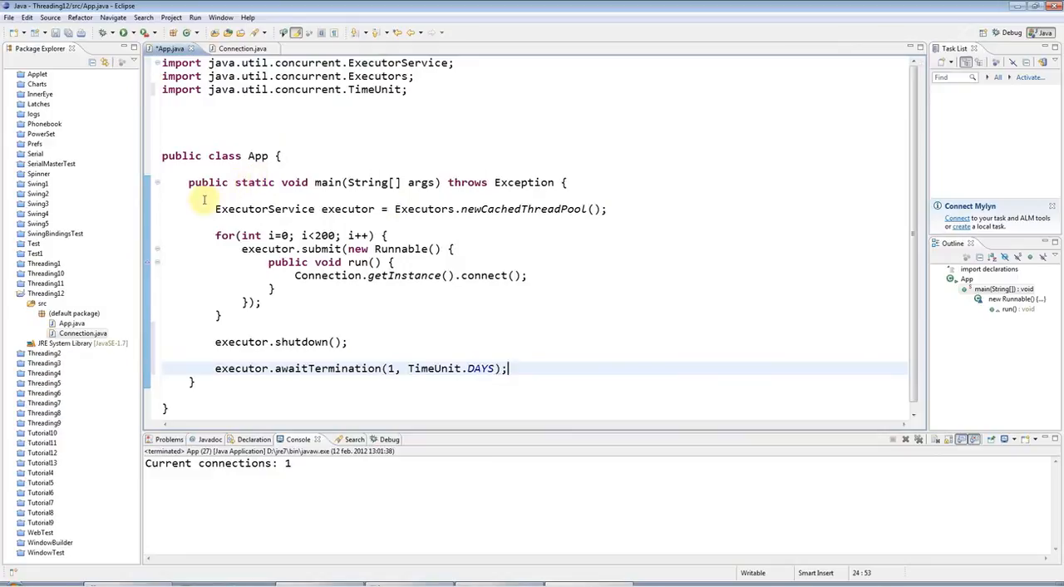
pyautogui.moveTo(215, 236); pyautogui.dragTo(219, 316)
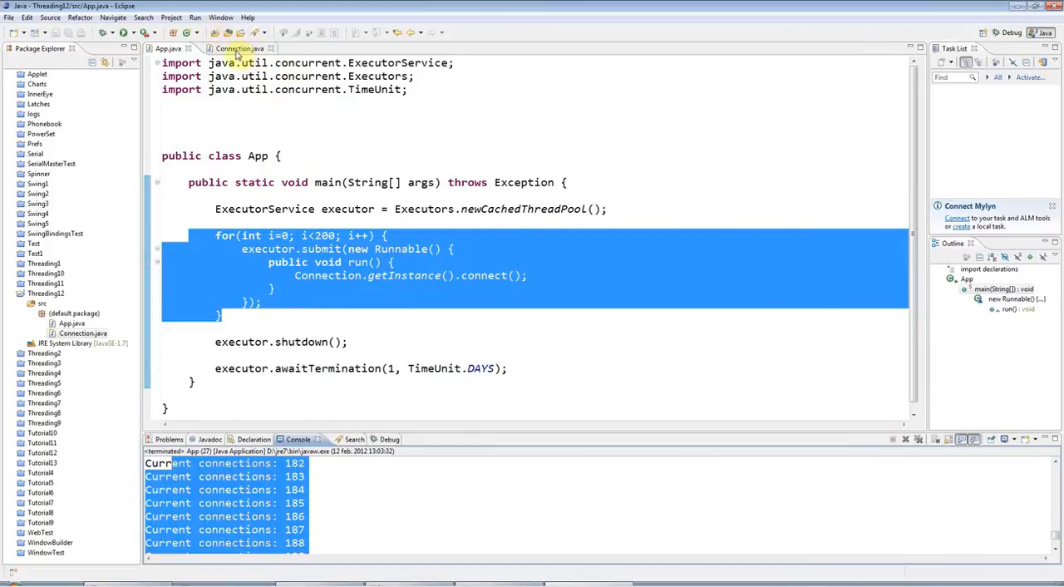
# Reopen Connection.java showing connect() with its synchronized block and two-second sleep
pyautogui.click(233, 48)
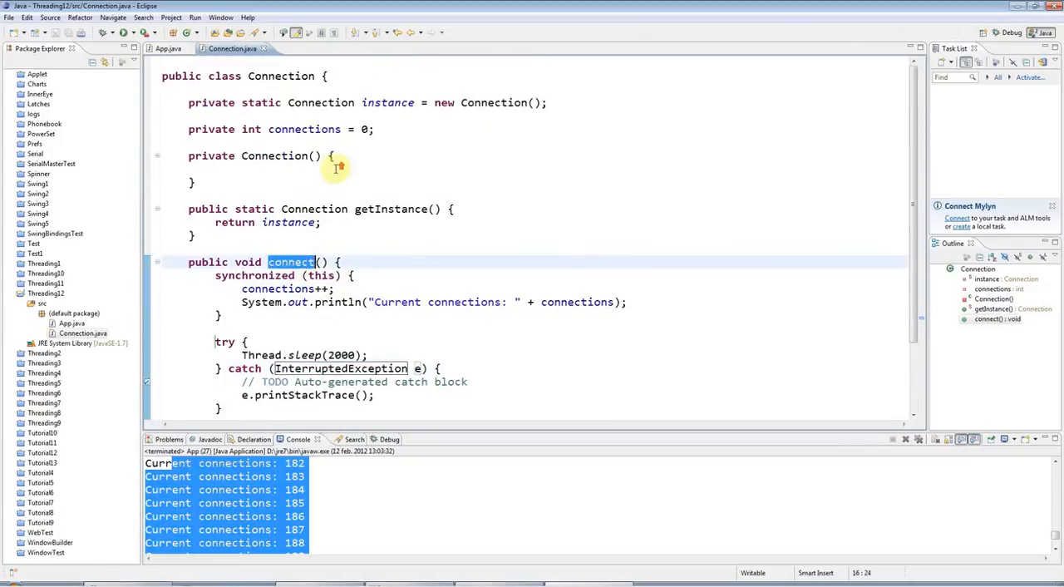
pyautogui.moveTo(286, 209)
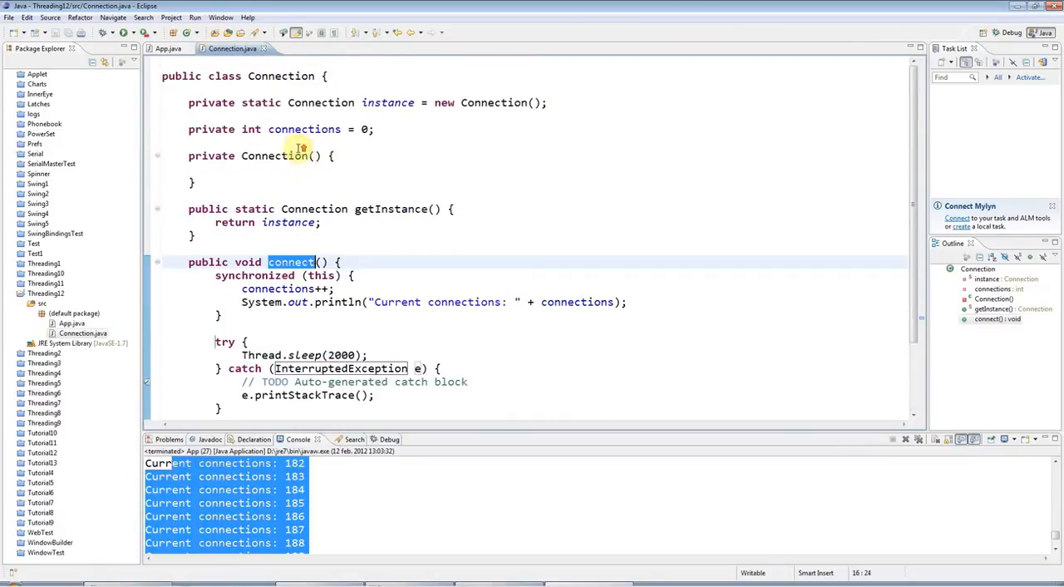
# Add the field private Semaphore sem = new Semaphore(10) to Connection
pyautogui.press('Return')
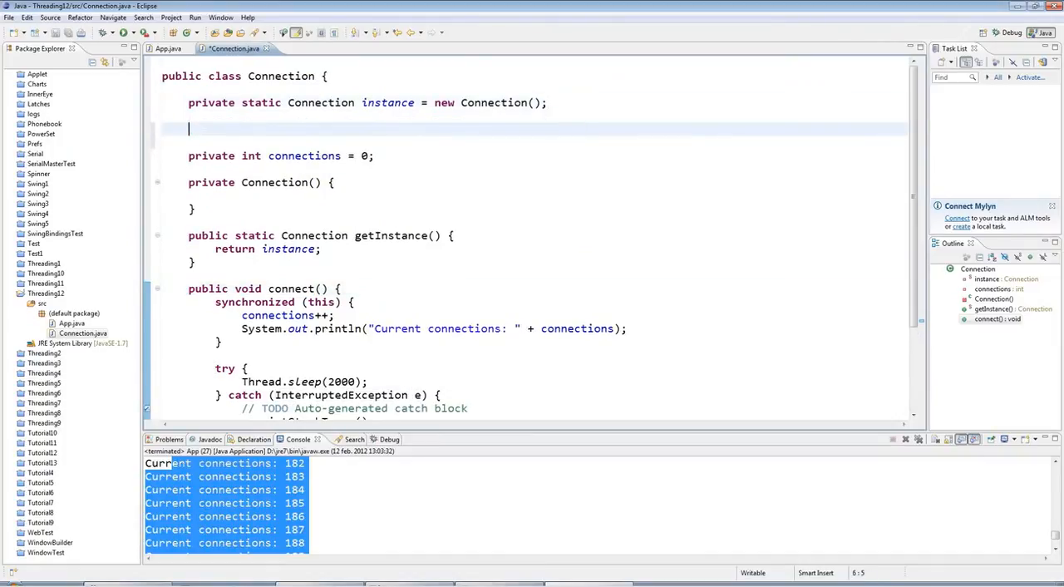
pyautogui.write('private')
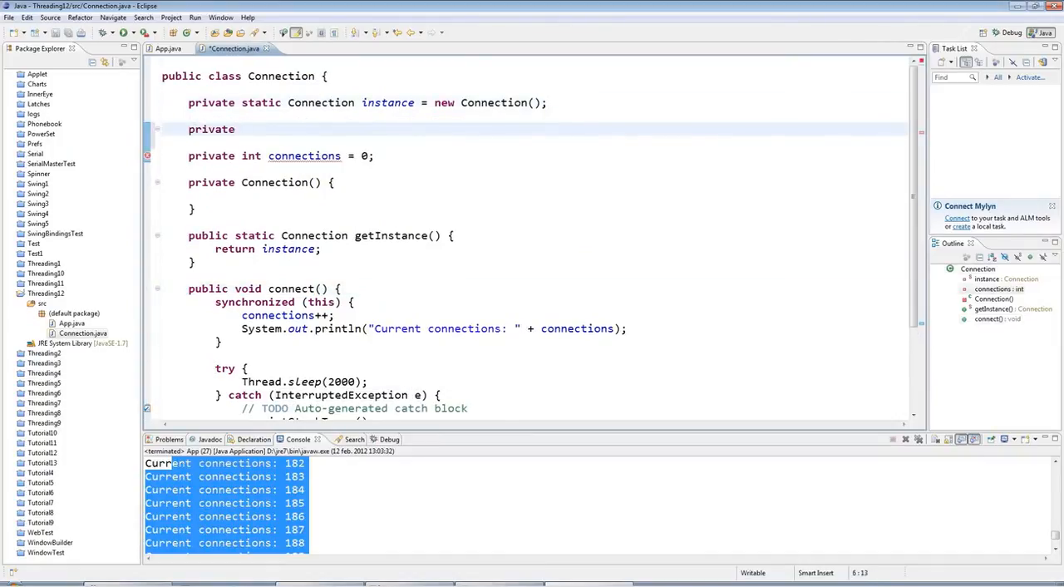
pyautogui.write('Semaphore sem = new Semaphore(1')
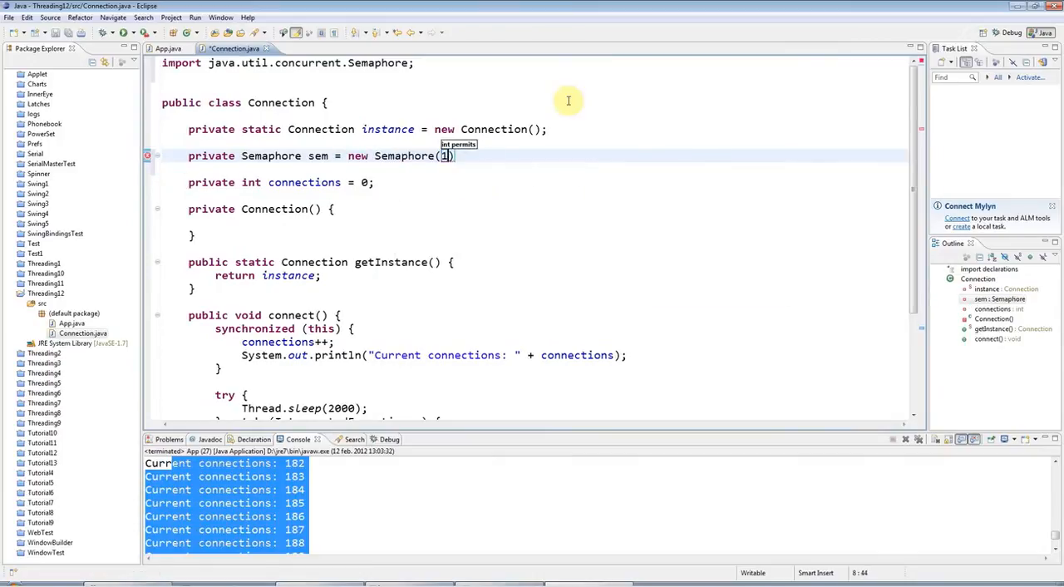
pyautogui.write('0')
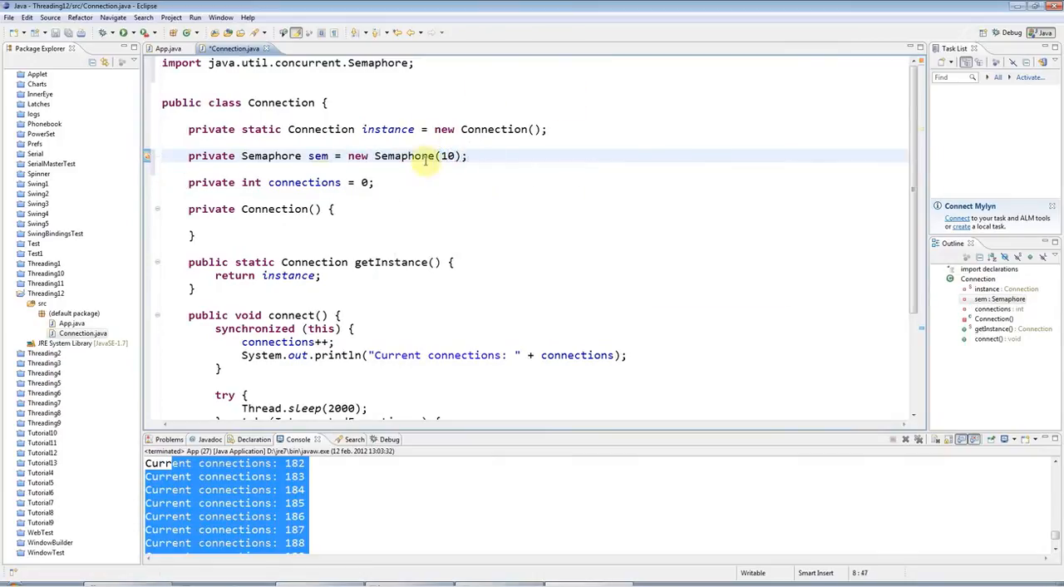
pyautogui.doubleClick(402, 156)
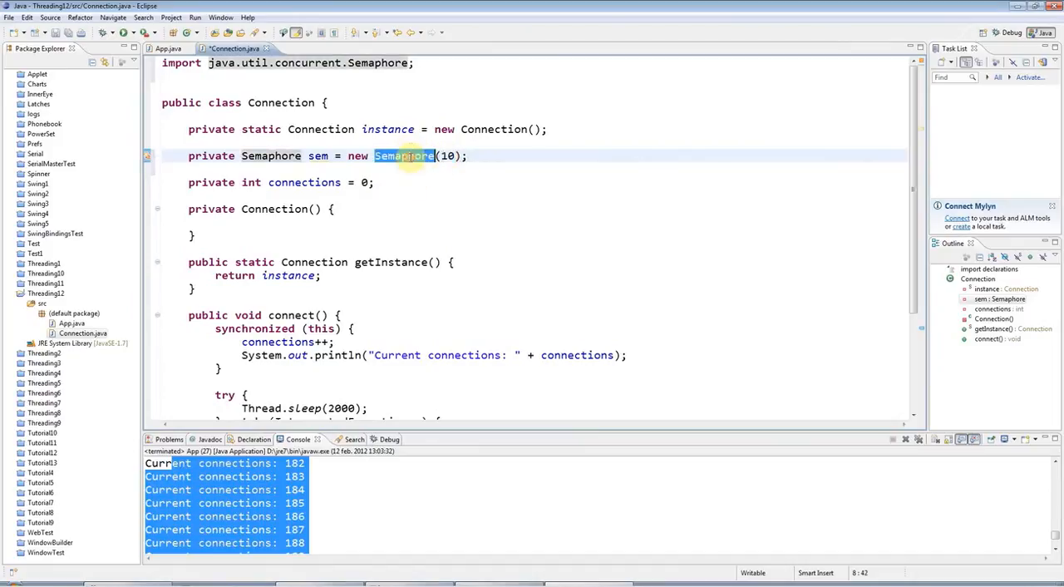
pyautogui.moveTo(429, 163)
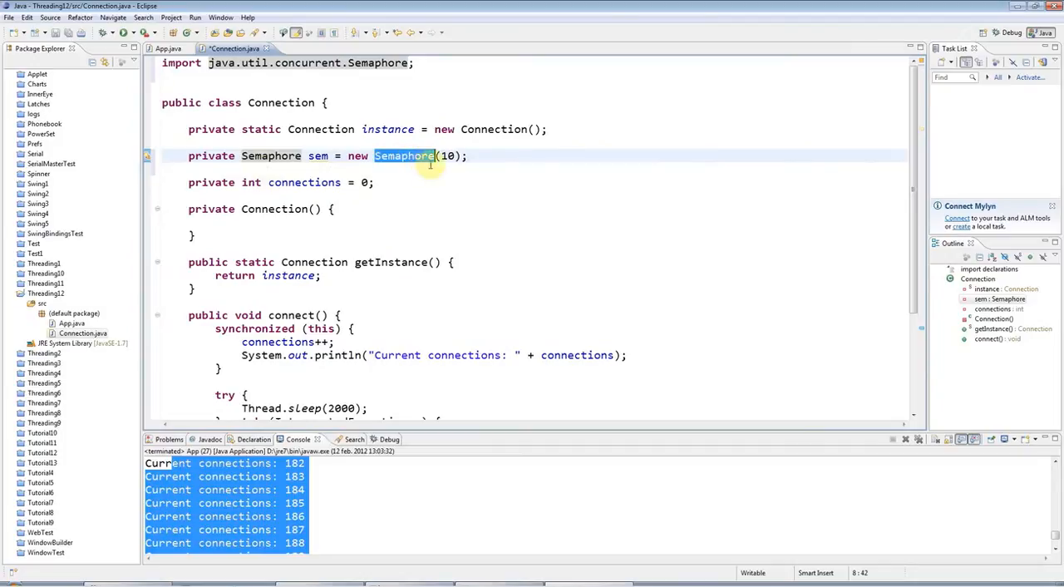
# Call sem.acquire() at the top of connect() and sem.release() at its end
pyautogui.scroll(-3)
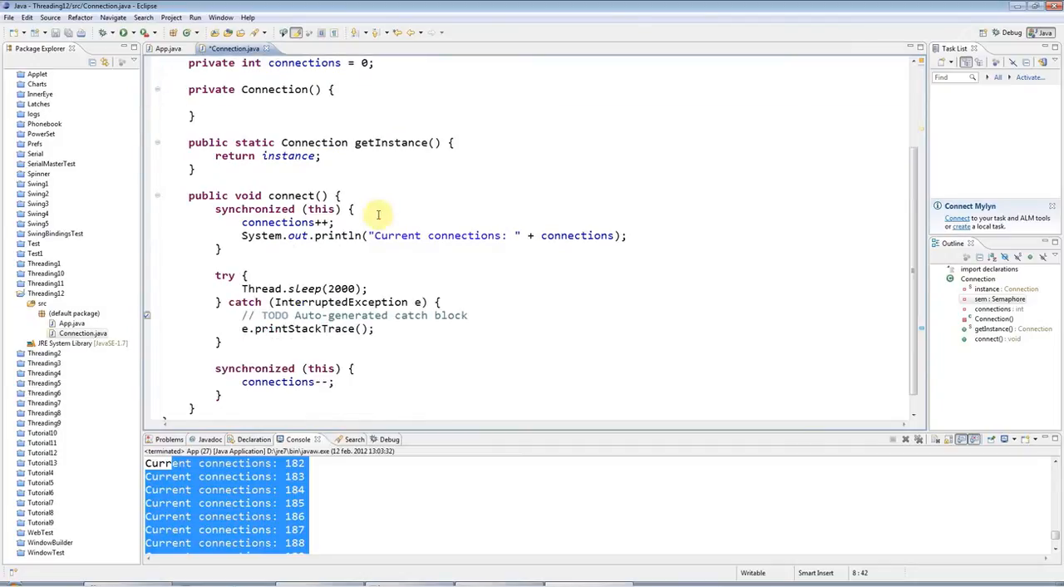
pyautogui.click(383, 200)
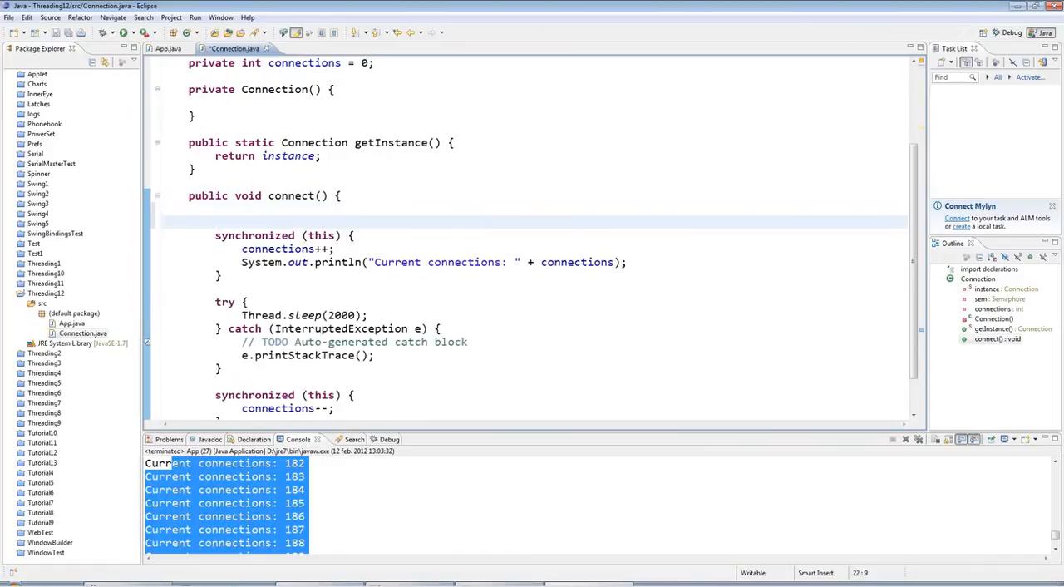
pyautogui.write('sem.acquire();')
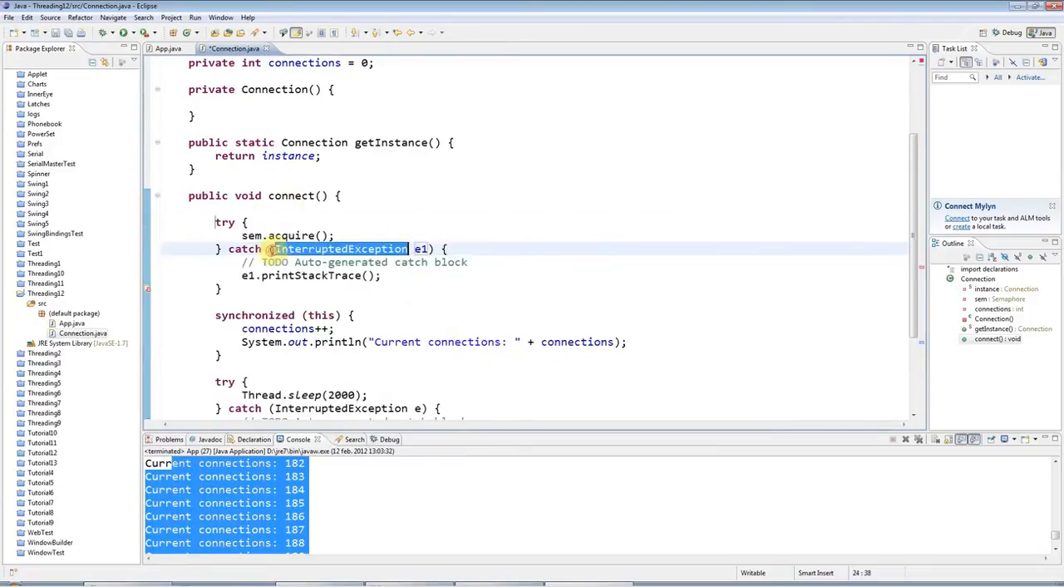
pyautogui.scroll(-3)
pyautogui.write('connections--;')
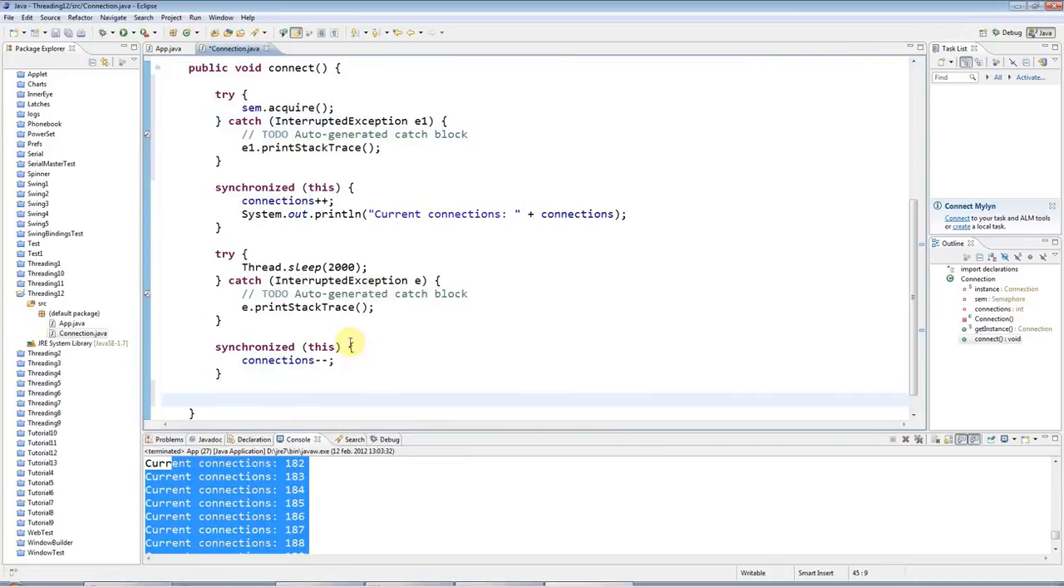
pyautogui.write('sem.release()')
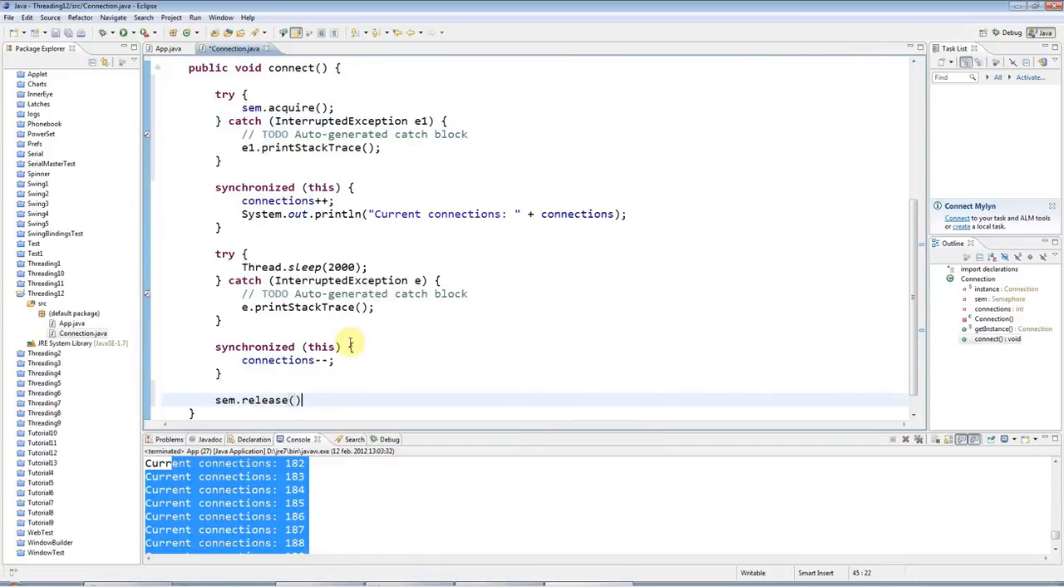
pyautogui.write(';')
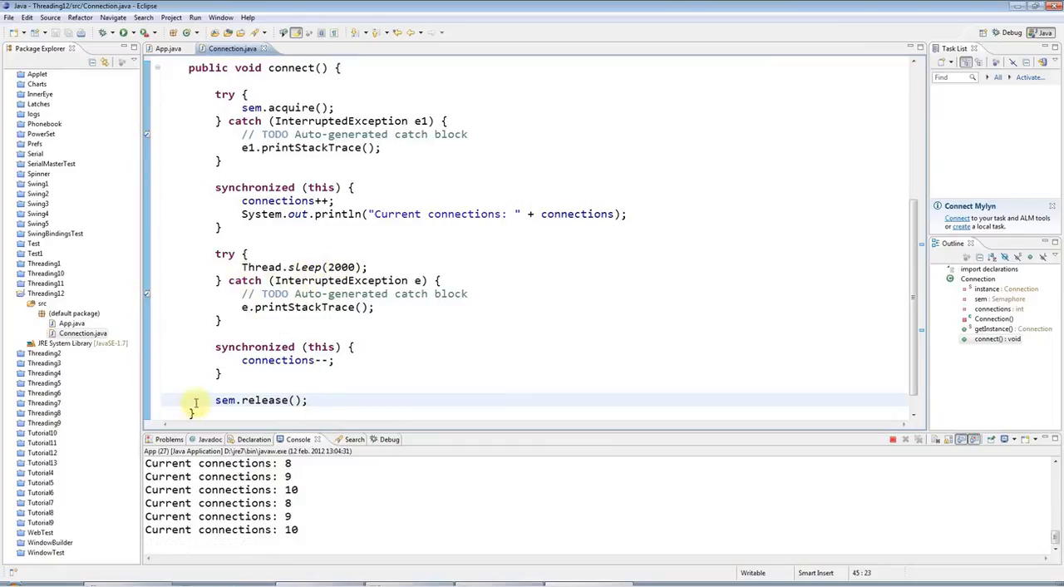
pyautogui.doubleClick(259, 399)
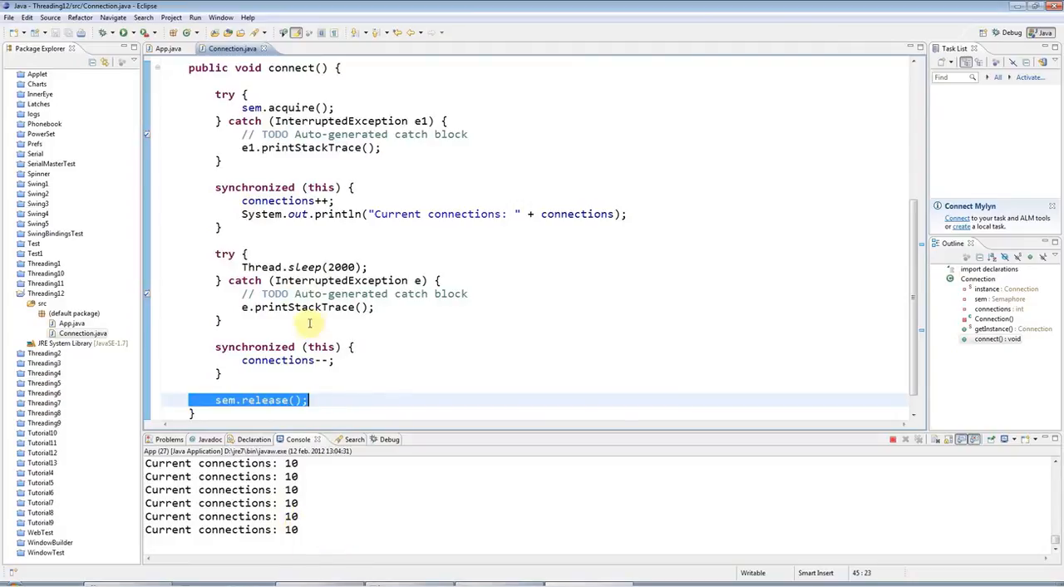
pyautogui.doubleClick(341, 266)
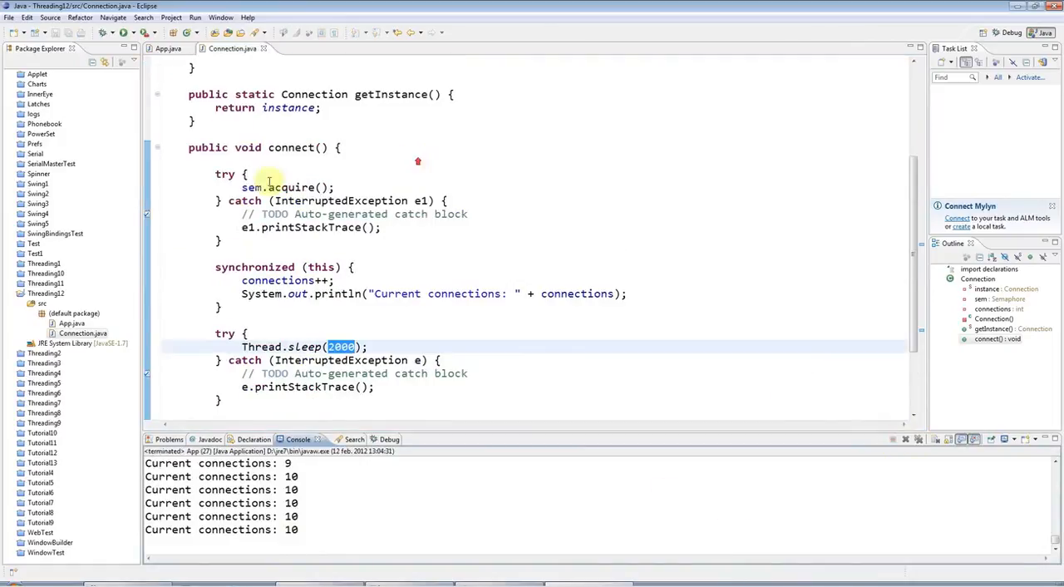
pyautogui.scroll(3)
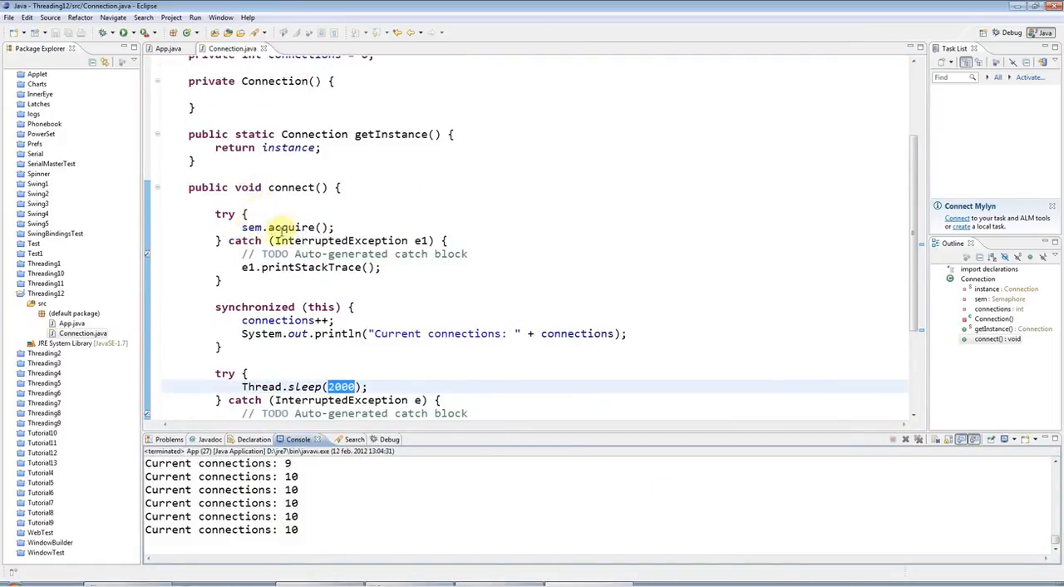
pyautogui.scroll(-3)
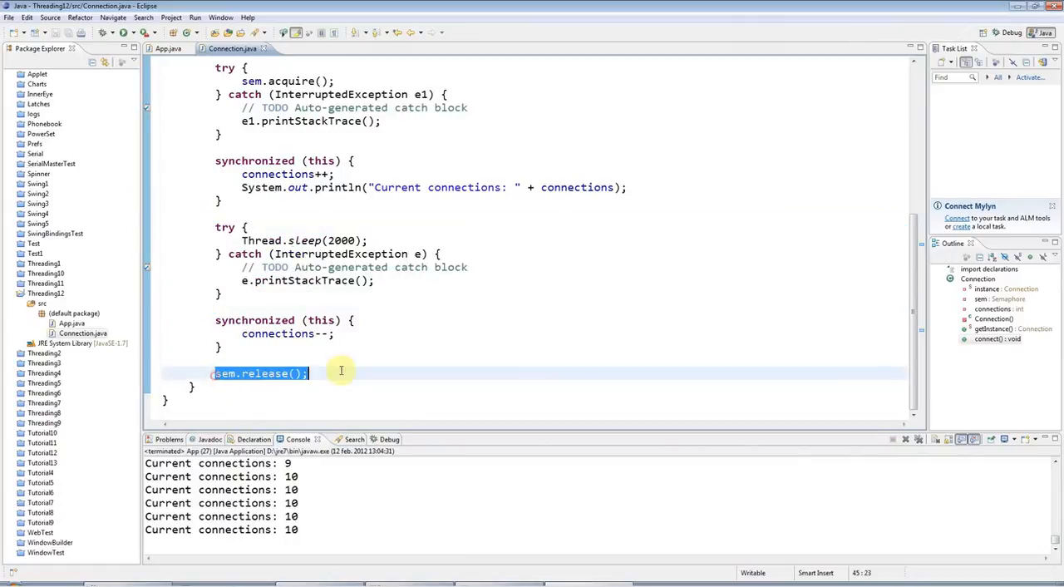
pyautogui.scroll(3)
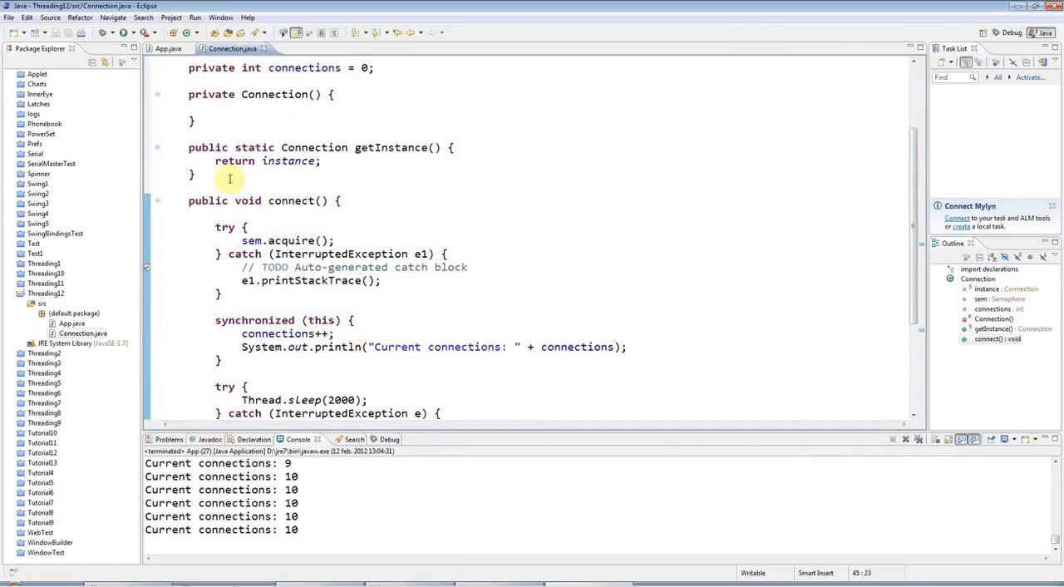
# Add a new public void connect() and move the sem.acquire() try/catch block into it
pyautogui.write('public void co')
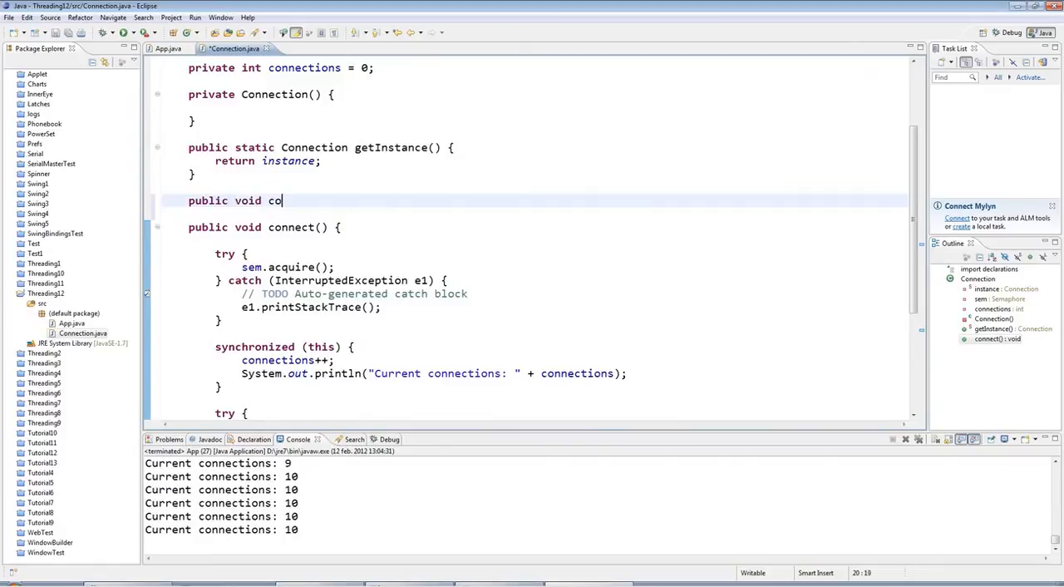
pyautogui.write('nnect() {')
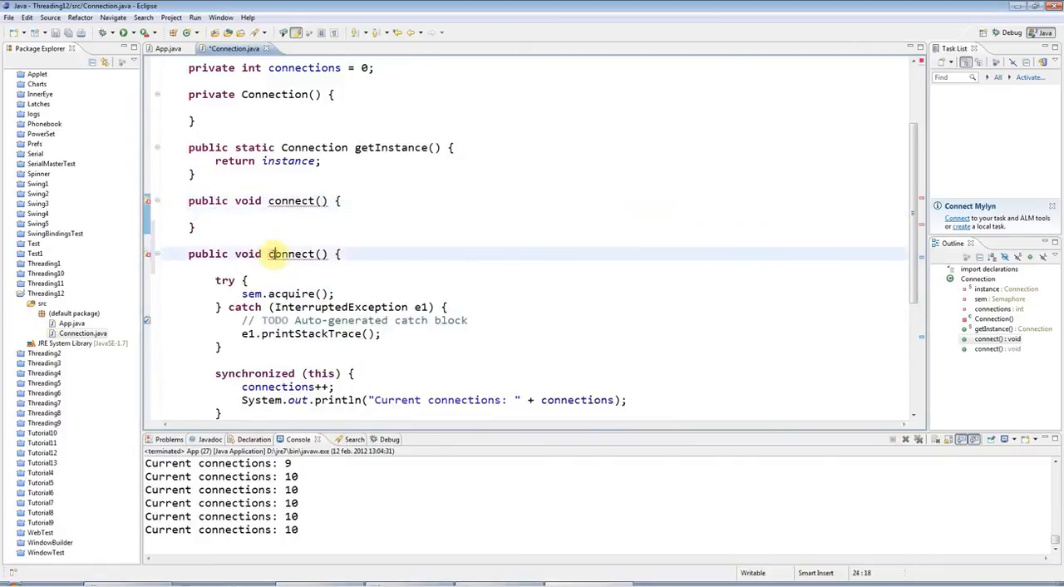
pyautogui.write('doC')
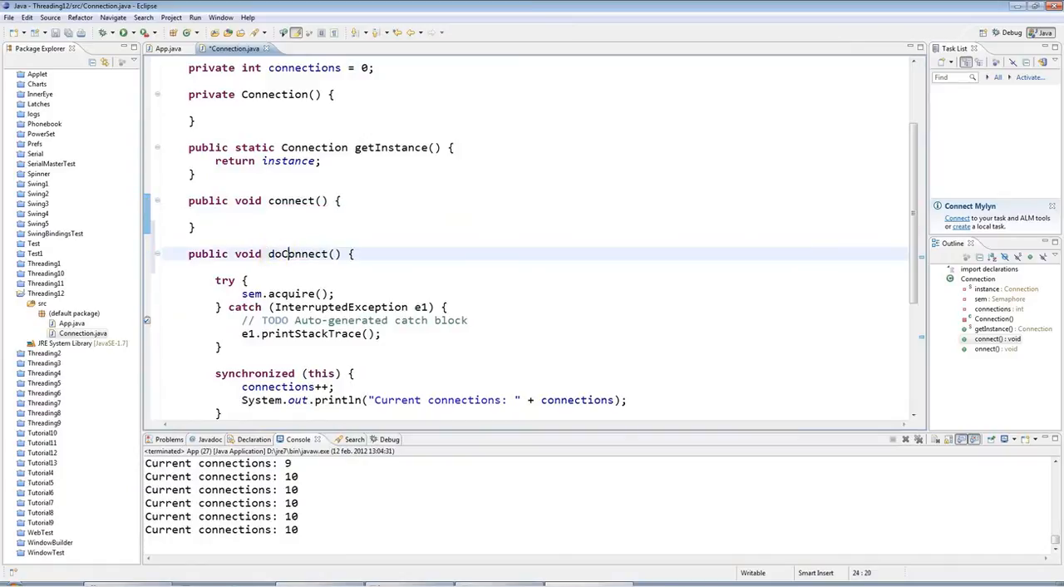
pyautogui.click(293, 214)
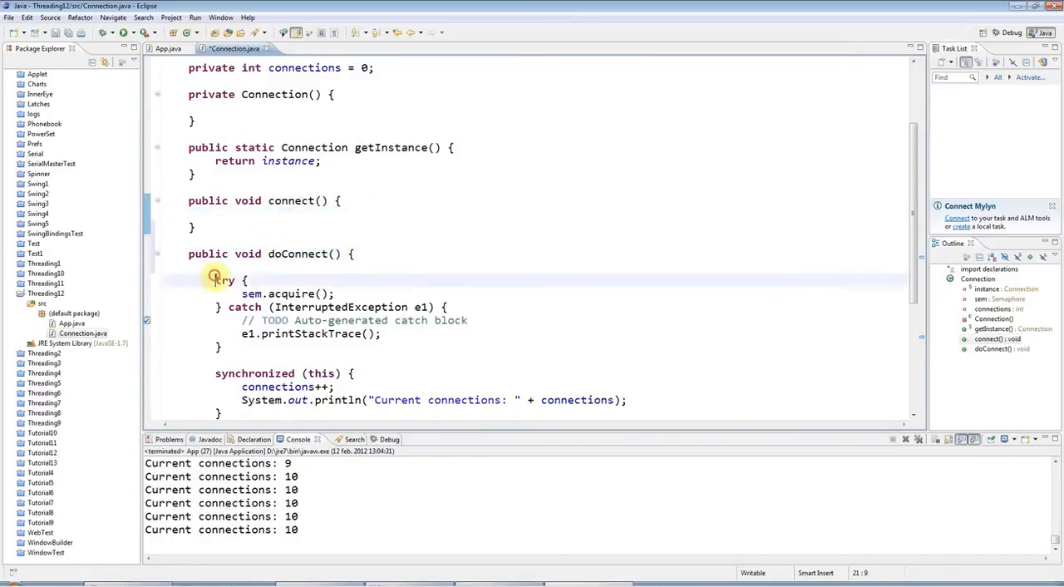
pyautogui.click(219, 348)
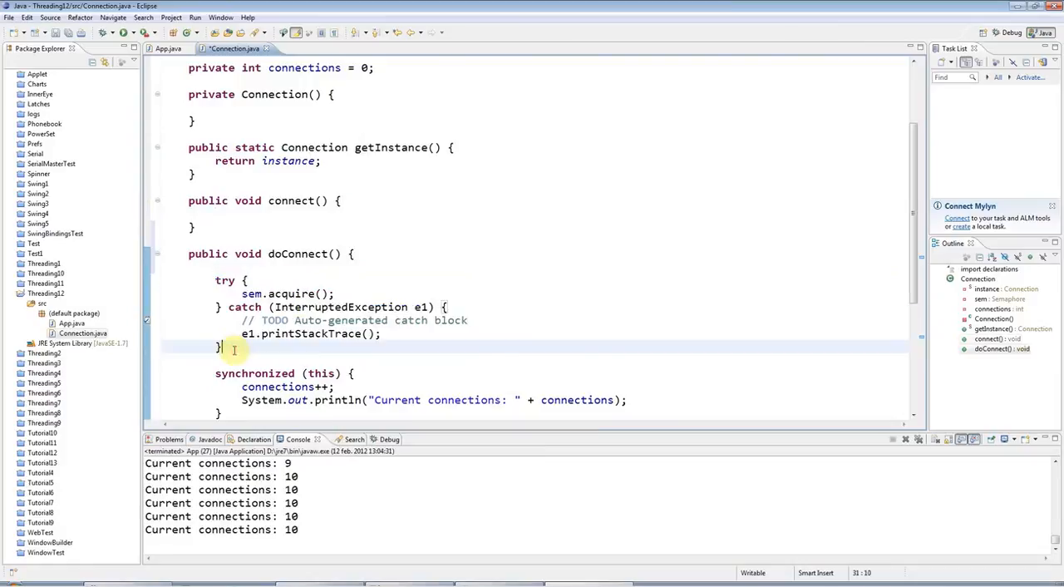
pyautogui.moveTo(233, 348); pyautogui.dragTo(216, 280)
pyautogui.write('try')
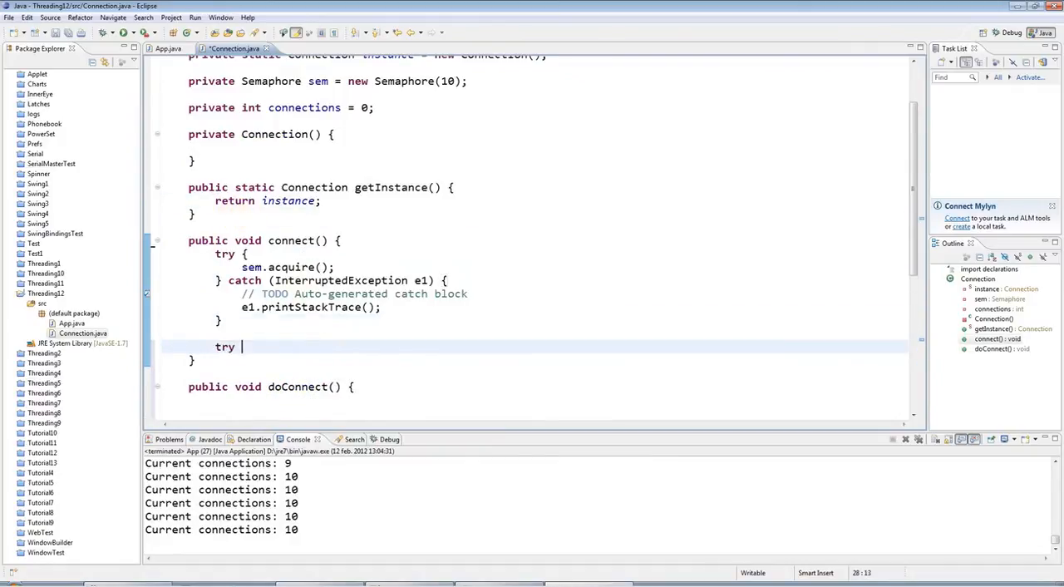
# Call doConnect() inside try with sem.release() in a finally block
pyautogui.write('doConnect();')
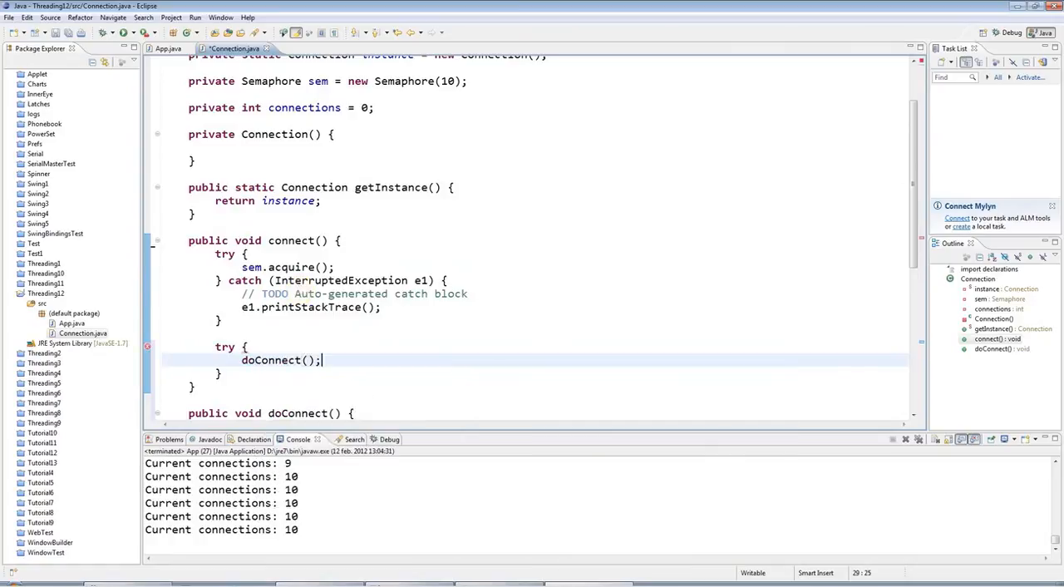
pyautogui.write('finally {')
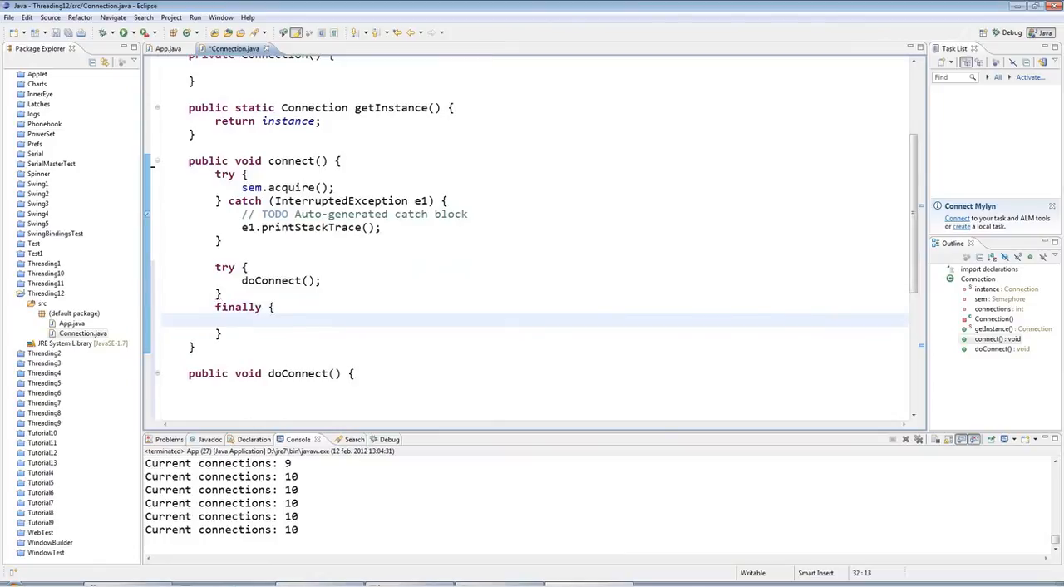
pyautogui.scroll(-3)
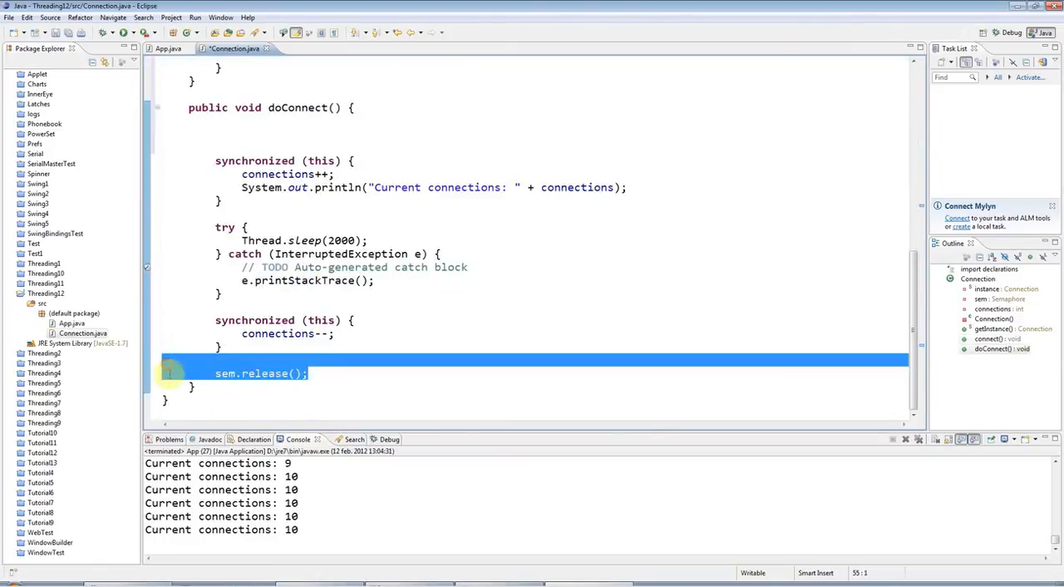
pyautogui.scroll(3)
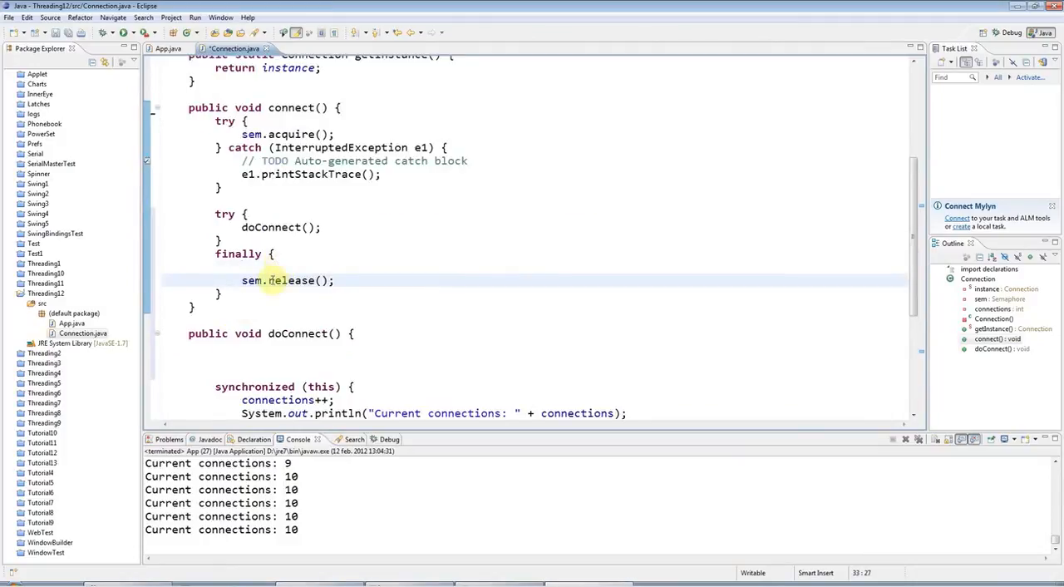
pyautogui.scroll(3)
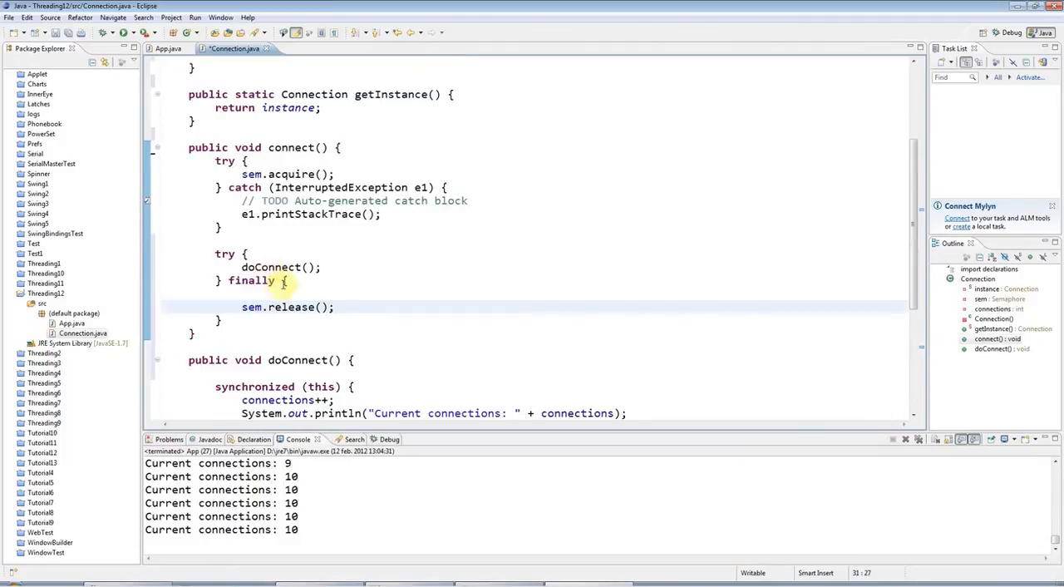
pyautogui.doubleClick(269, 266)
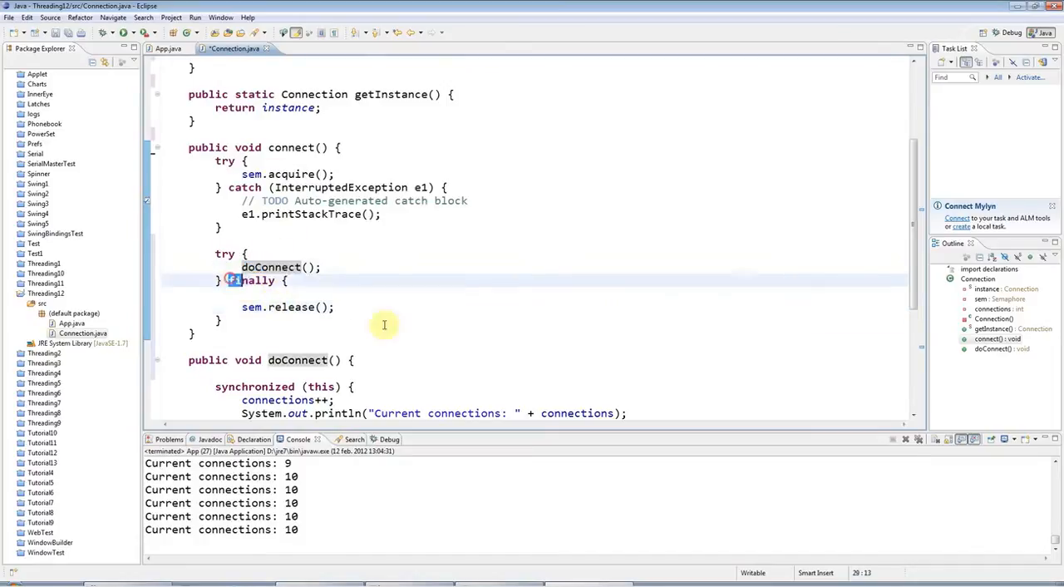
pyautogui.moveTo(229, 279); pyautogui.dragTo(223, 319)
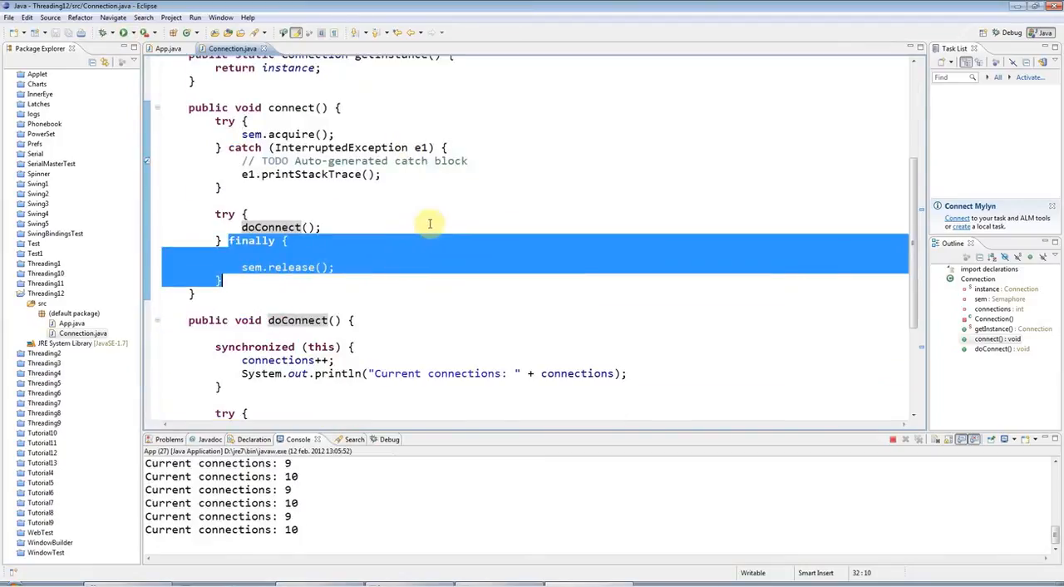
# Make the semaphore fair: new Semaphore(10, true)
pyautogui.scroll(3)
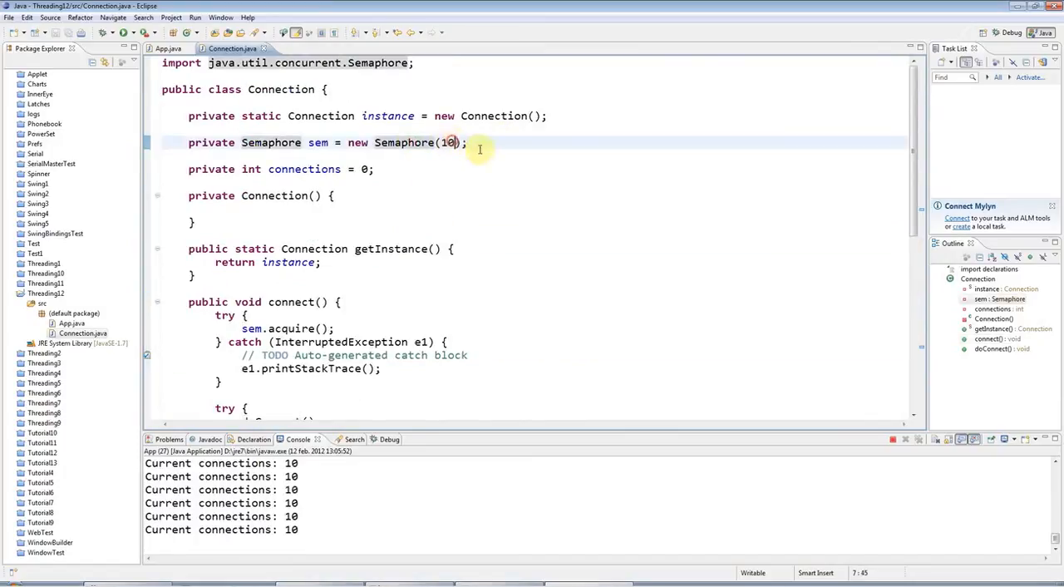
pyautogui.write(', true')
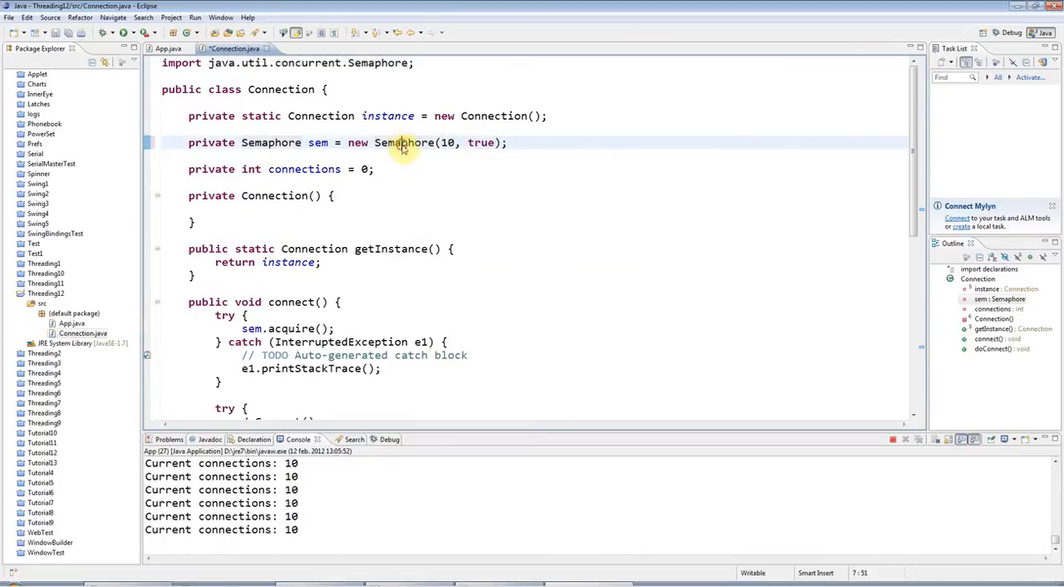
pyautogui.doubleClick(481, 143)
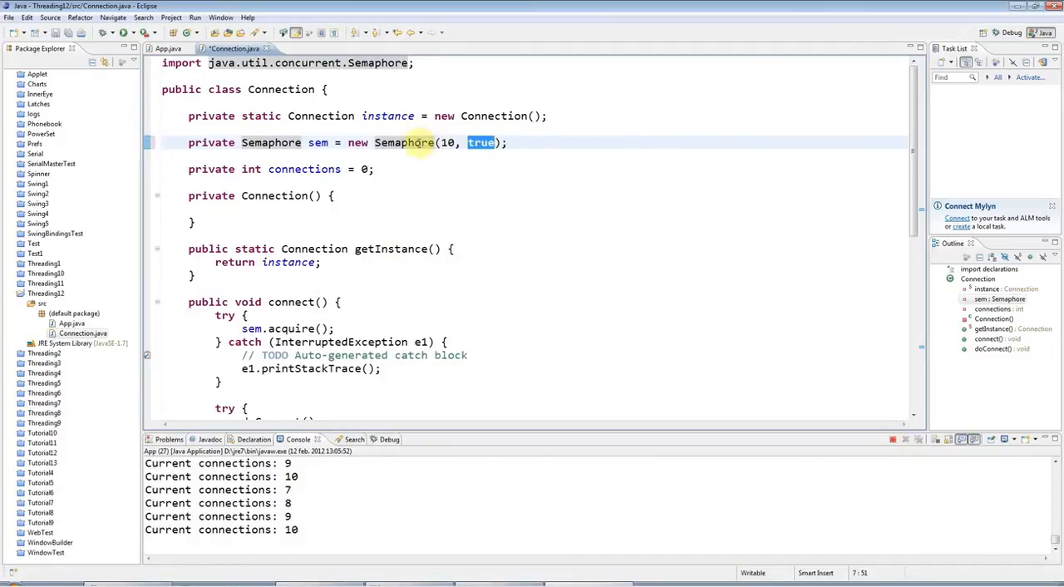
# Review the sem.acquire() call and the true fairness argument in the Semaphore constructor
pyautogui.click(299, 327)
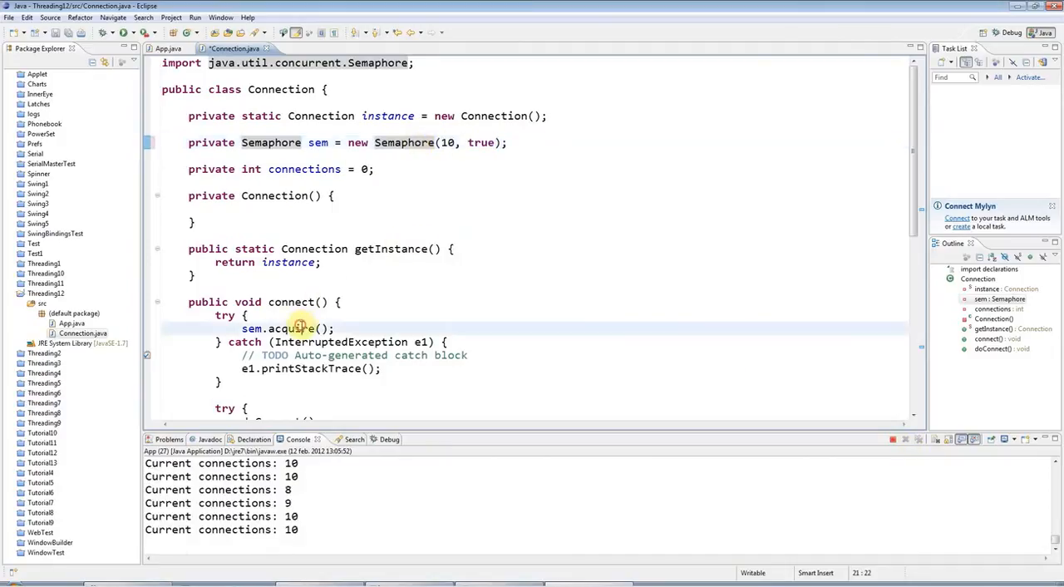
pyautogui.doubleClick(291, 329)
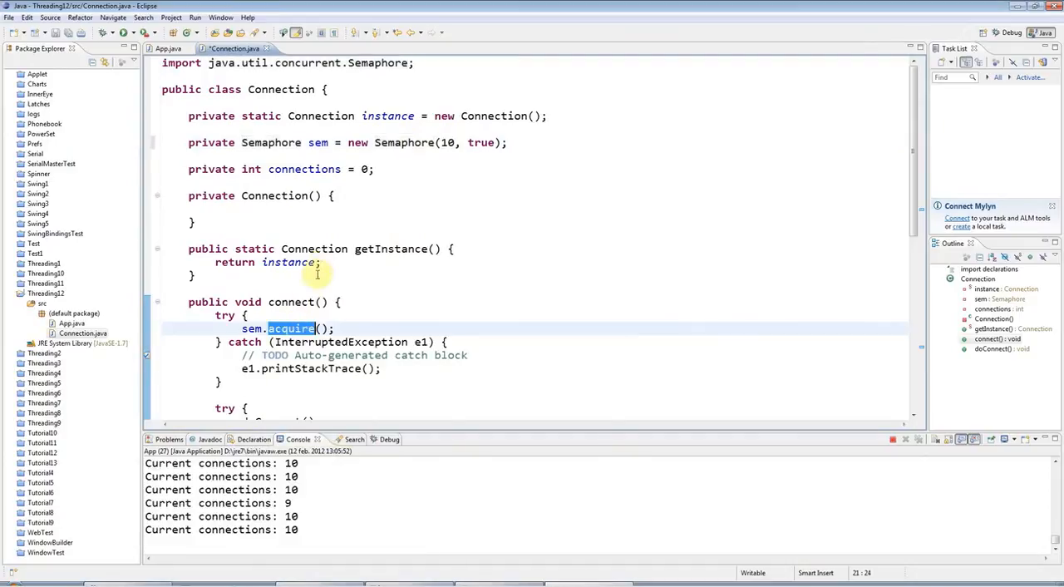
pyautogui.scroll(-3)
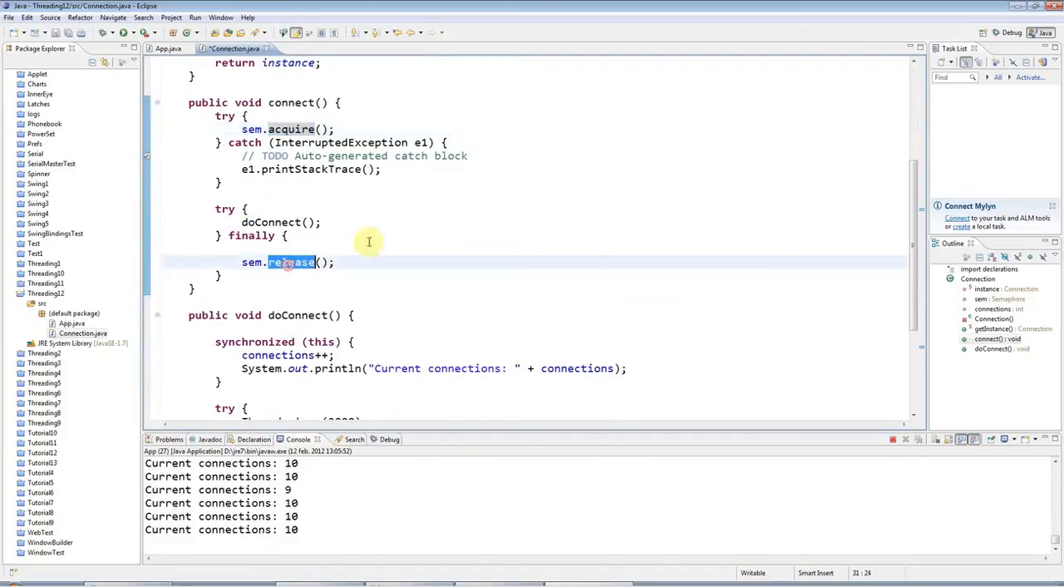
pyautogui.scroll(3)
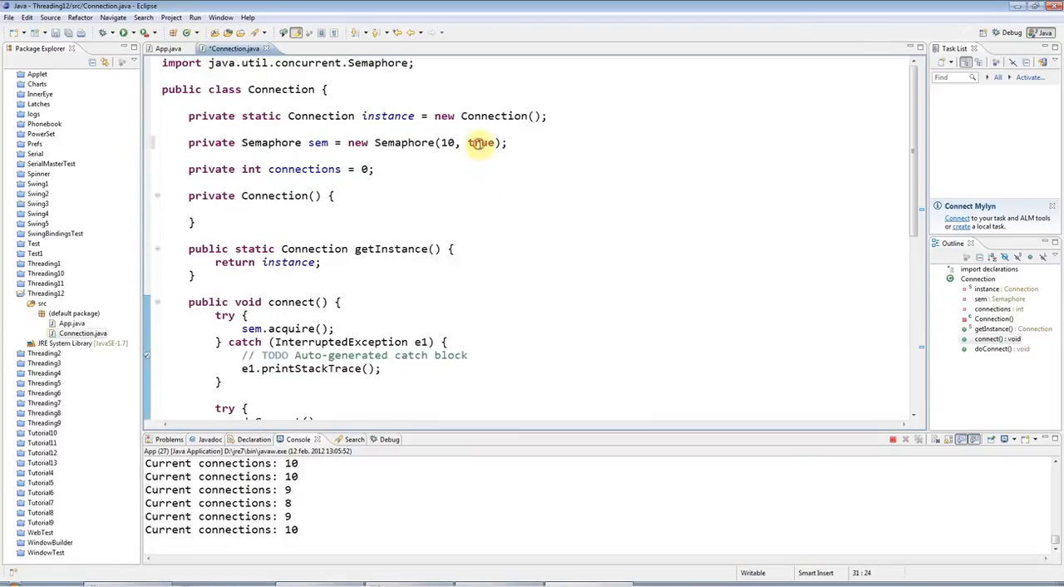
pyautogui.click(481, 143)
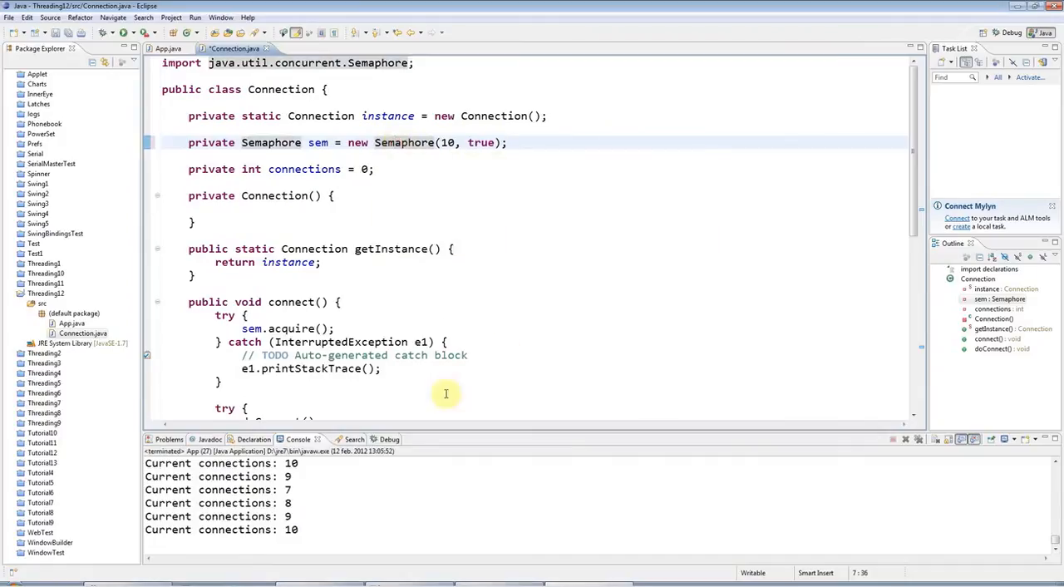
pyautogui.doubleClick(480, 143)
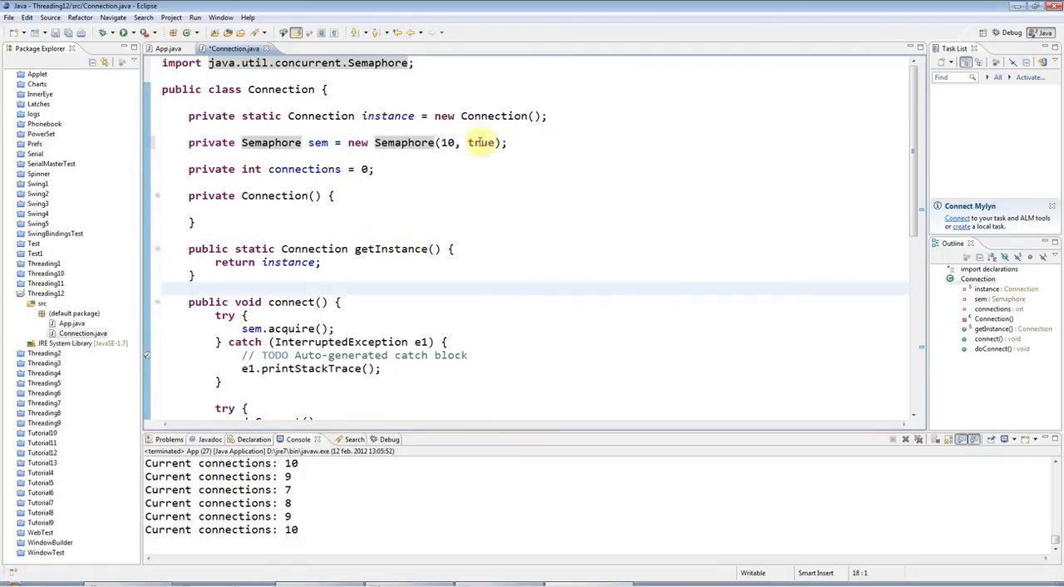
pyautogui.doubleClick(402, 143)
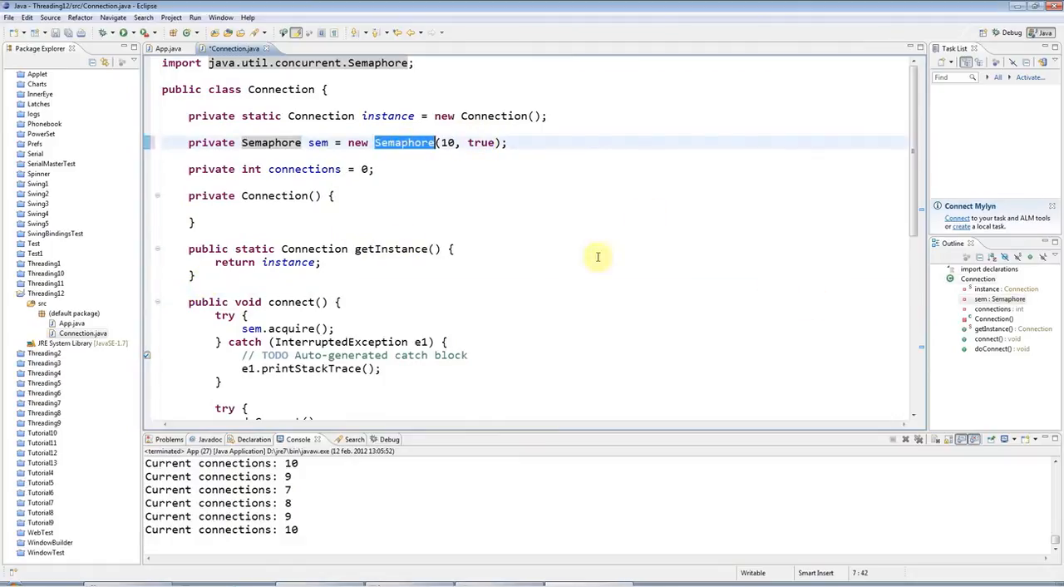
pyautogui.click(279, 238)
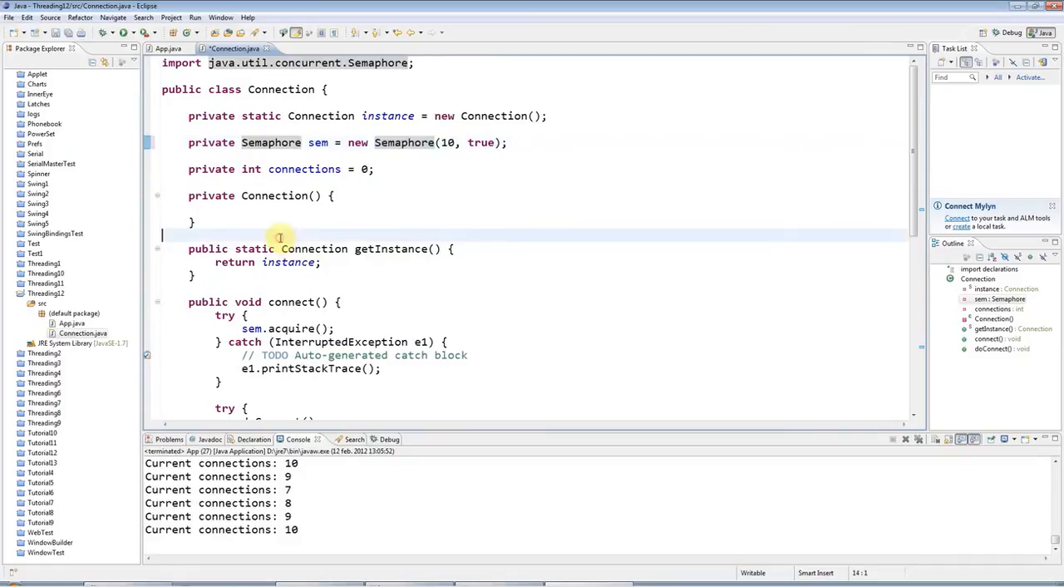
pyautogui.moveTo(792, 367)
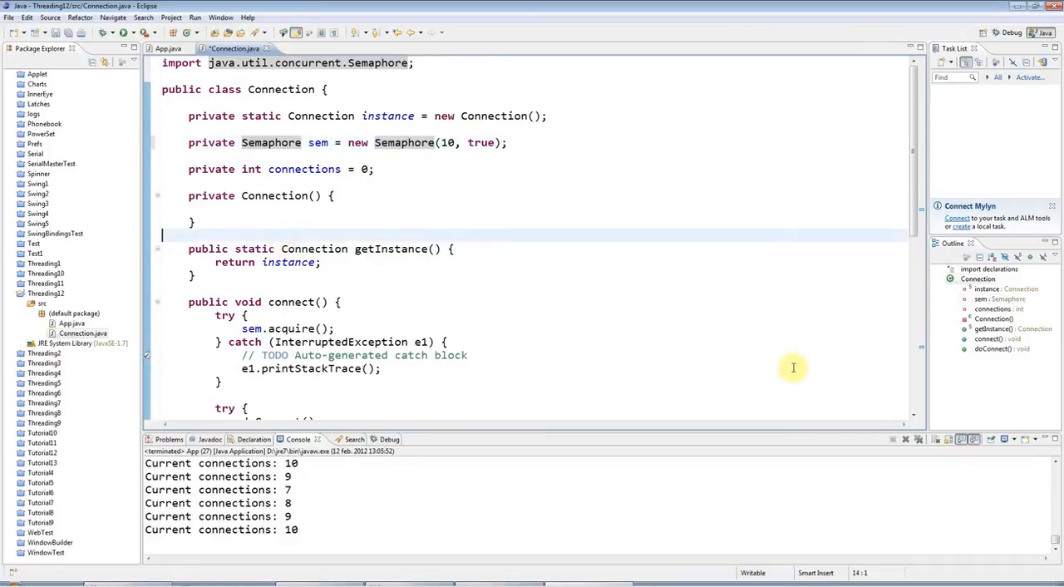
pyautogui.moveTo(595, 256)
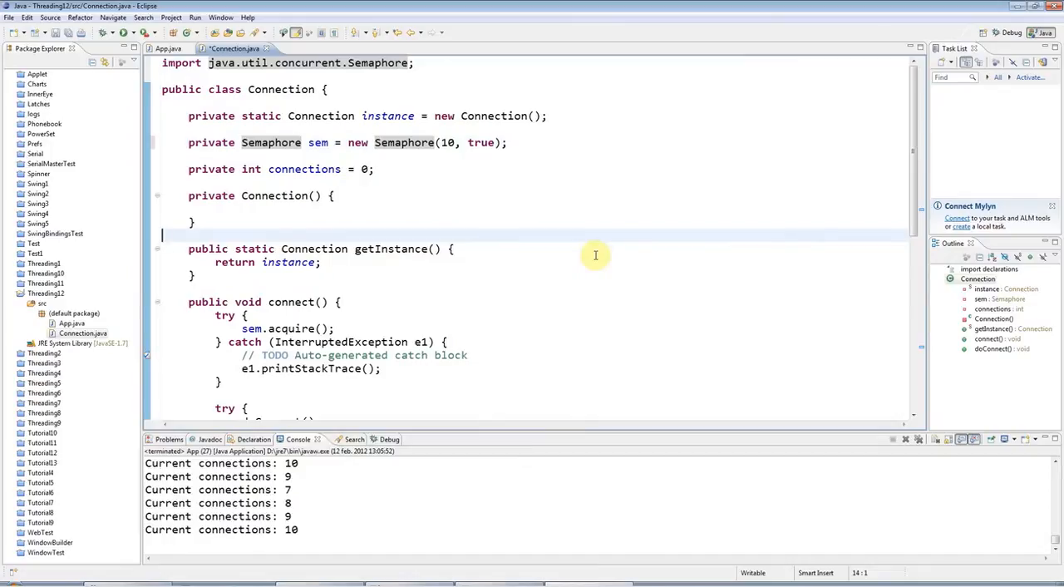
pyautogui.moveTo(479, 230)
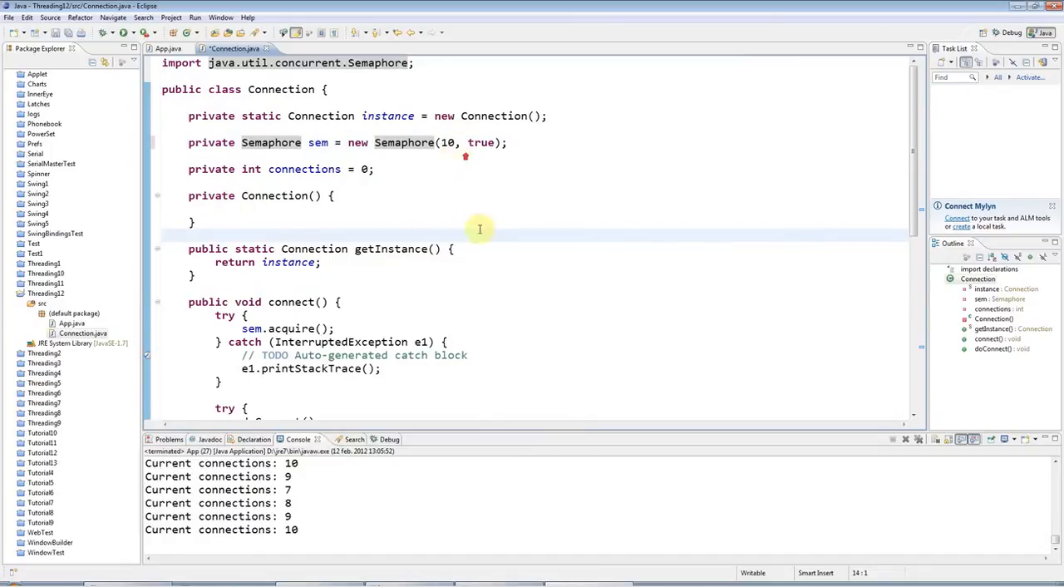
pyautogui.scroll(-3)
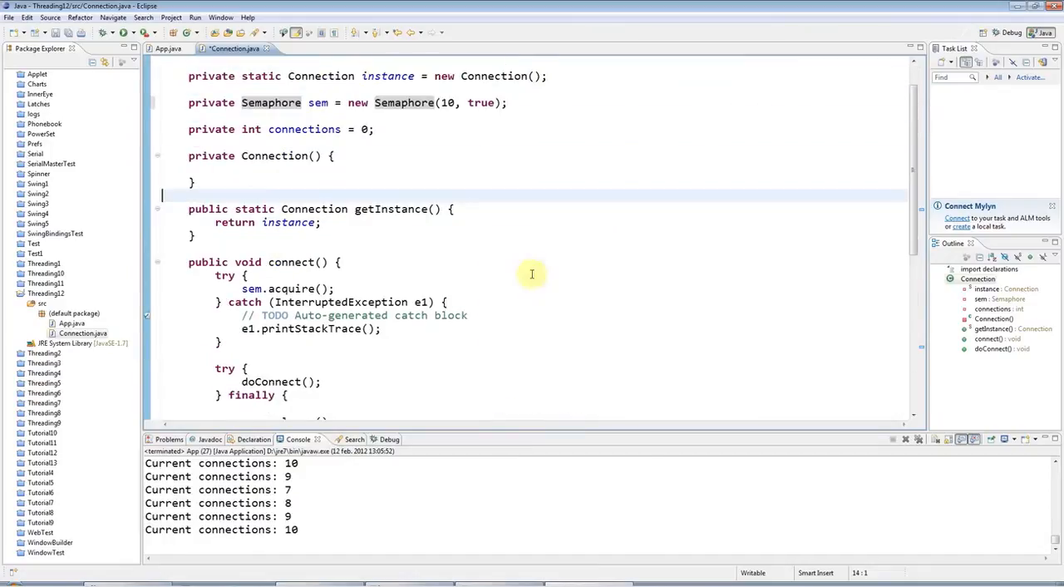